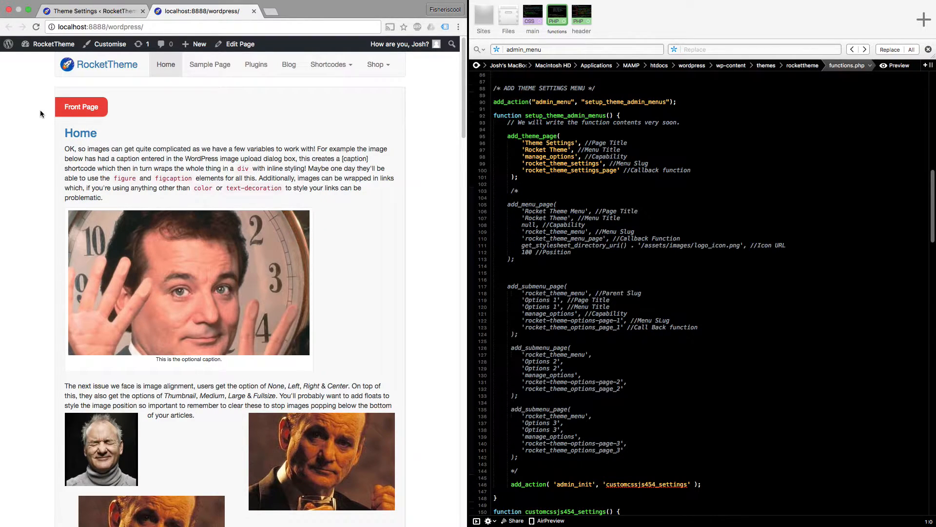
{"action": "mouse_move", "coordinate": [26, 187]}
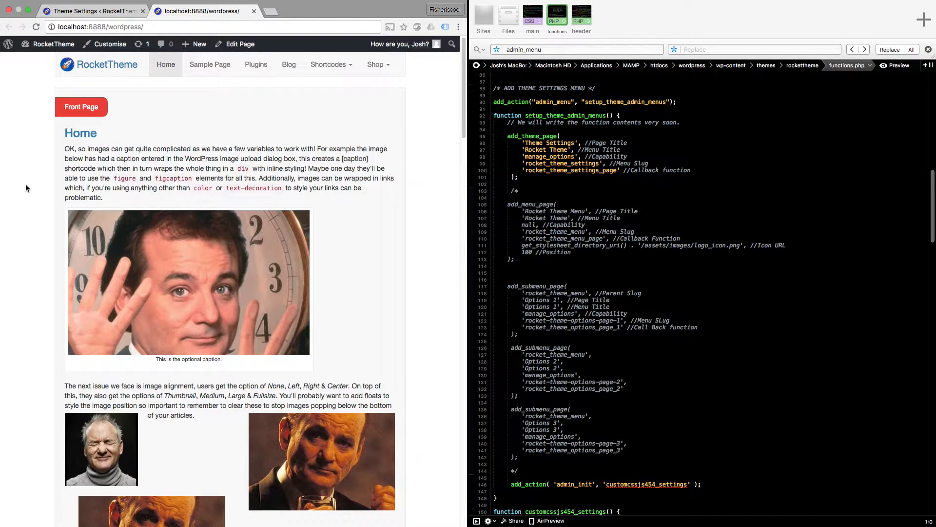
{"action": "mouse_move", "coordinate": [8, 44]}
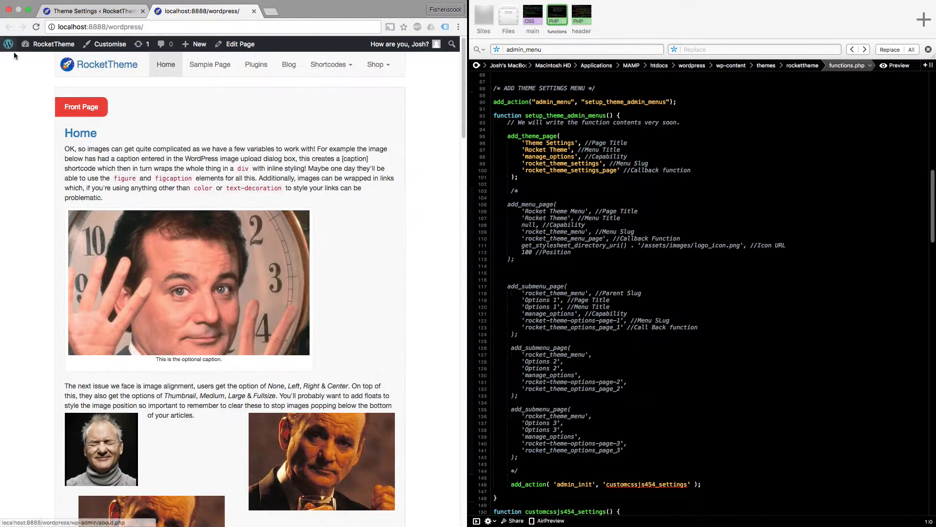
{"action": "mouse_move", "coordinate": [39, 274]}
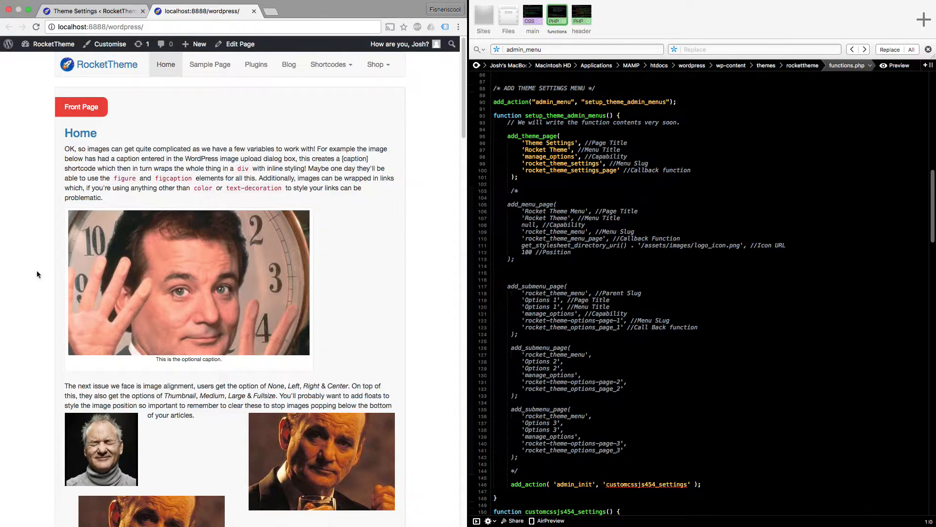
{"action": "mouse_move", "coordinate": [42, 316]}
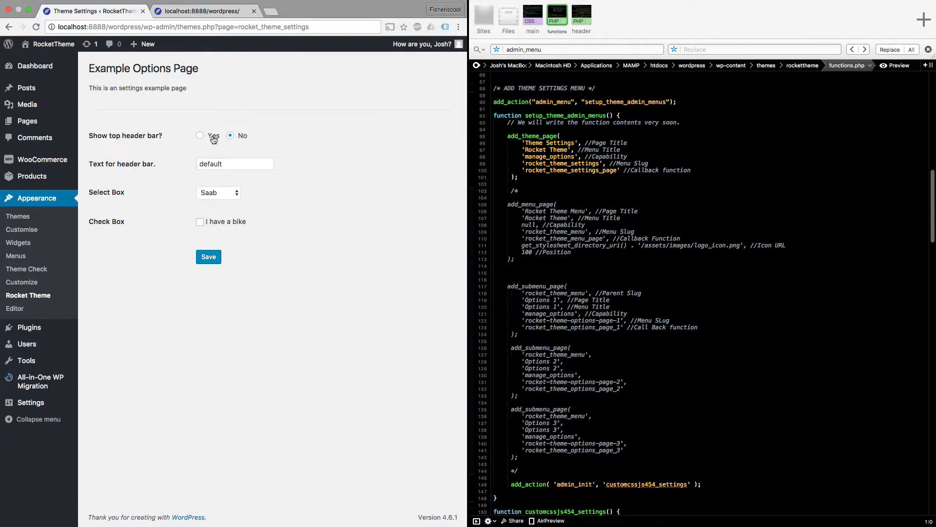
{"action": "mouse_move", "coordinate": [267, 406]}
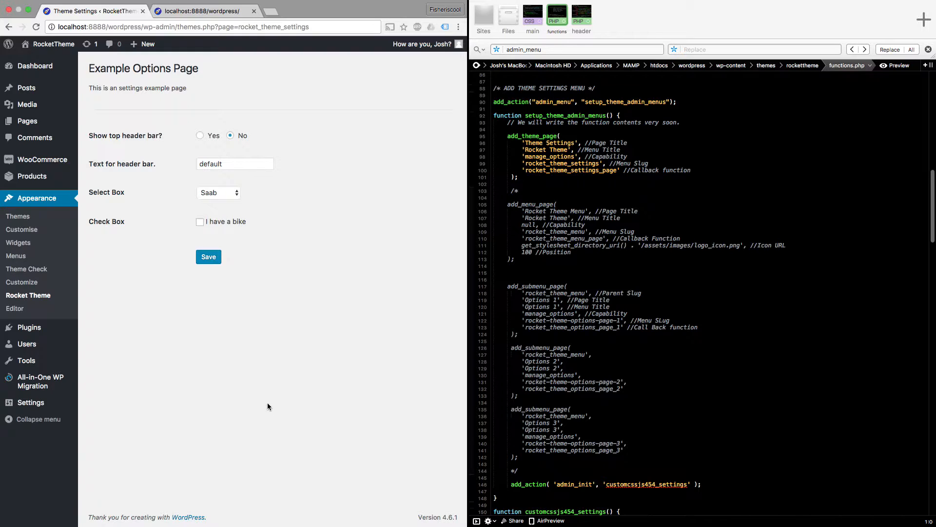
{"action": "mouse_move", "coordinate": [738, 449]}
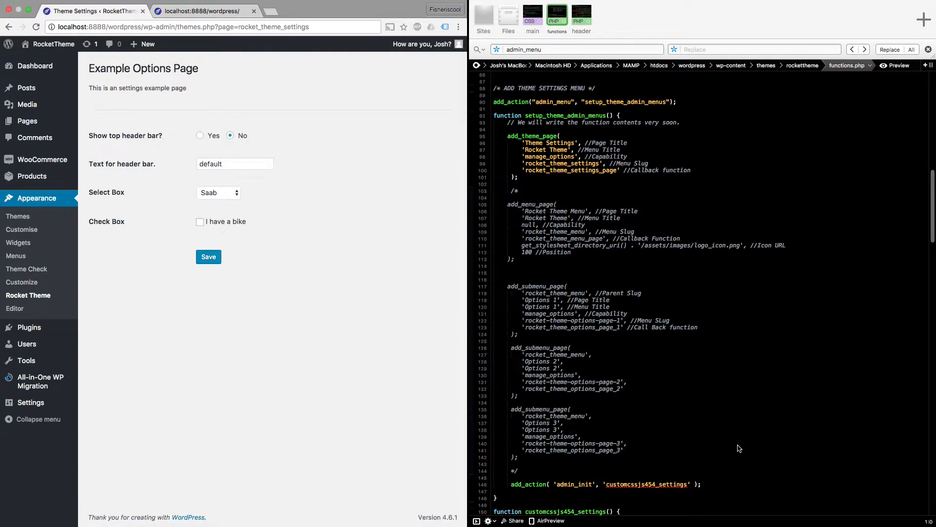
{"action": "mouse_move", "coordinate": [211, 114]}
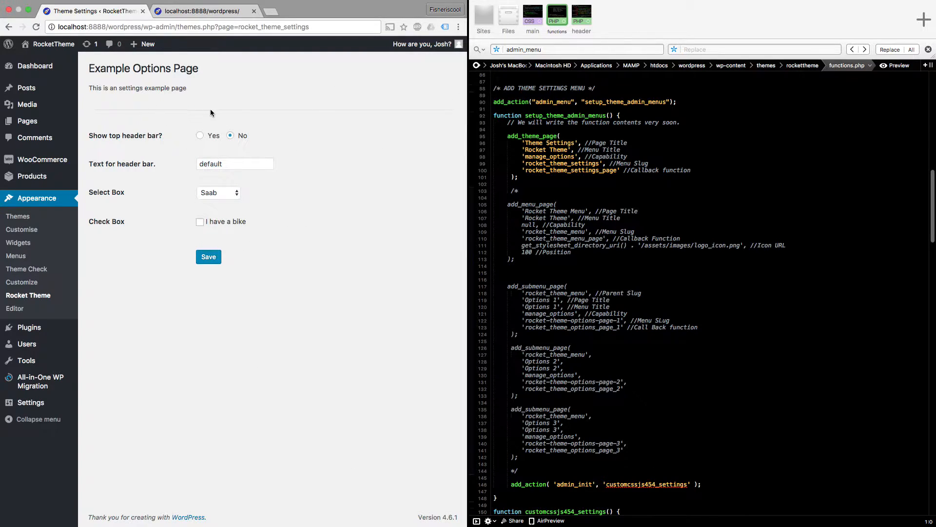
{"action": "mouse_move", "coordinate": [170, 339]}
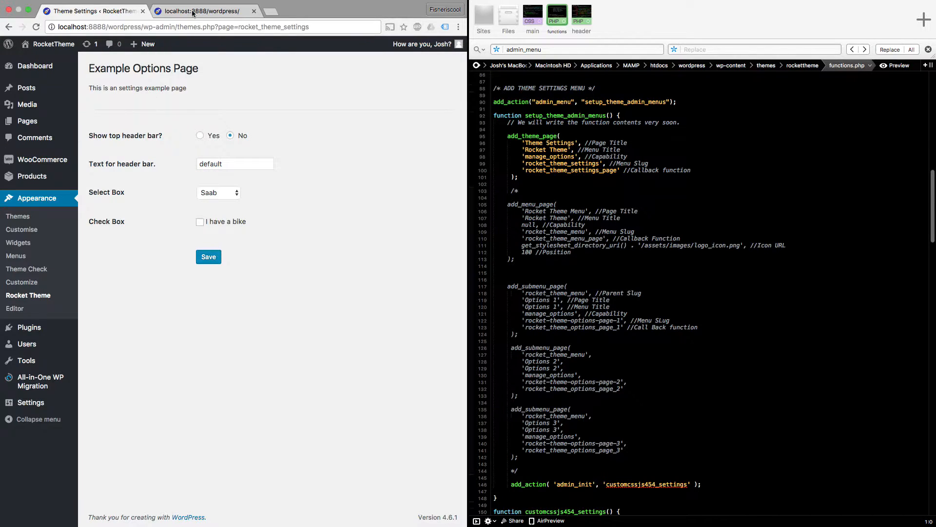
Step: Navigate to the Rocket Theme settings page under Appearance in the WordPress admin
{"action": "left_click", "coordinate": [203, 11]}
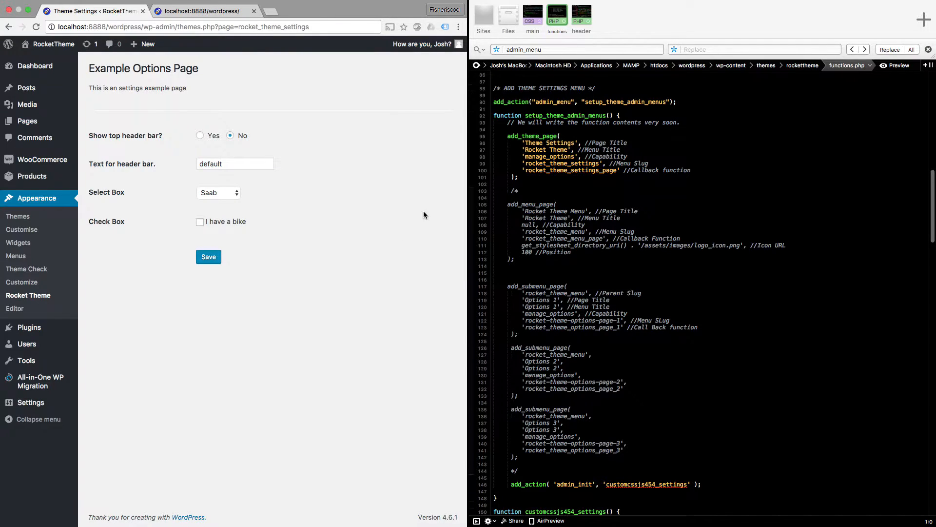
{"action": "mouse_move", "coordinate": [293, 71]}
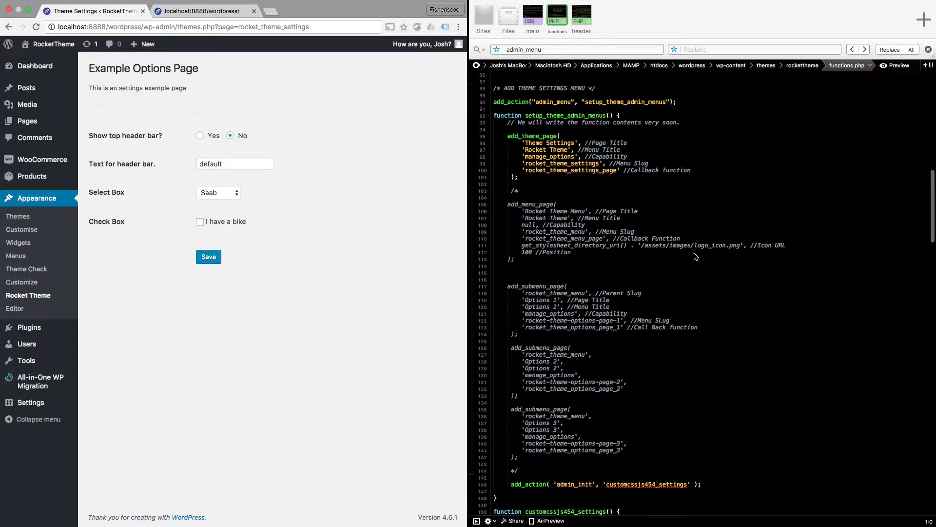
{"action": "mouse_move", "coordinate": [595, 210]}
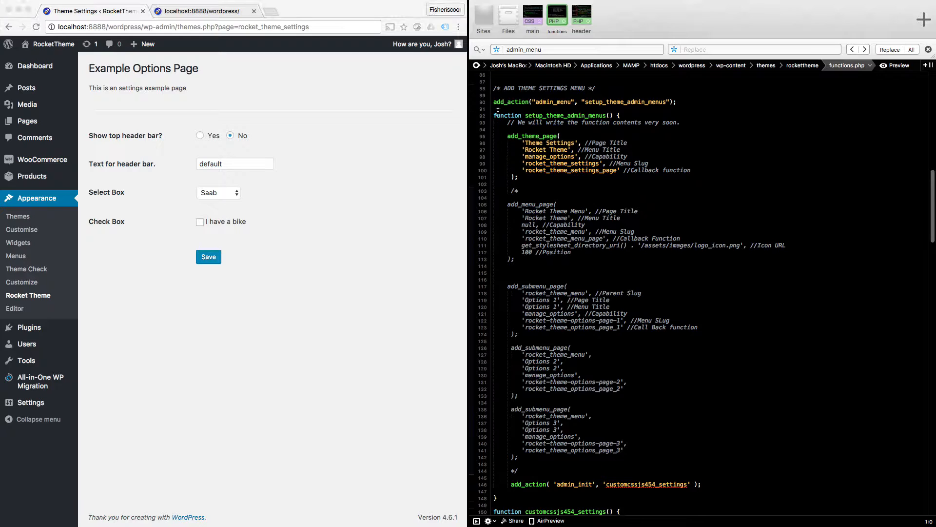
{"action": "left_click", "coordinate": [505, 115]}
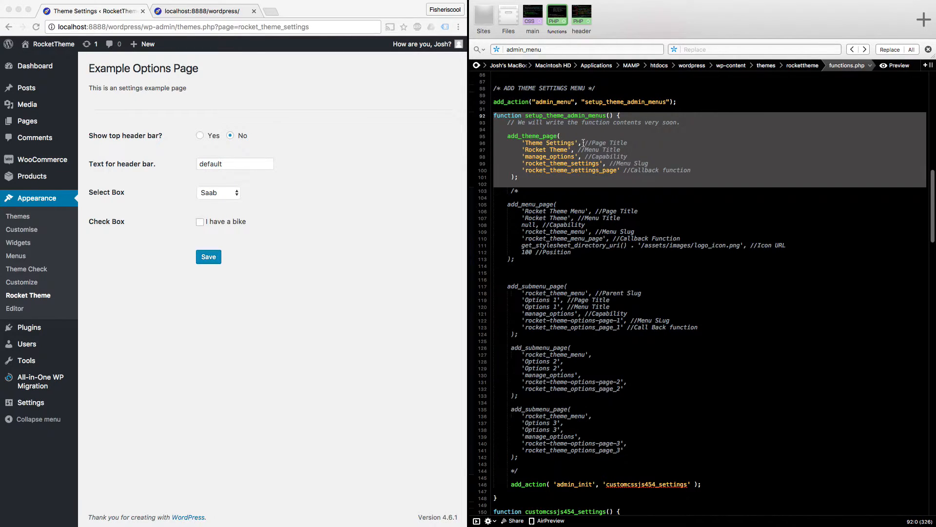
{"action": "mouse_move", "coordinate": [15, 308]}
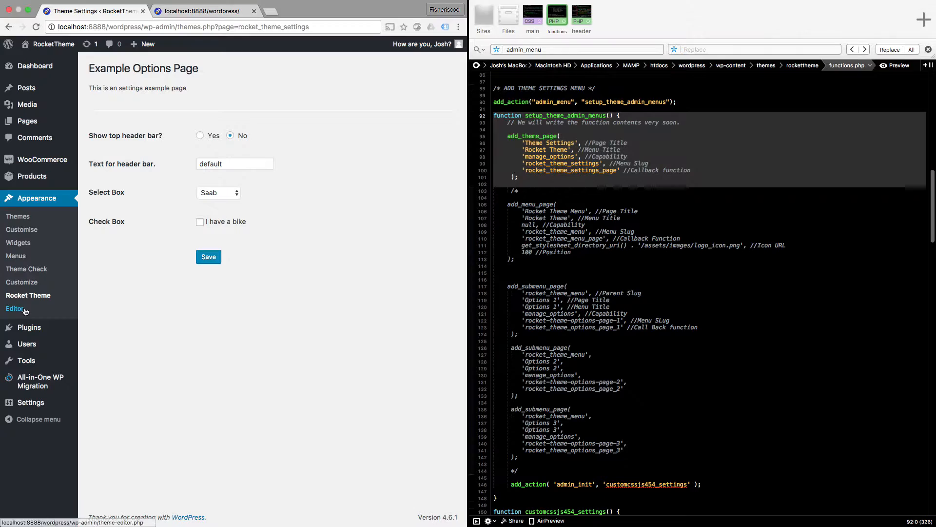
{"action": "scroll", "scroll_direction": "down", "scroll_amount": 3}
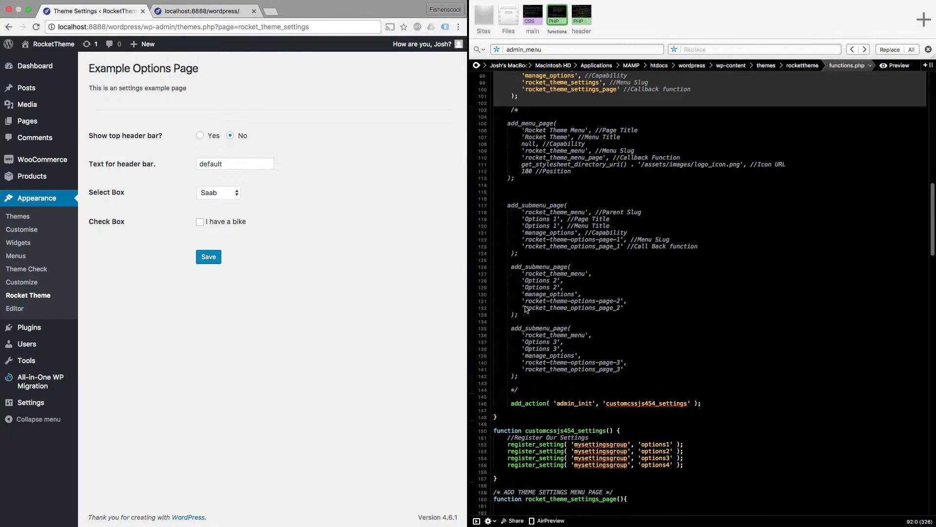
{"action": "scroll", "scroll_direction": "down", "scroll_amount": 3}
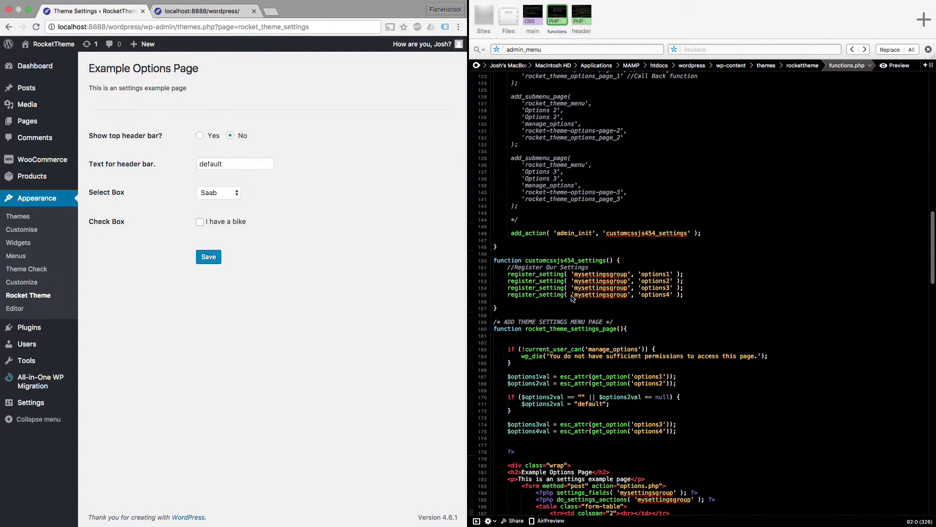
{"action": "scroll", "scroll_direction": "up", "scroll_amount": 3}
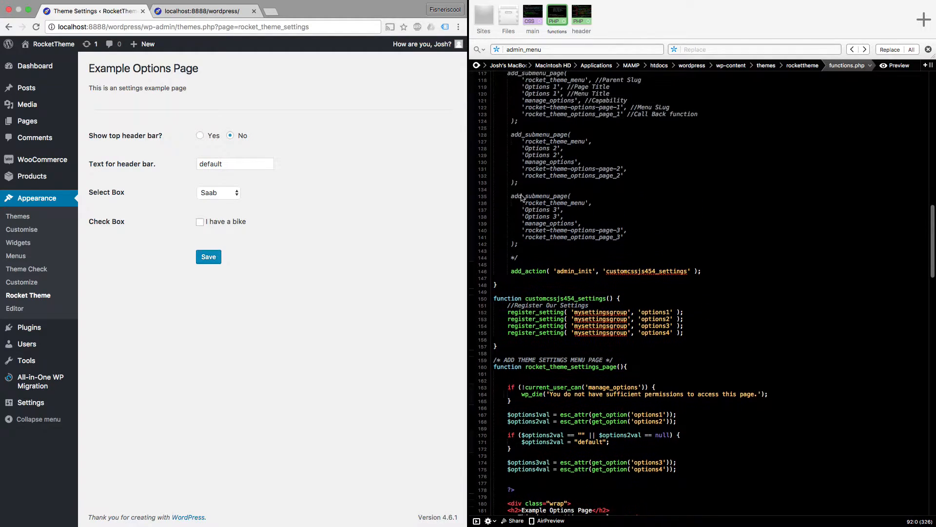
{"action": "mouse_move", "coordinate": [506, 278]}
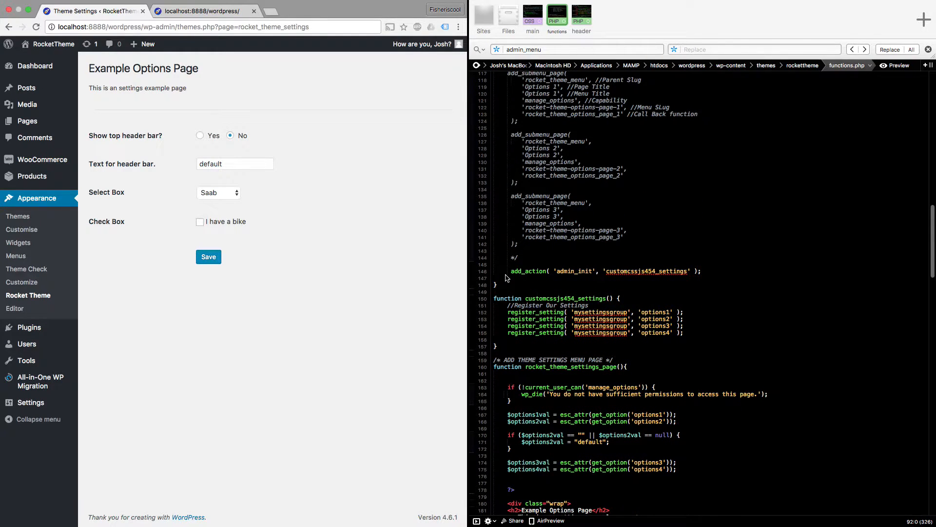
{"action": "scroll", "scroll_direction": "up", "scroll_amount": 3}
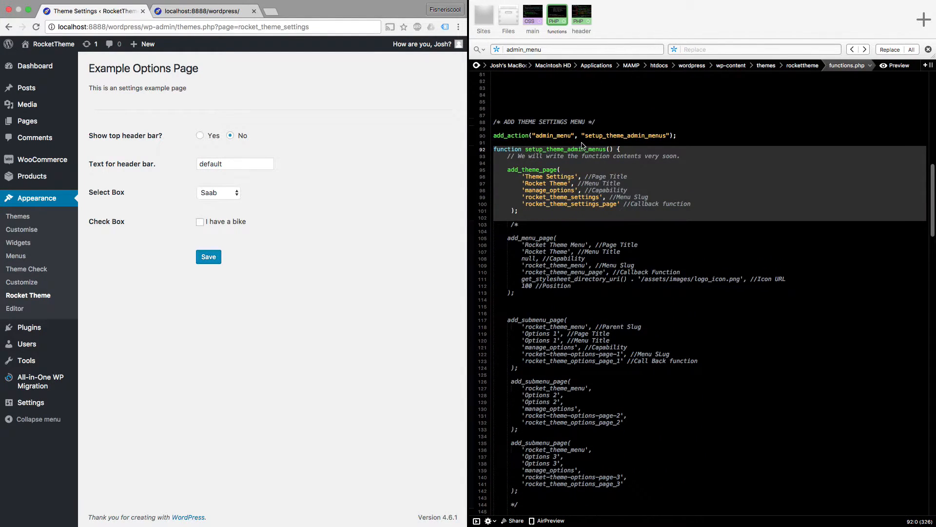
{"action": "mouse_move", "coordinate": [200, 215]}
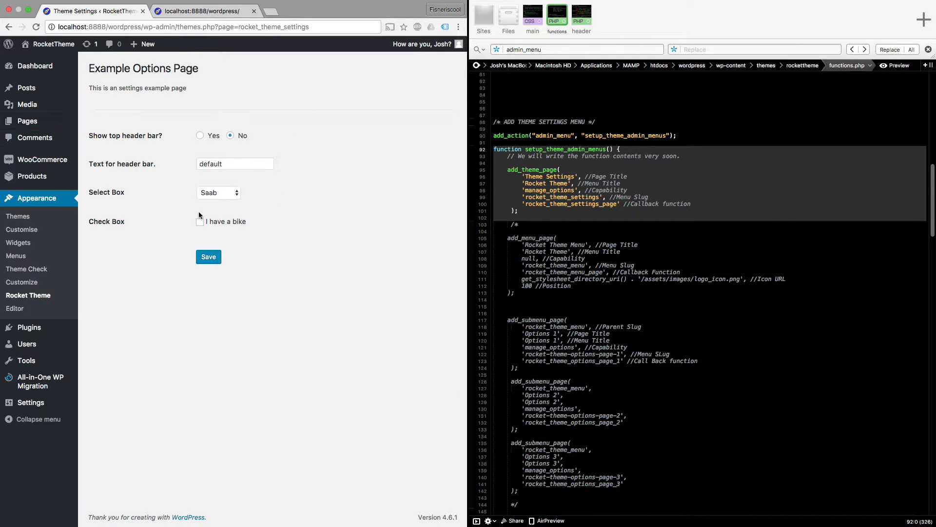
{"action": "scroll", "scroll_direction": "down", "scroll_amount": 3}
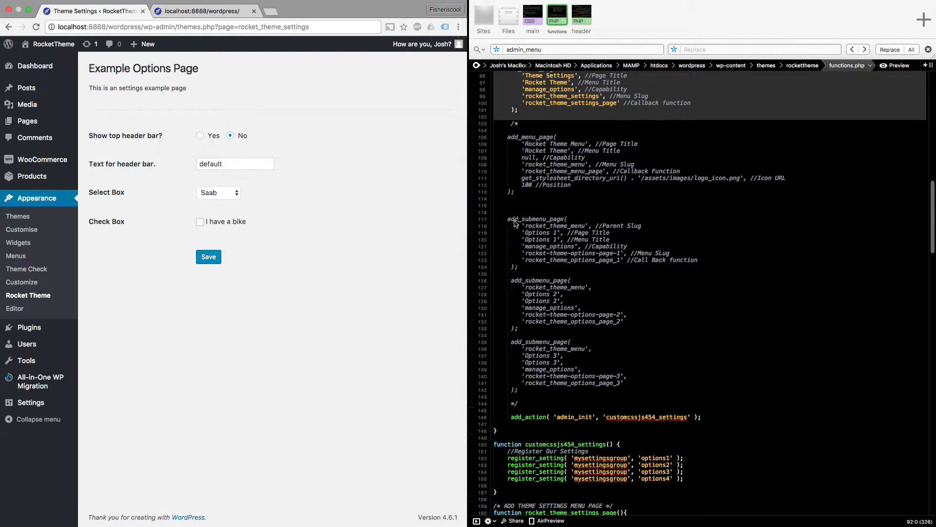
{"action": "mouse_move", "coordinate": [554, 427]}
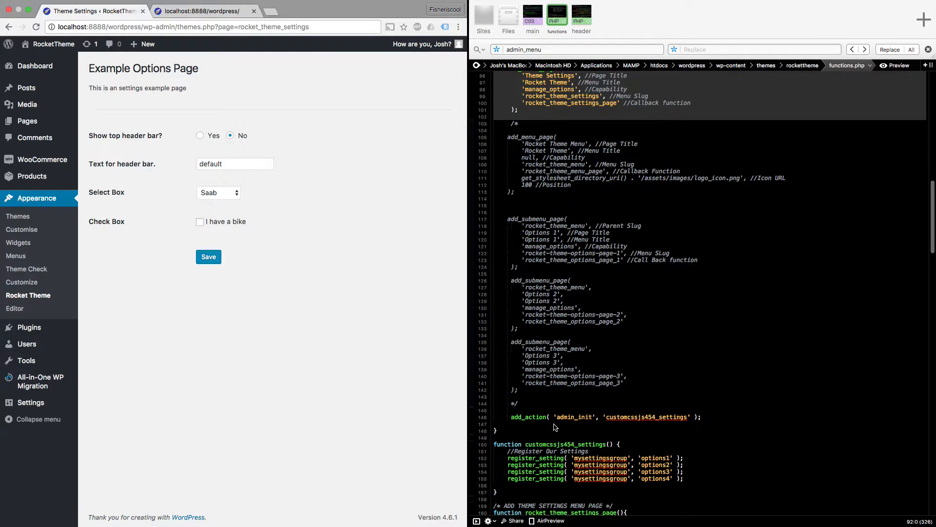
{"action": "scroll", "scroll_direction": "down", "scroll_amount": 3}
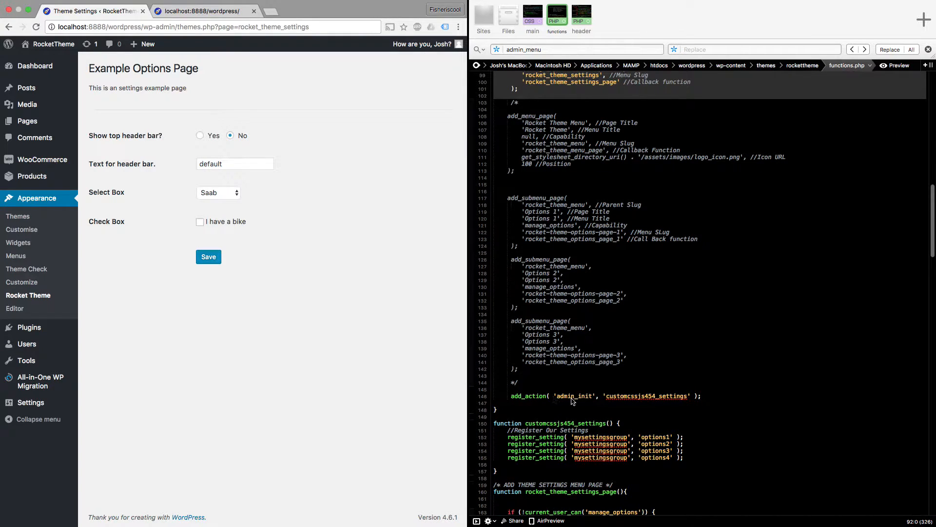
Step: Rename customcssjs454_settings to mysettingsgroup in the function definition and the admin_init add_action hook
{"action": "double_click", "coordinate": [645, 395]}
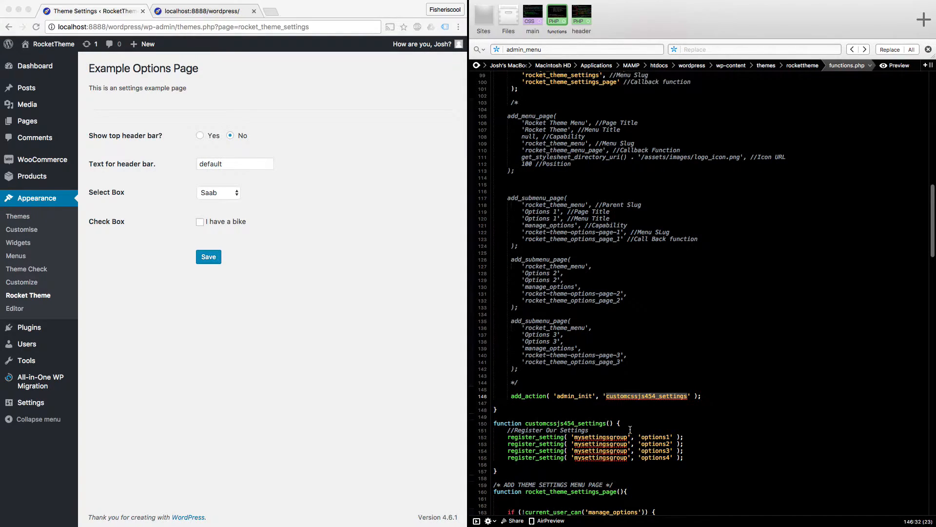
{"action": "scroll", "scroll_direction": "down", "scroll_amount": 3}
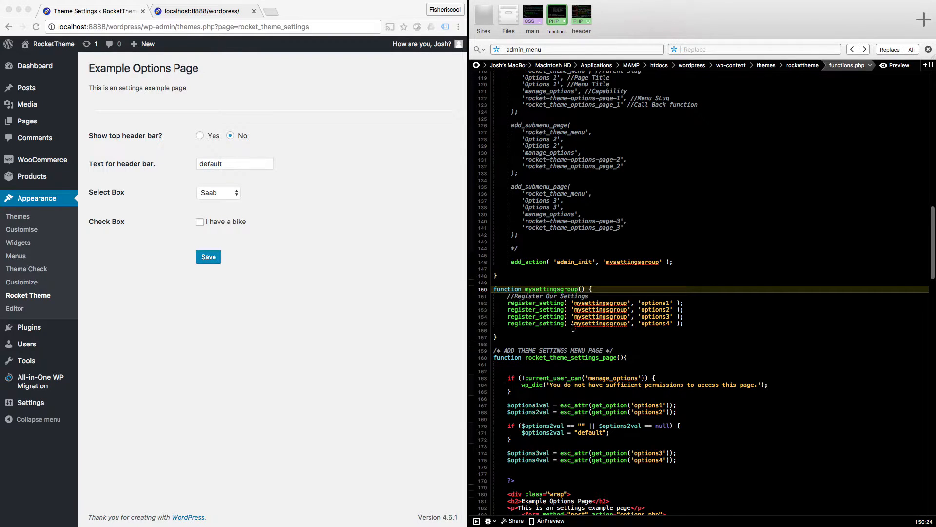
{"action": "scroll", "scroll_direction": "down", "scroll_amount": 3}
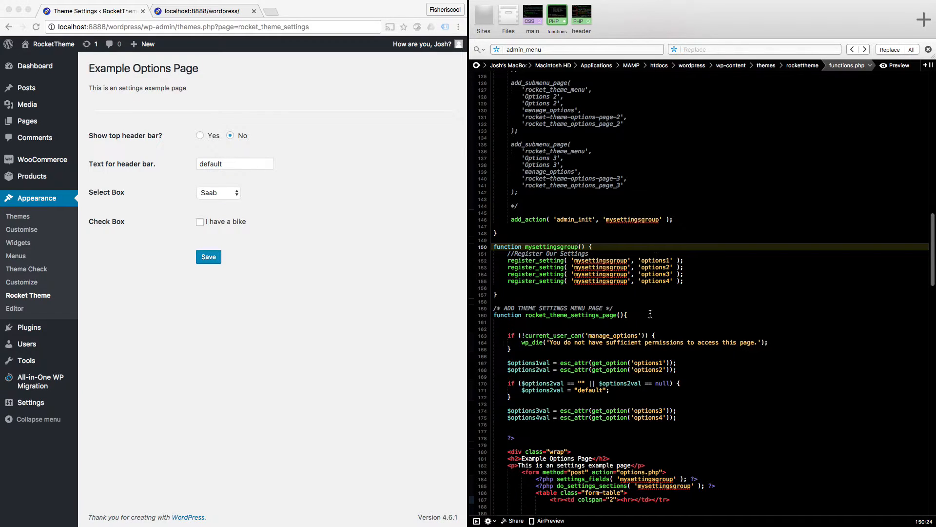
{"action": "scroll", "scroll_direction": "down", "scroll_amount": 3}
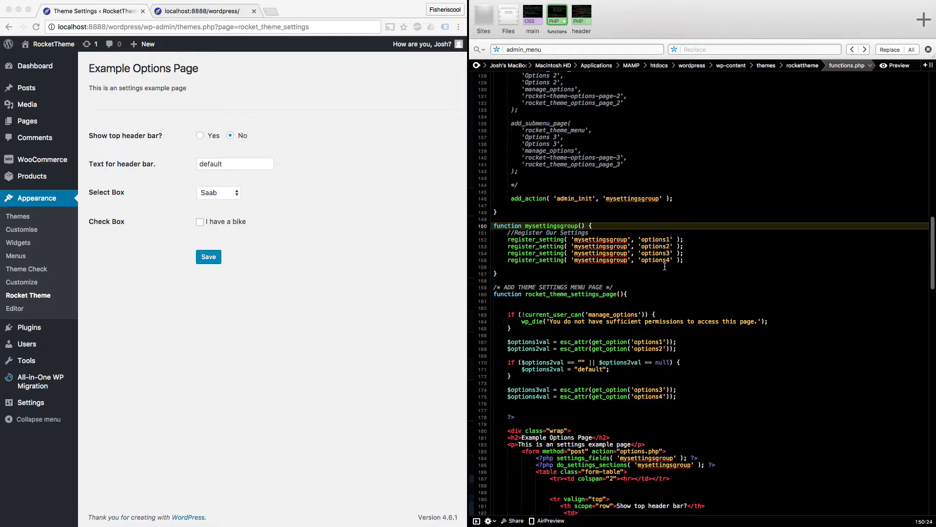
{"action": "scroll", "scroll_direction": "down", "scroll_amount": 3}
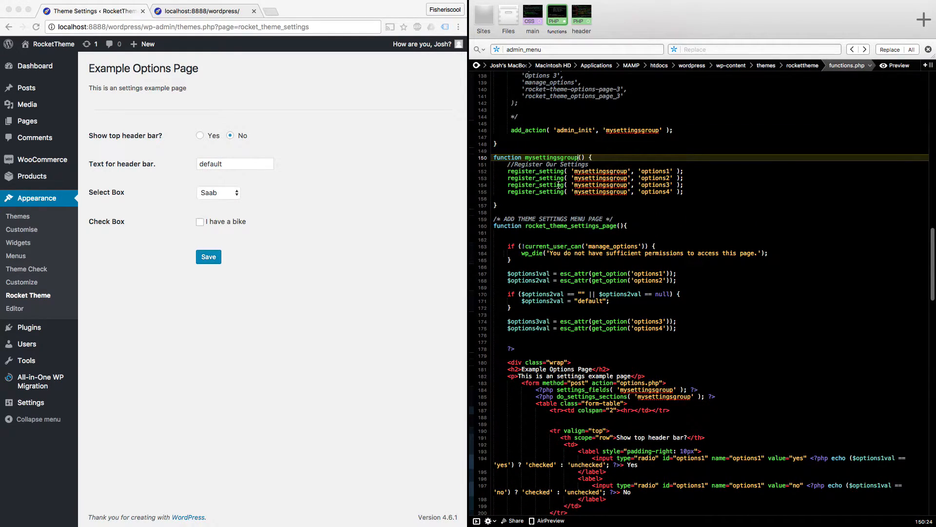
{"action": "mouse_move", "coordinate": [608, 162]}
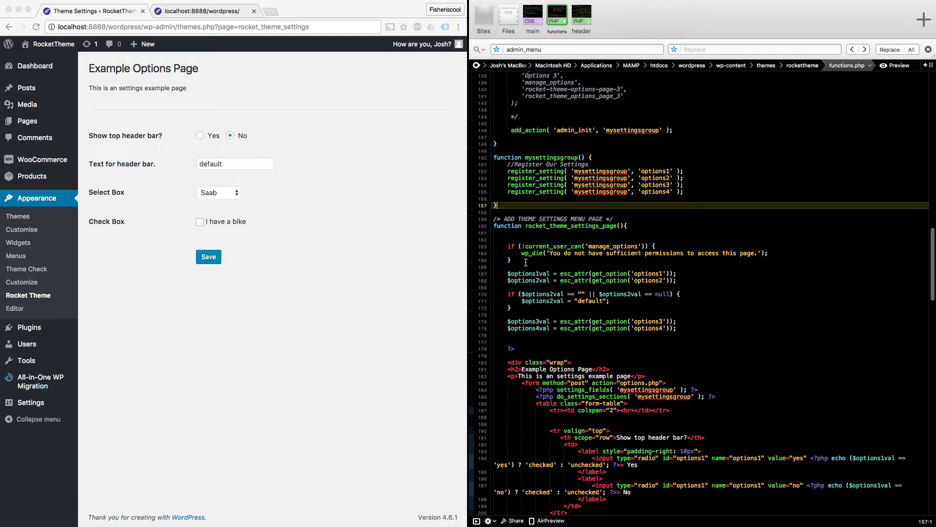
{"action": "scroll", "scroll_direction": "down", "scroll_amount": 3}
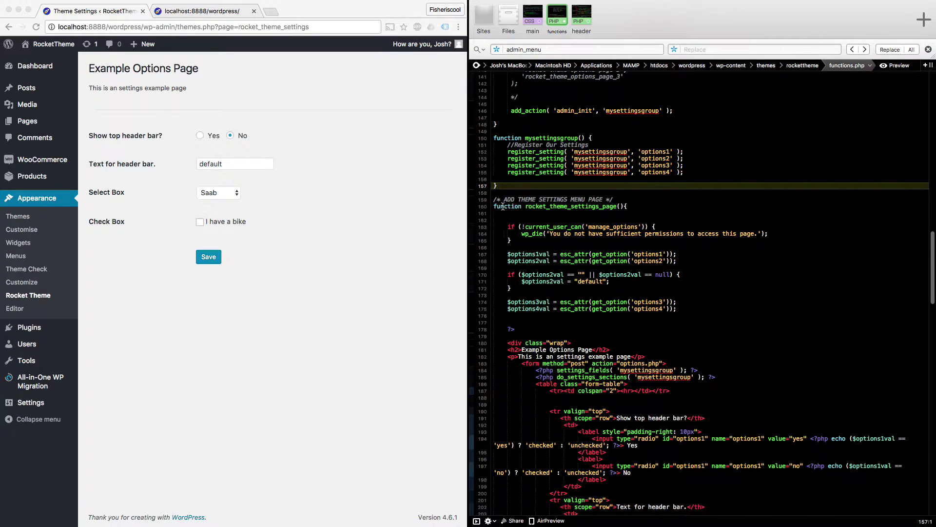
{"action": "scroll", "scroll_direction": "up", "scroll_amount": 3}
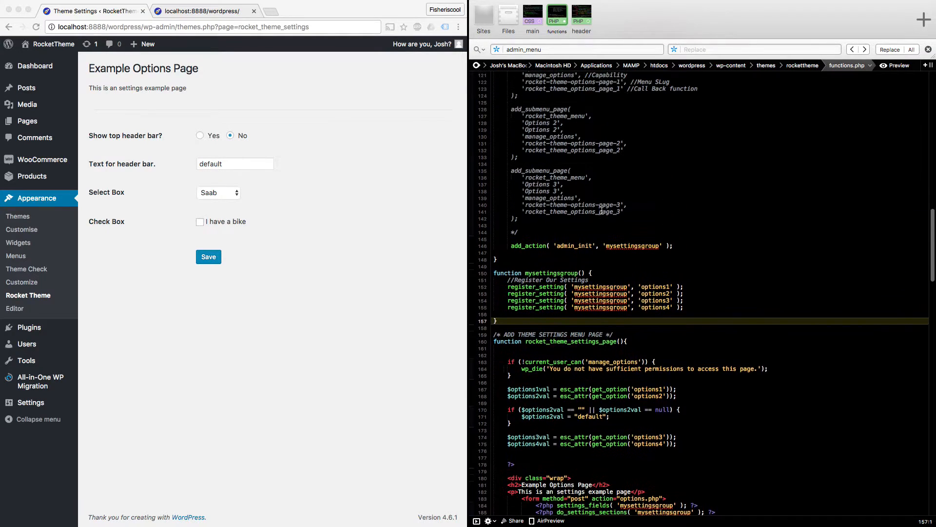
{"action": "scroll", "scroll_direction": "up", "scroll_amount": 3}
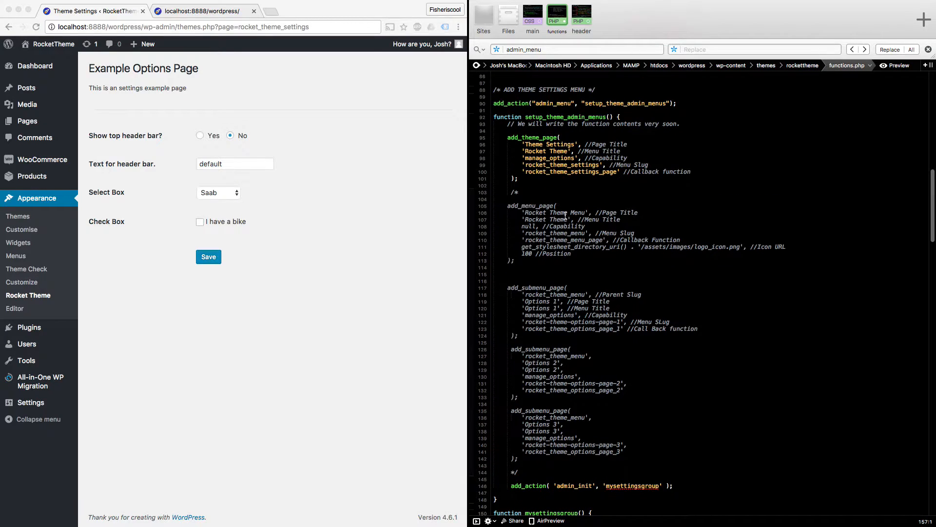
{"action": "scroll", "scroll_direction": "down", "scroll_amount": 3}
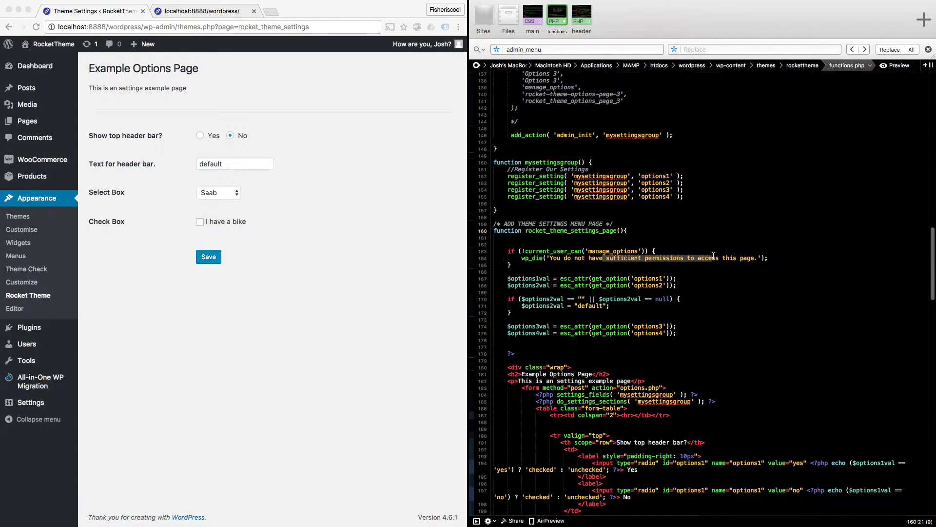
{"action": "scroll", "scroll_direction": "down", "scroll_amount": 3}
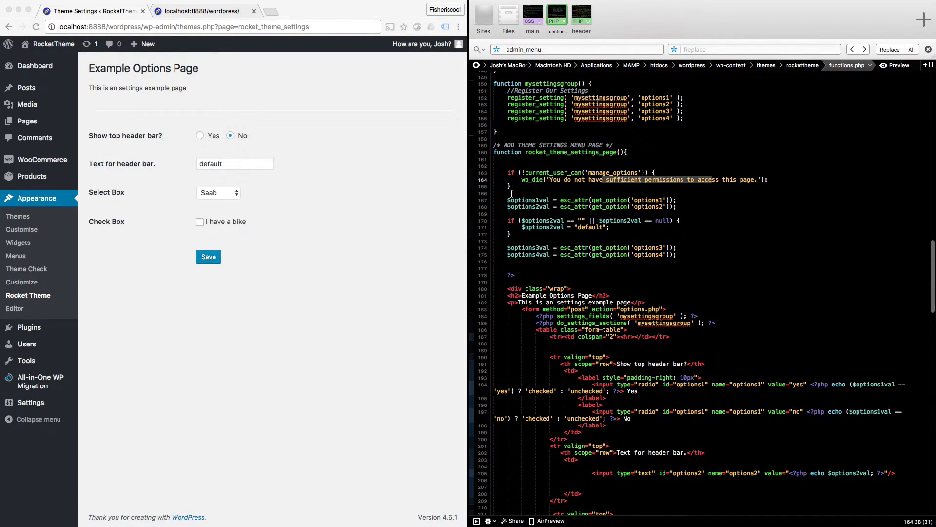
{"action": "left_click", "coordinate": [509, 193]}
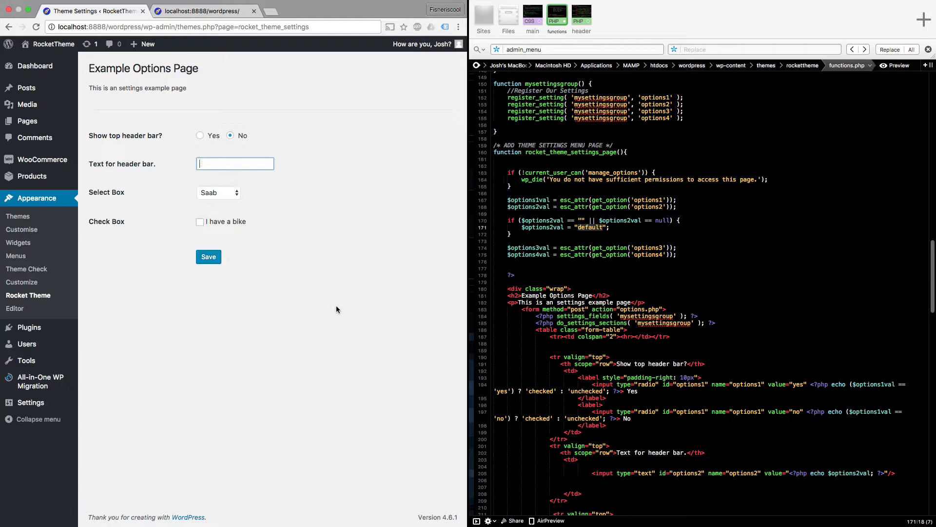
Step: Save with the header-bar text empty and reload, confirming the field returns to 'default'
{"action": "left_click", "coordinate": [207, 257]}
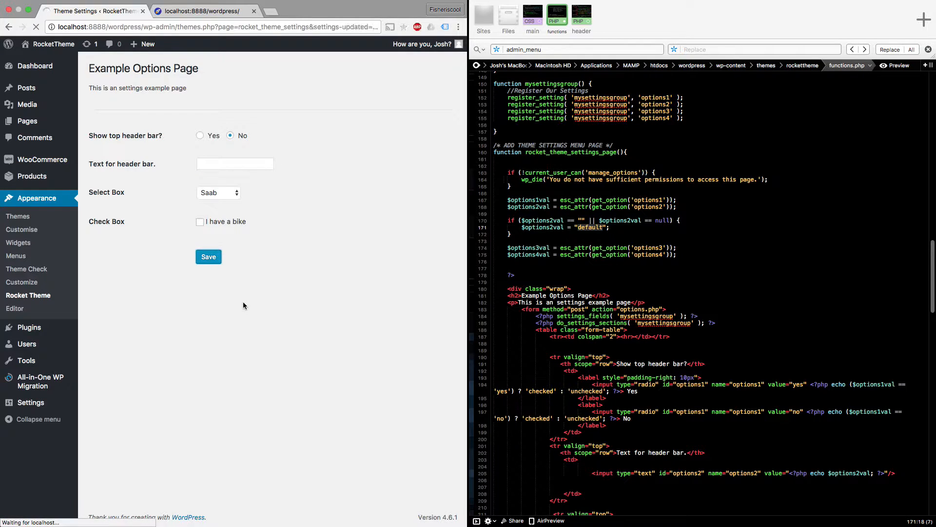
{"action": "left_click", "coordinate": [208, 257]}
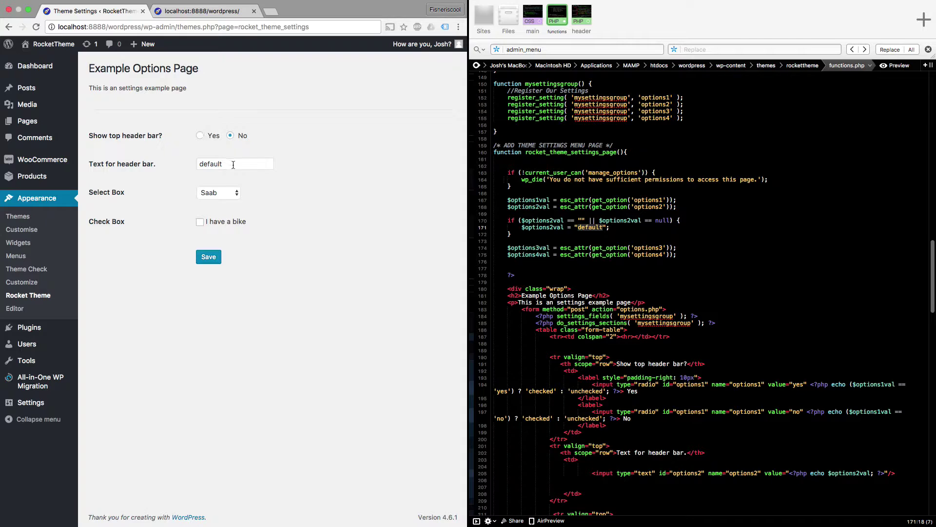
{"action": "left_click", "coordinate": [233, 164]}
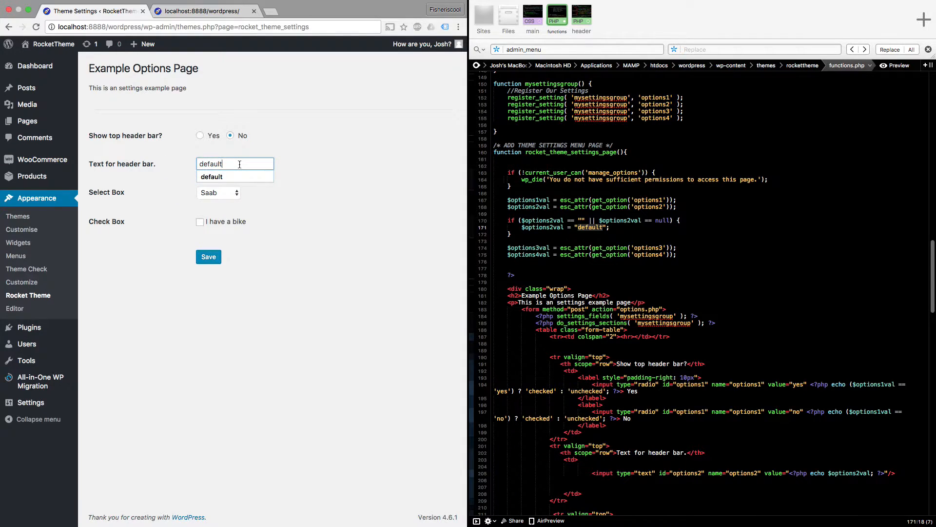
{"action": "mouse_move", "coordinate": [273, 213]}
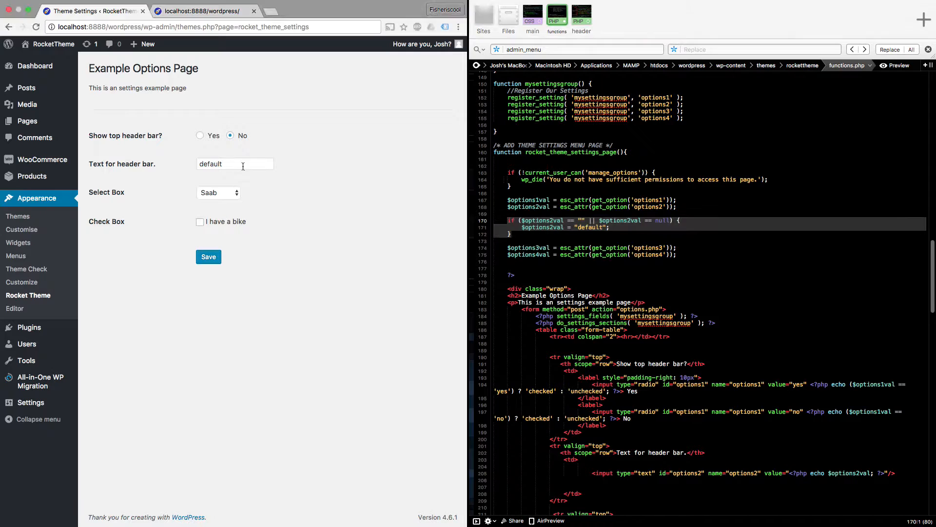
{"action": "scroll", "scroll_direction": "down", "scroll_amount": 3}
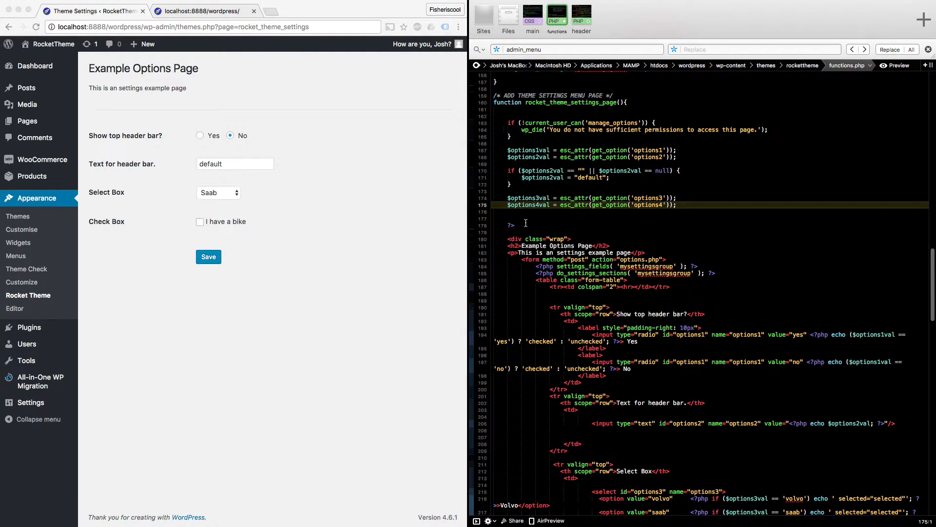
{"action": "scroll", "scroll_direction": "down", "scroll_amount": 3}
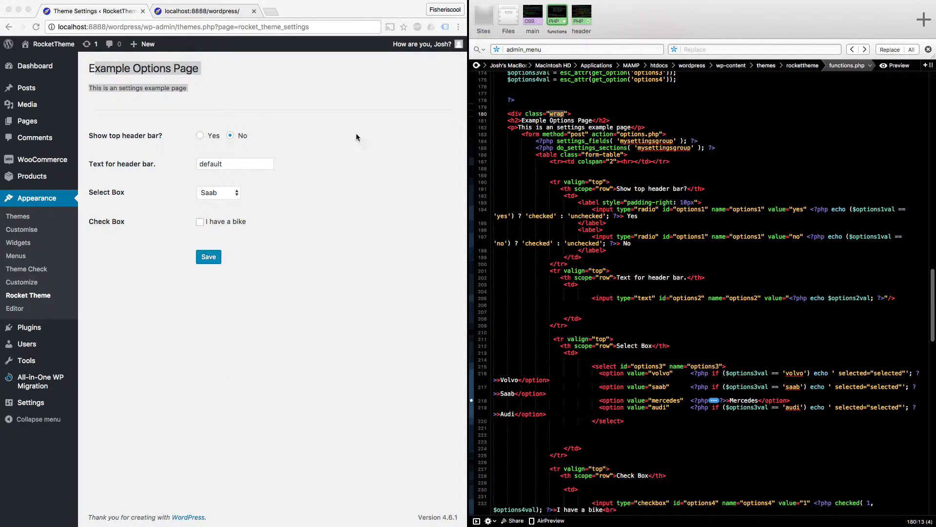
{"action": "mouse_move", "coordinate": [512, 124]}
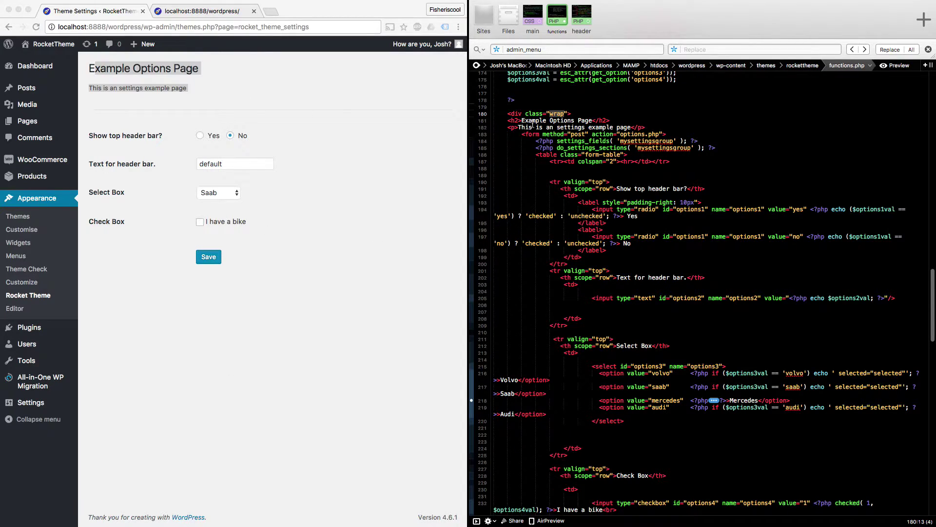
Step: Add blank lines around the form tag and wrap do_settings_sections in an HTML comment in functions.php
{"action": "left_click", "coordinate": [531, 120]}
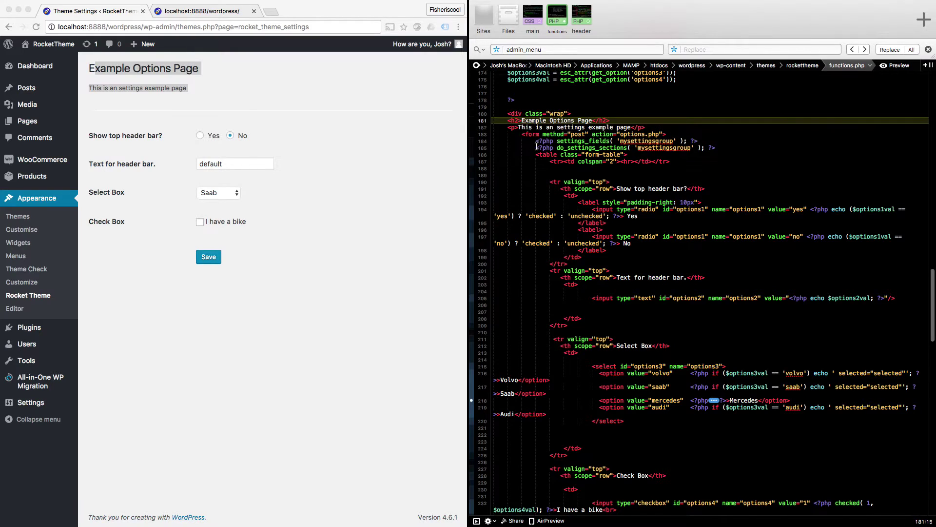
{"action": "left_click", "coordinate": [540, 113]}
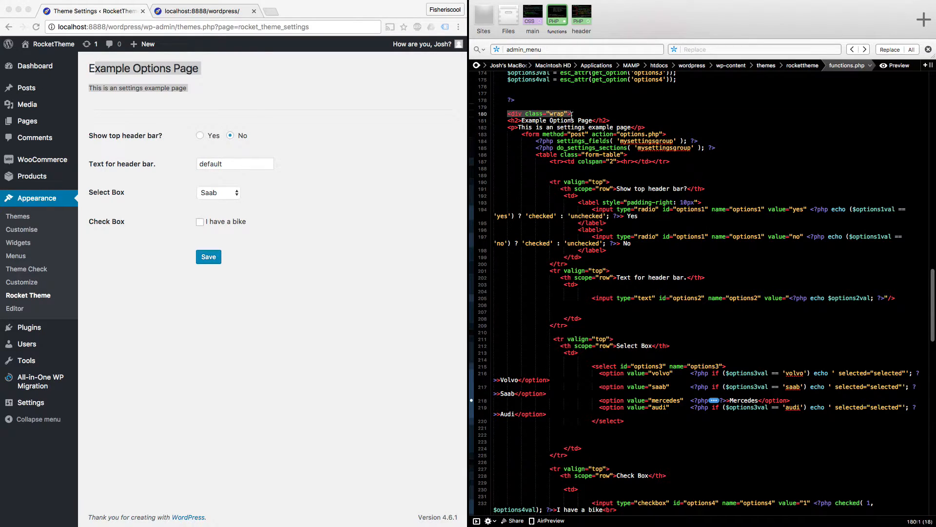
{"action": "mouse_move", "coordinate": [36, 158]}
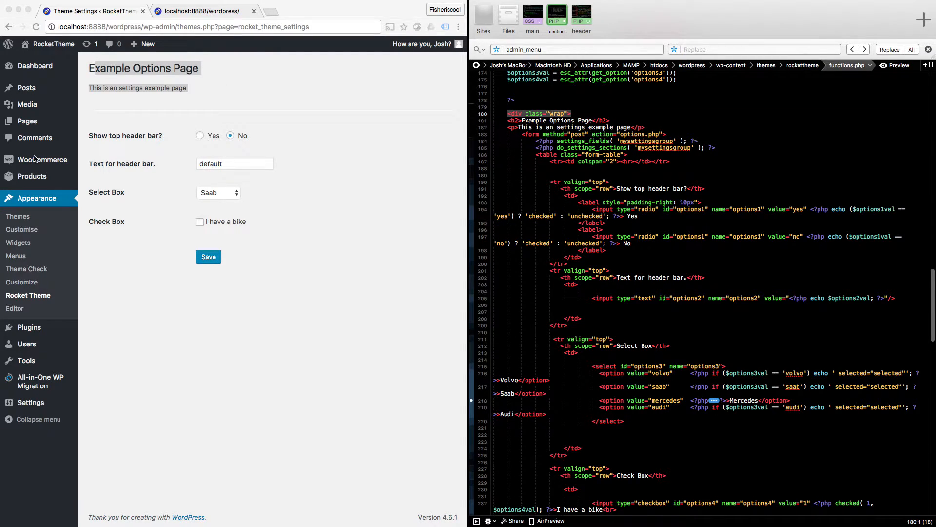
{"action": "left_click", "coordinate": [26, 359]}
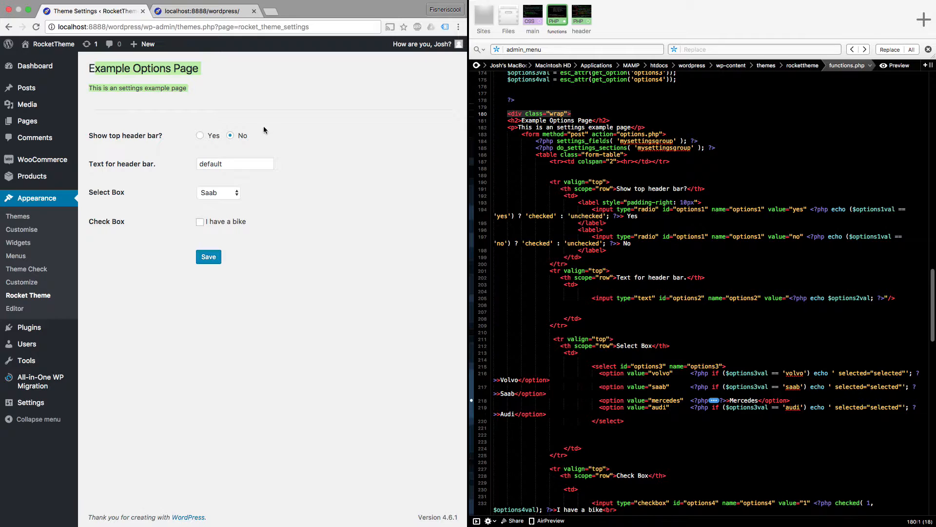
{"action": "mouse_move", "coordinate": [185, 255]}
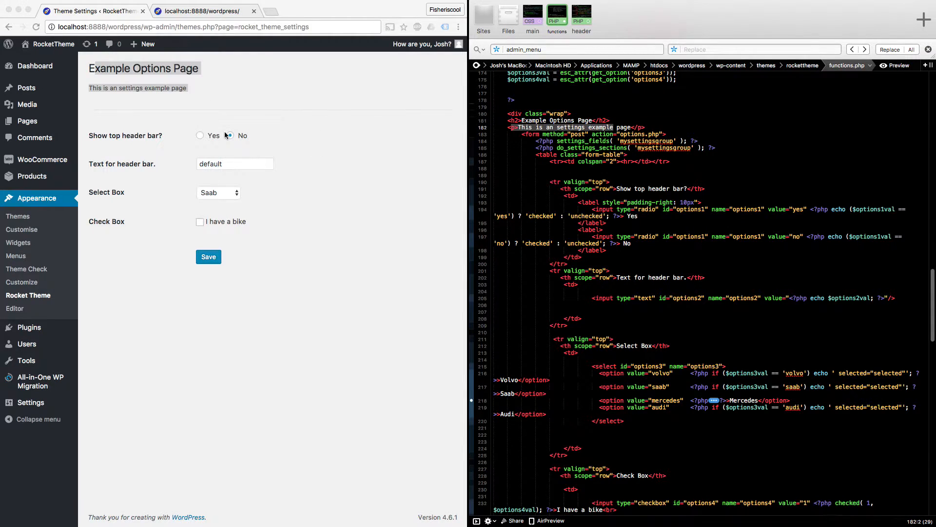
{"action": "left_click", "coordinate": [230, 134]}
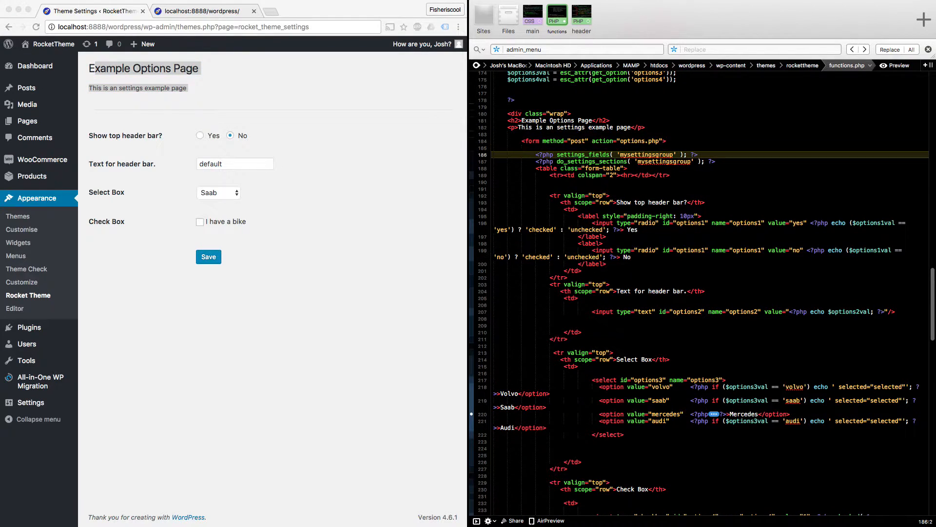
{"action": "left_click", "coordinate": [579, 140]}
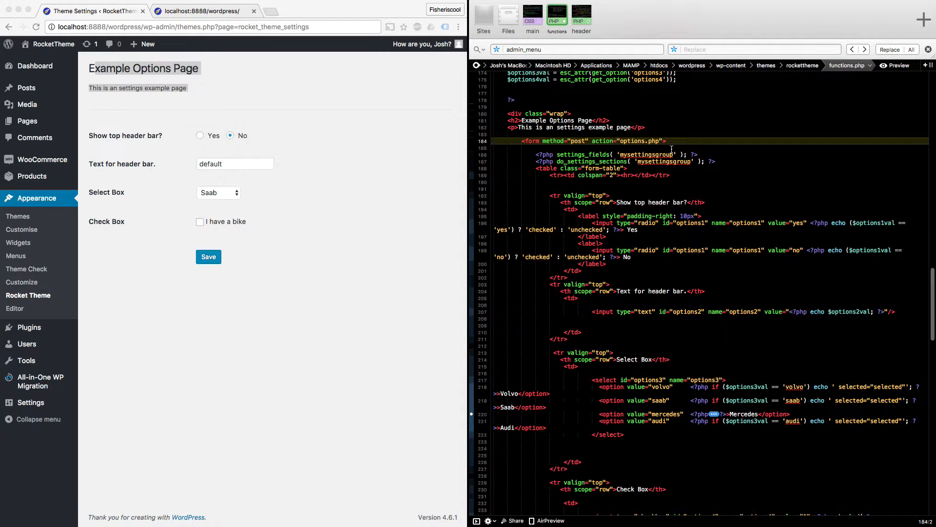
Step: Set Show top header bar to Yes on the options page and save it
{"action": "scroll", "scroll_direction": "down", "scroll_amount": 3}
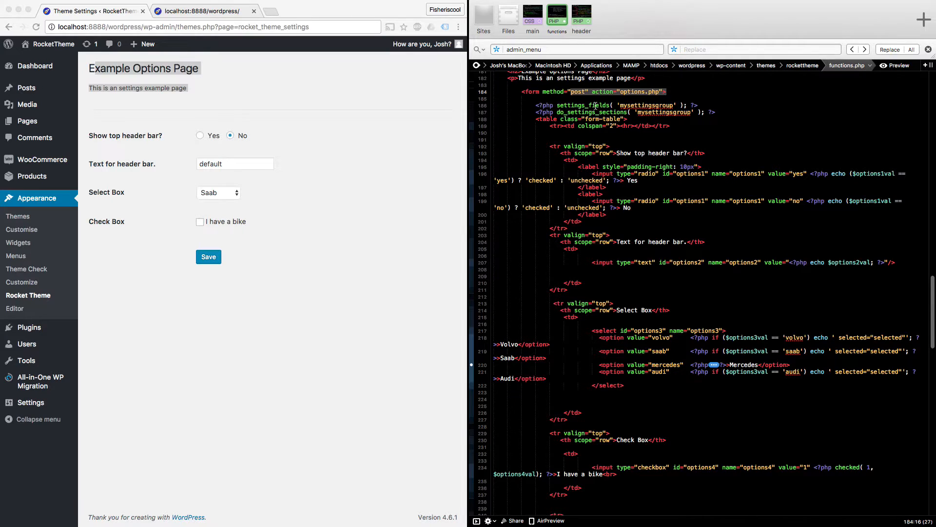
{"action": "scroll", "scroll_direction": "up", "scroll_amount": 3}
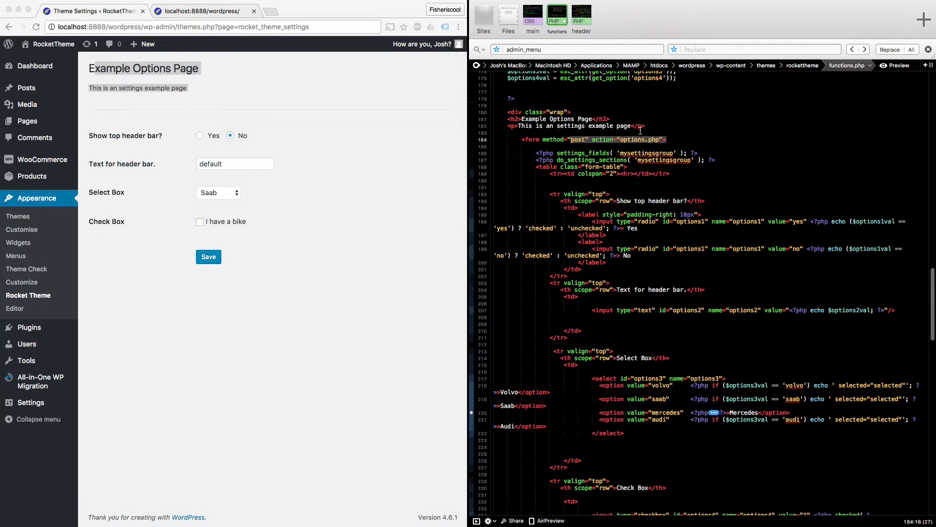
{"action": "scroll", "scroll_direction": "up", "scroll_amount": 3}
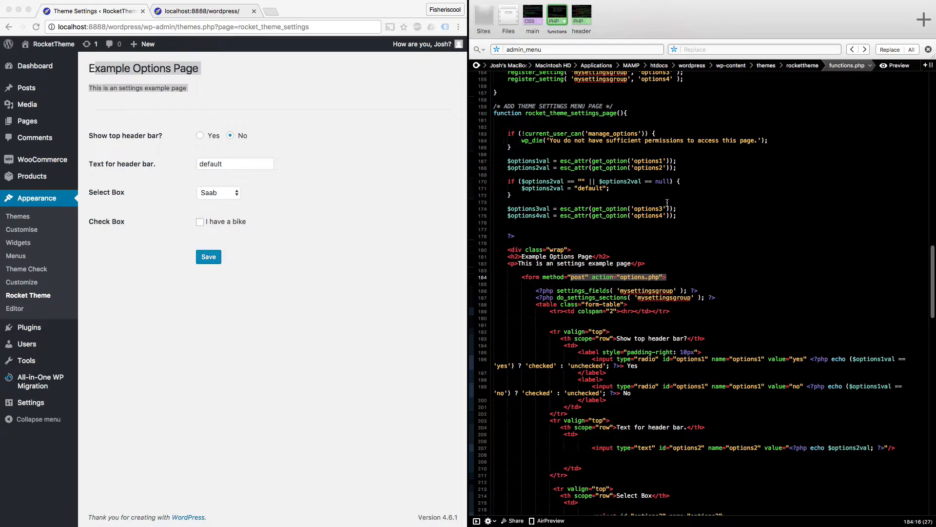
{"action": "scroll", "scroll_direction": "down", "scroll_amount": 3}
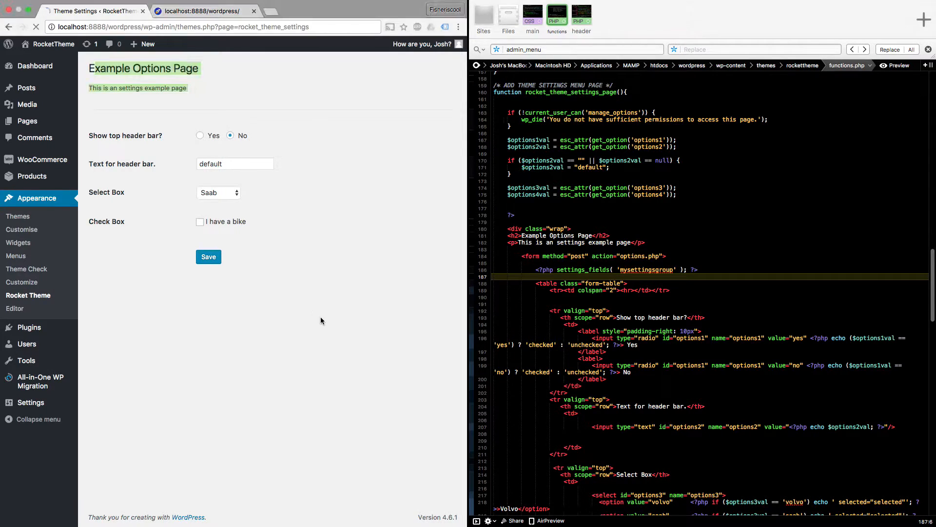
{"action": "left_click", "coordinate": [199, 136]}
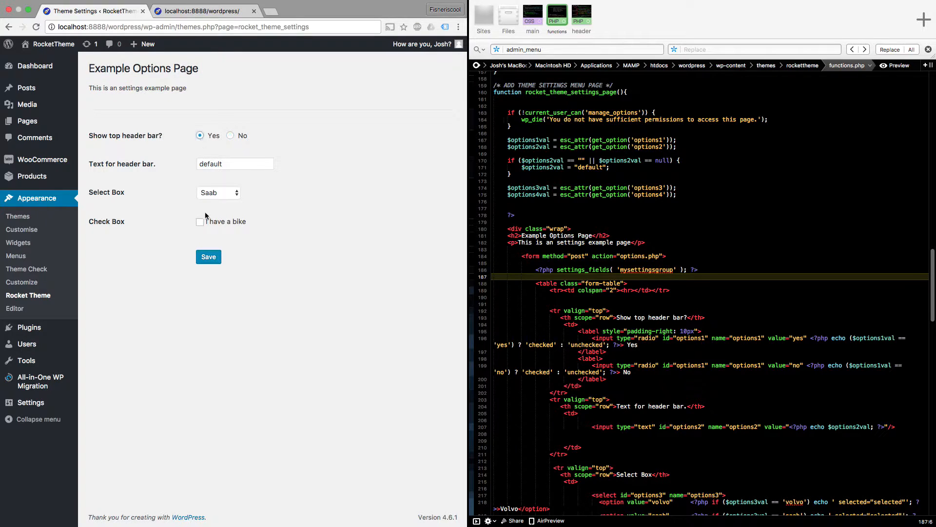
{"action": "left_click", "coordinate": [209, 257]}
{"action": "type", "text": "<!-- <?php do_settings_sections( 'mysettingsgroup' ); ?> -->"}
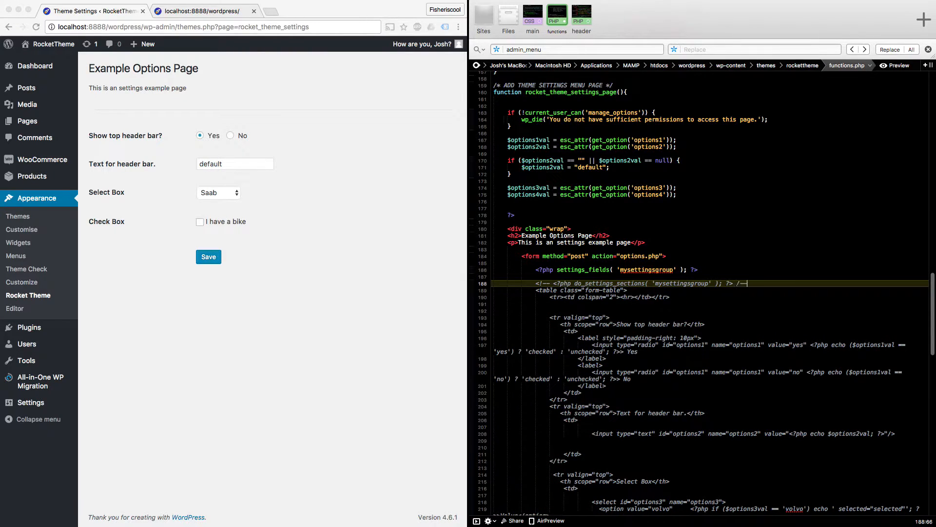
{"action": "scroll", "scroll_direction": "down", "scroll_amount": 3}
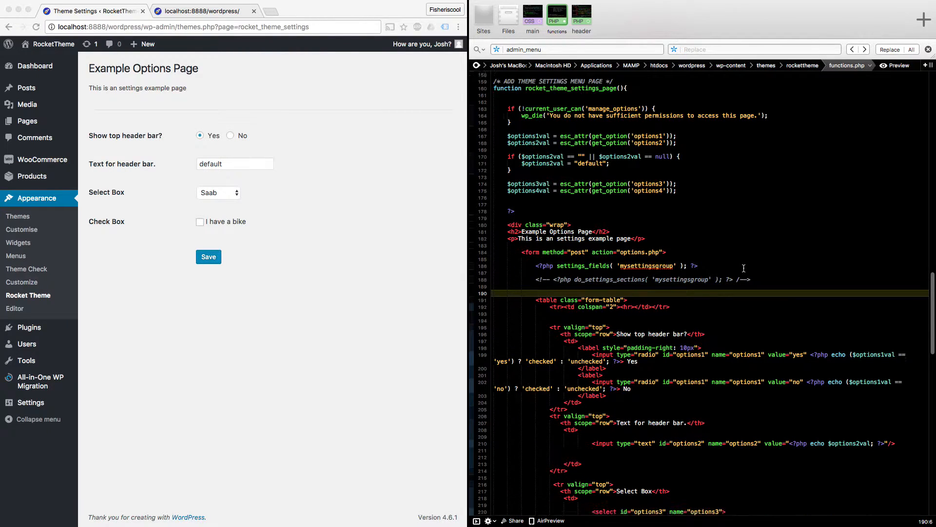
Step: Insert blank lines between the Show top header bar radio labels and inputs in functions.php
{"action": "scroll", "scroll_direction": "down", "scroll_amount": 3}
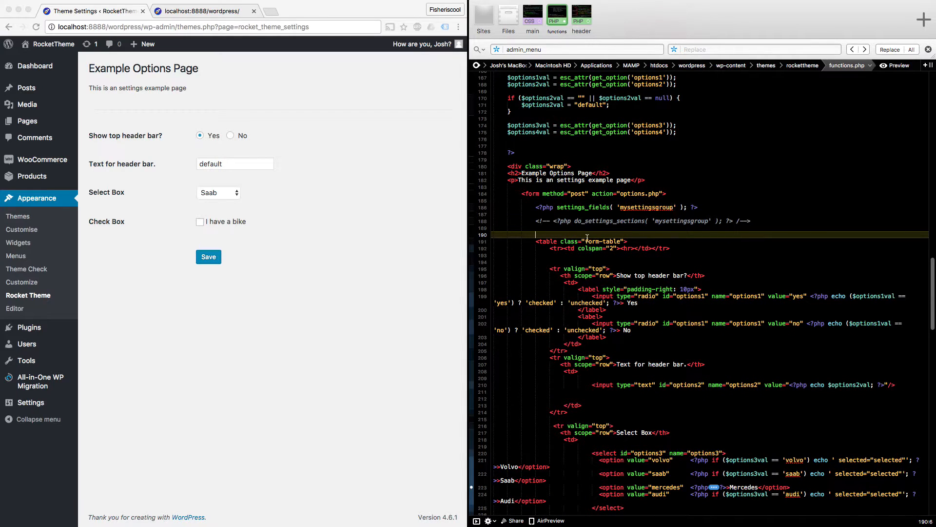
{"action": "scroll", "scroll_direction": "down", "scroll_amount": 3}
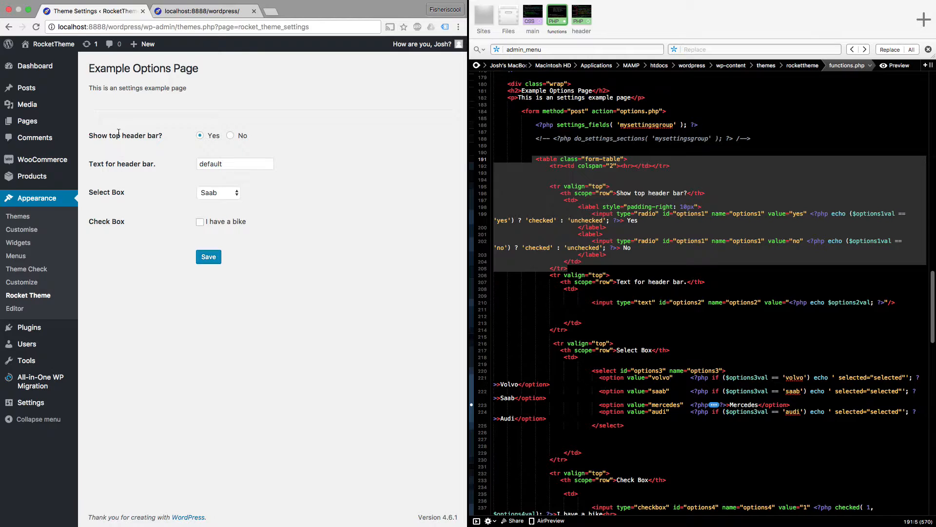
{"action": "mouse_move", "coordinate": [124, 113]}
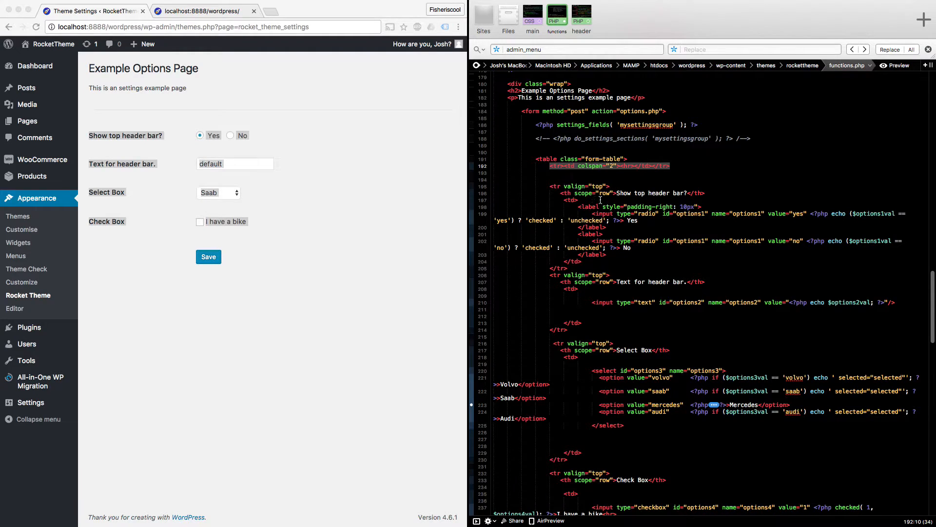
{"action": "left_click", "coordinate": [597, 206]}
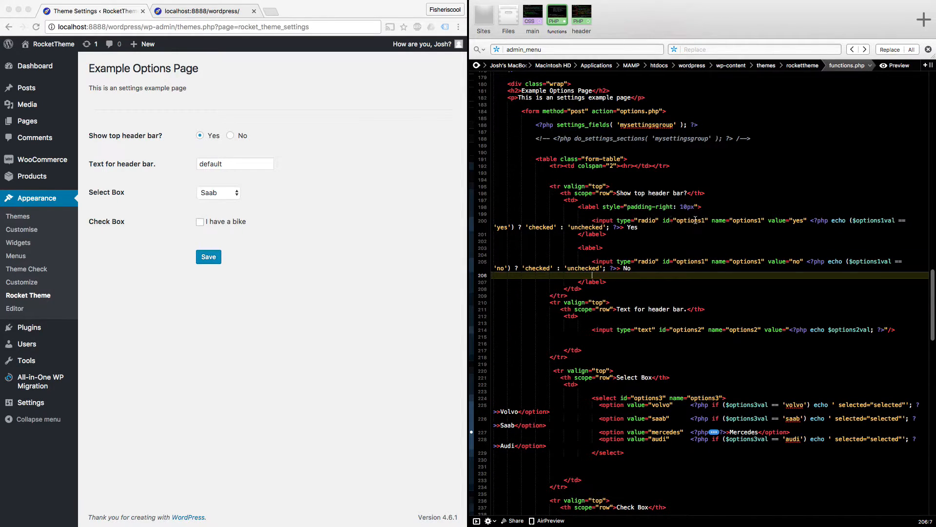
{"action": "scroll", "scroll_direction": "up", "scroll_amount": 3}
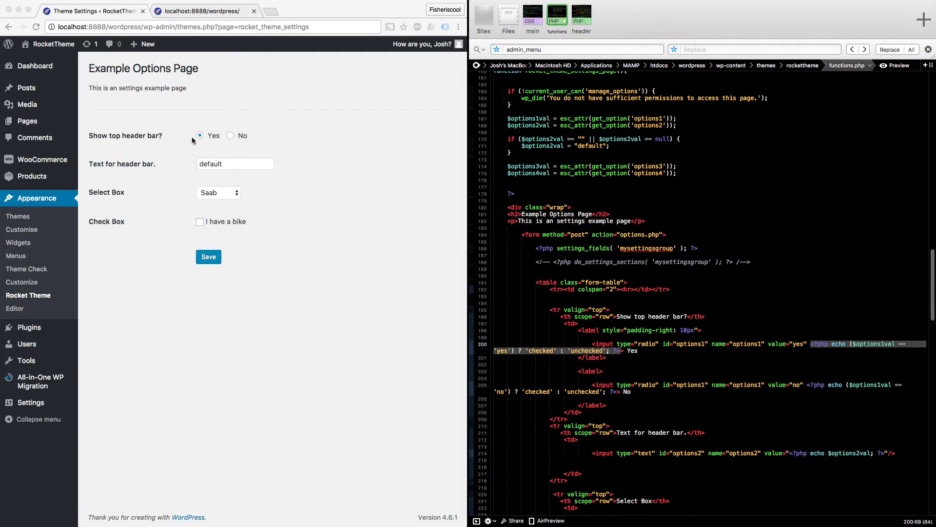
{"action": "mouse_move", "coordinate": [458, 278]}
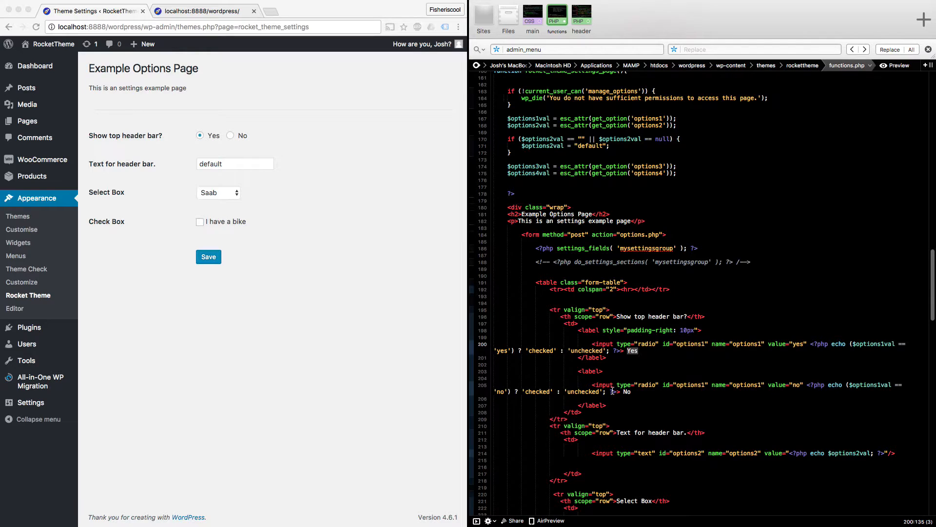
{"action": "mouse_move", "coordinate": [456, 295]}
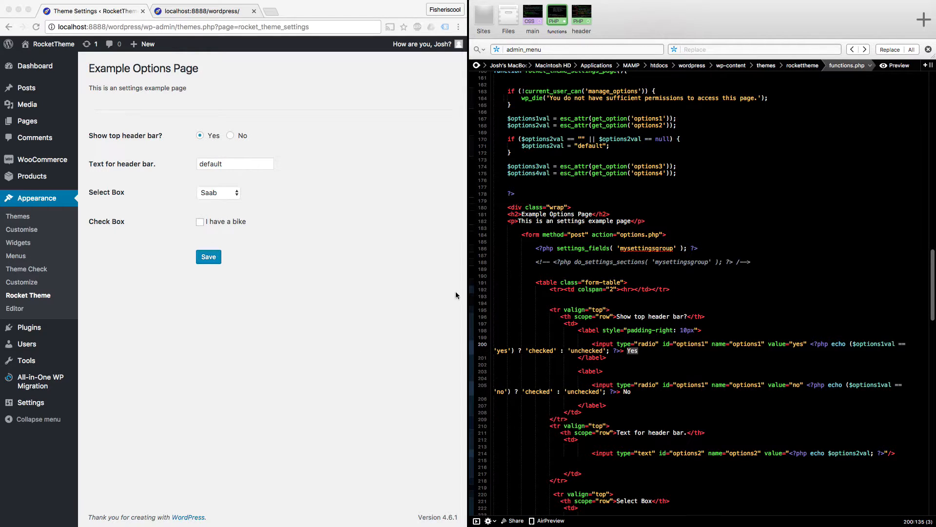
{"action": "mouse_move", "coordinate": [690, 382]}
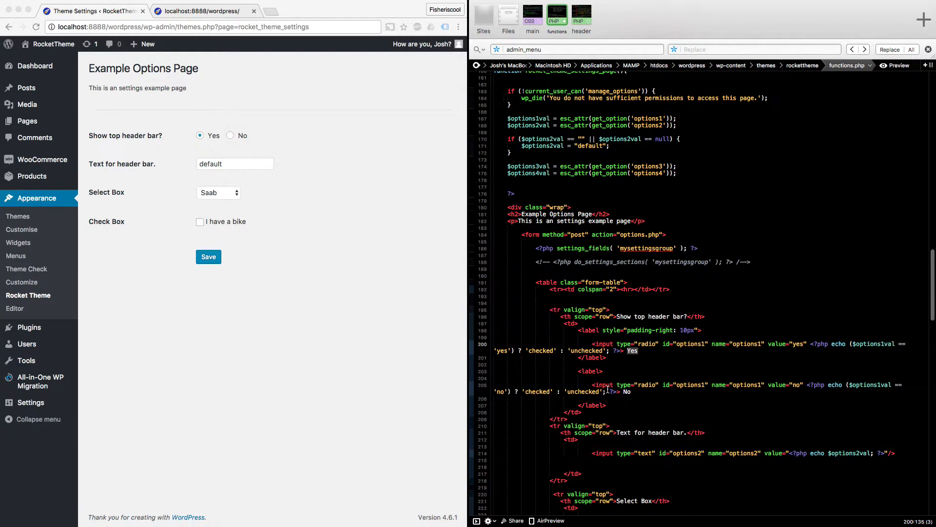
{"action": "scroll", "scroll_direction": "down", "scroll_amount": 3}
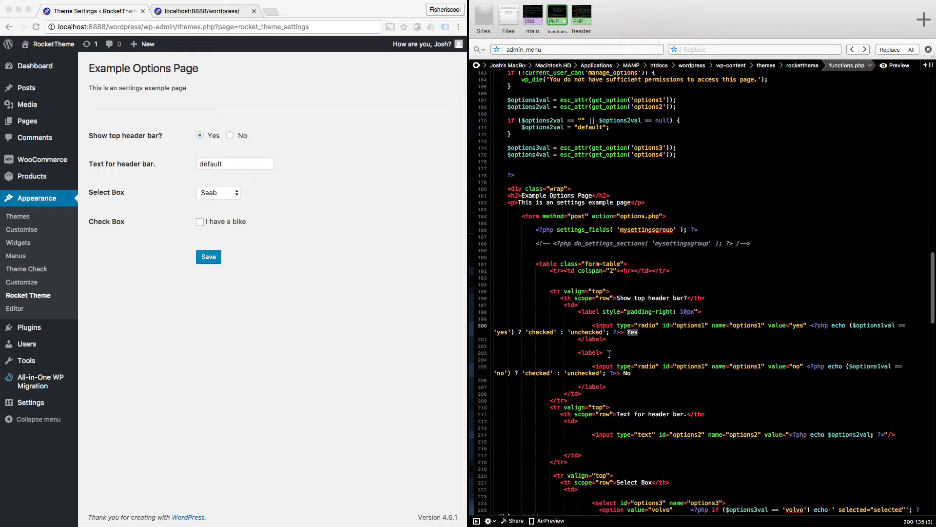
{"action": "scroll", "scroll_direction": "down", "scroll_amount": 3}
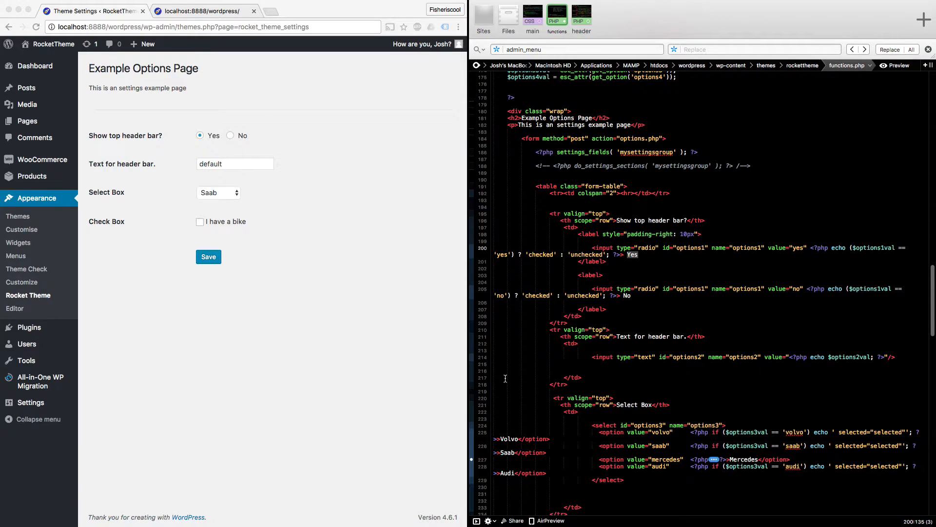
{"action": "scroll", "scroll_direction": "down", "scroll_amount": 3}
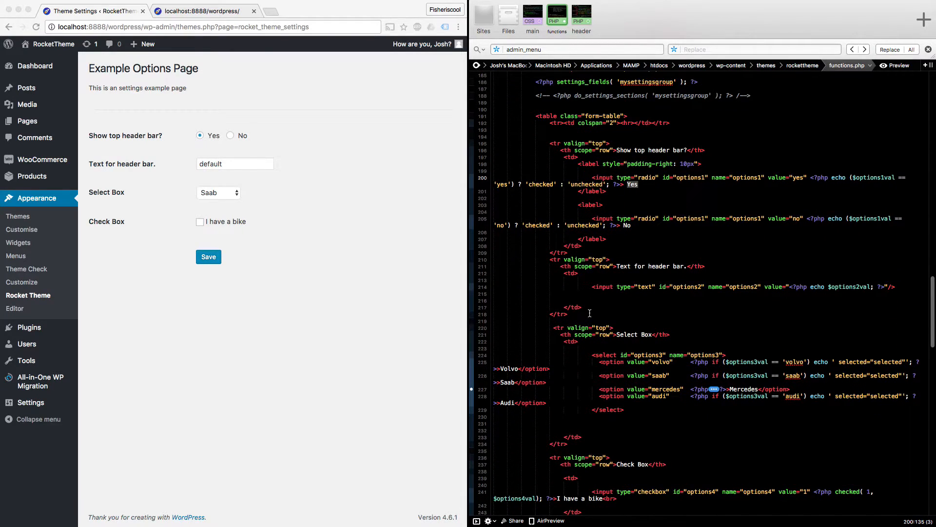
{"action": "left_click", "coordinate": [704, 287]}
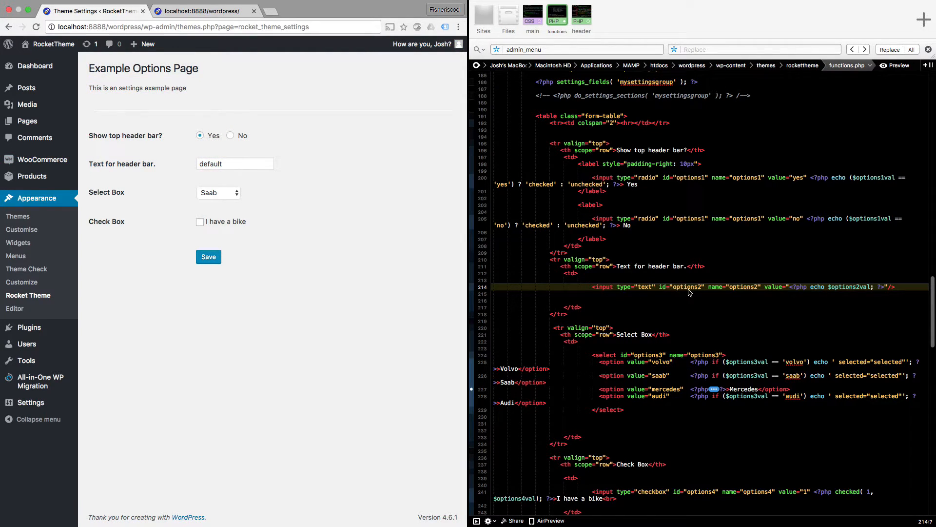
{"action": "scroll", "scroll_direction": "up", "scroll_amount": 3}
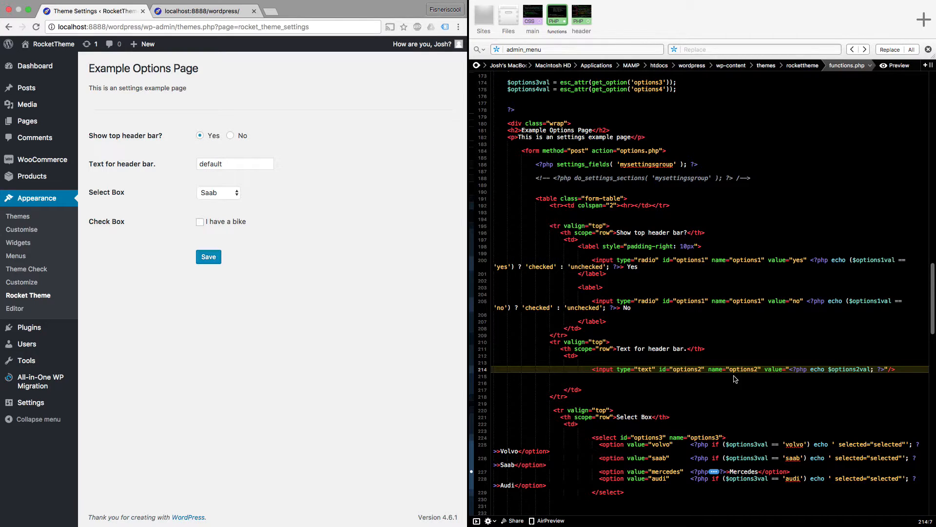
{"action": "mouse_move", "coordinate": [649, 67]}
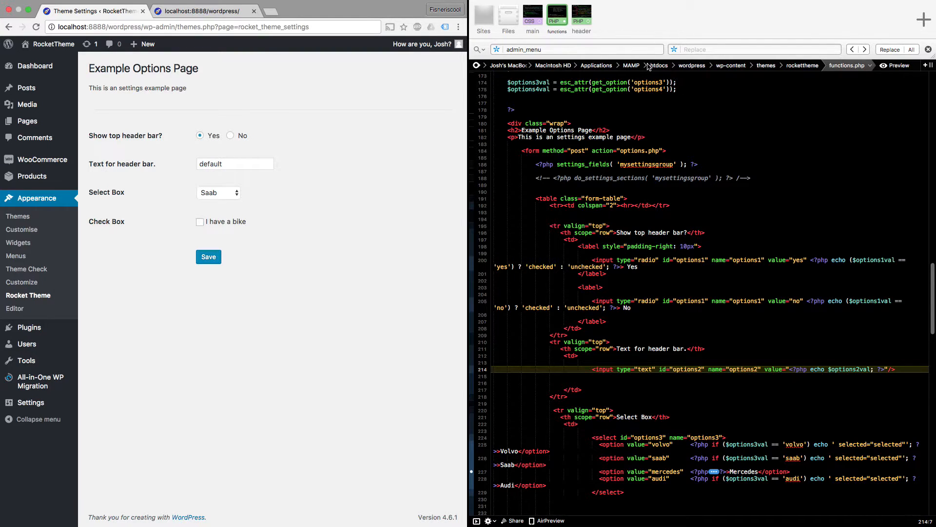
{"action": "scroll", "scroll_direction": "up", "scroll_amount": 3}
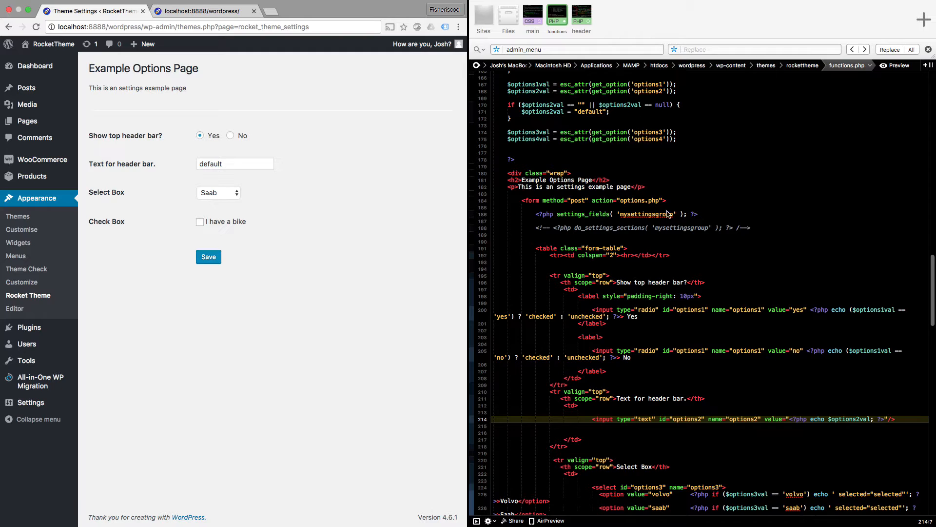
{"action": "scroll", "scroll_direction": "down", "scroll_amount": 3}
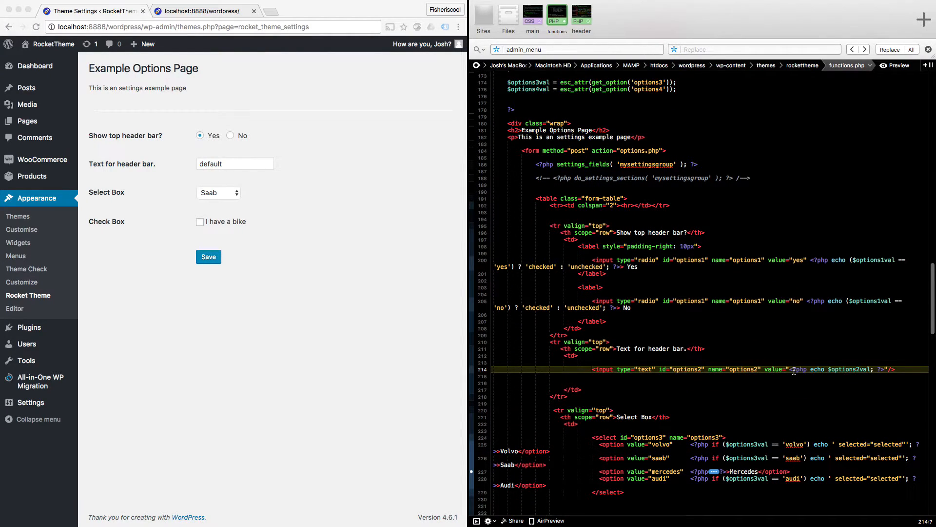
{"action": "scroll", "scroll_direction": "up", "scroll_amount": 3}
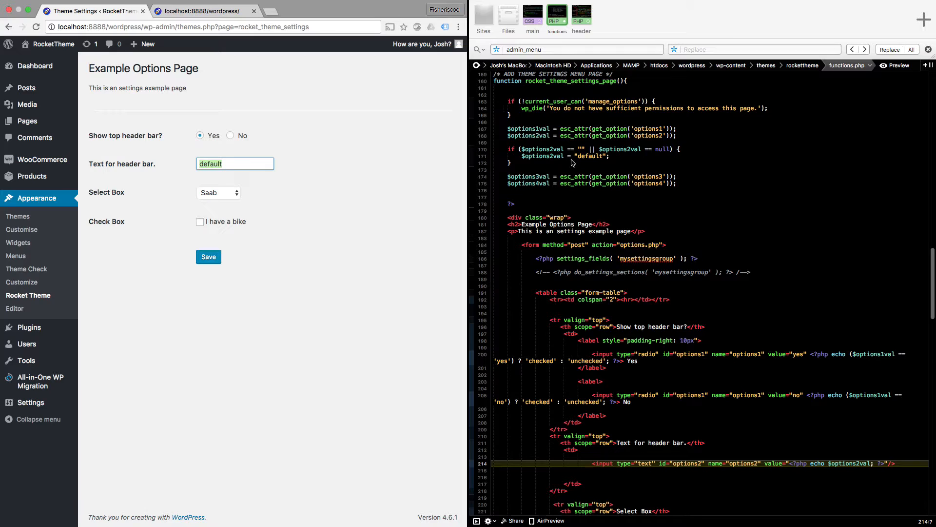
{"action": "mouse_move", "coordinate": [610, 155]}
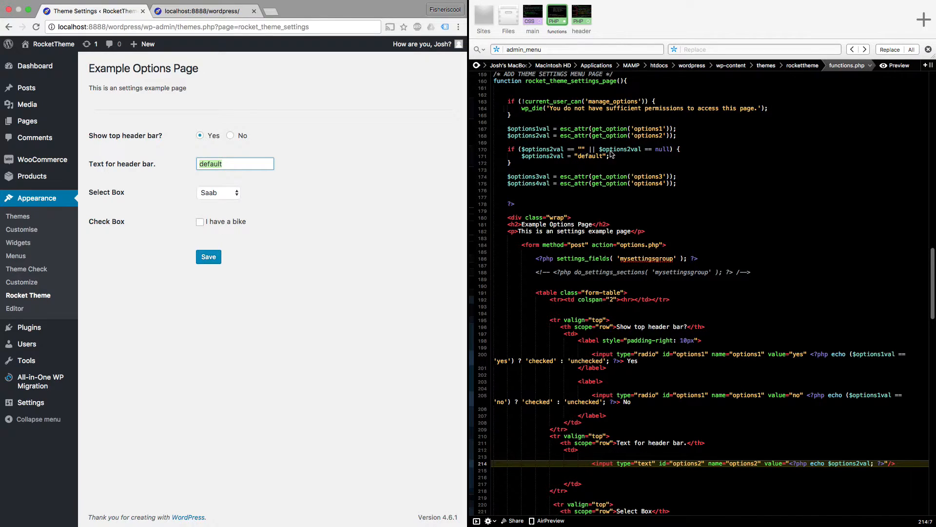
{"action": "mouse_move", "coordinate": [452, 170]}
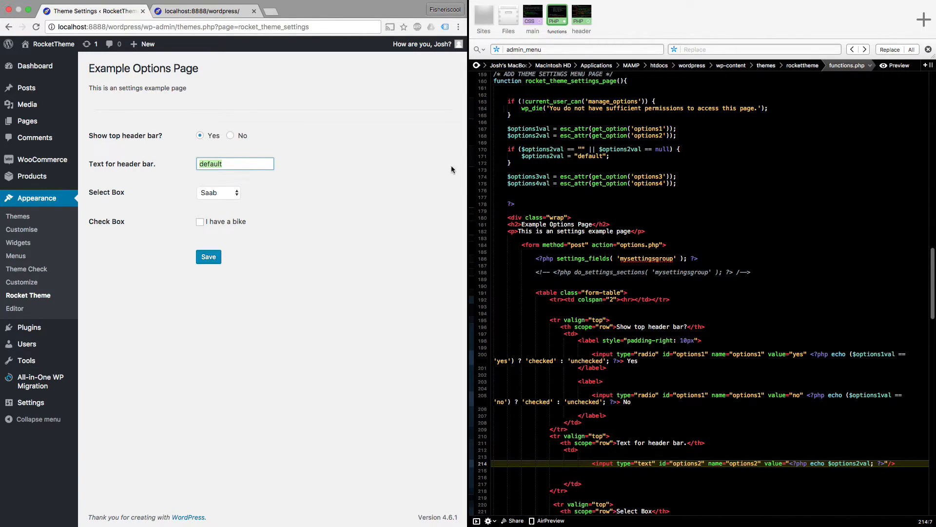
{"action": "scroll", "scroll_direction": "down", "scroll_amount": 3}
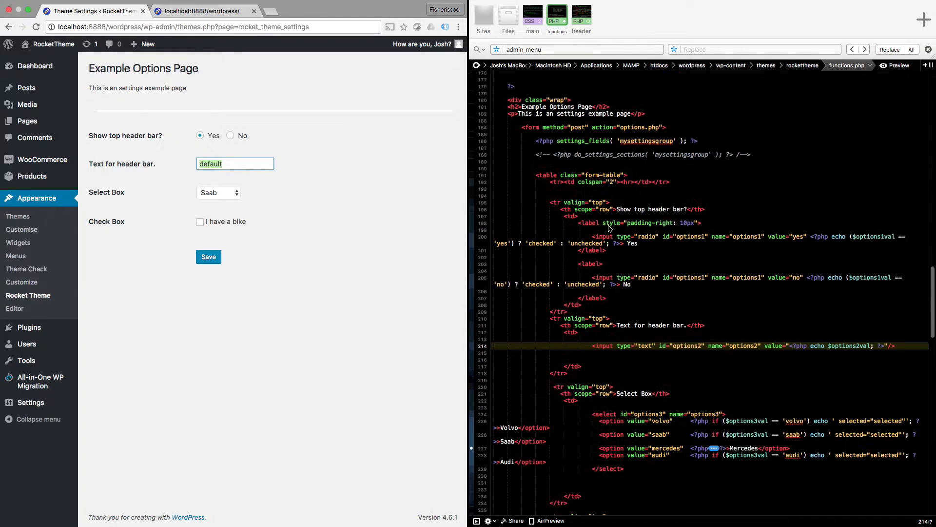
{"action": "scroll", "scroll_direction": "down", "scroll_amount": 3}
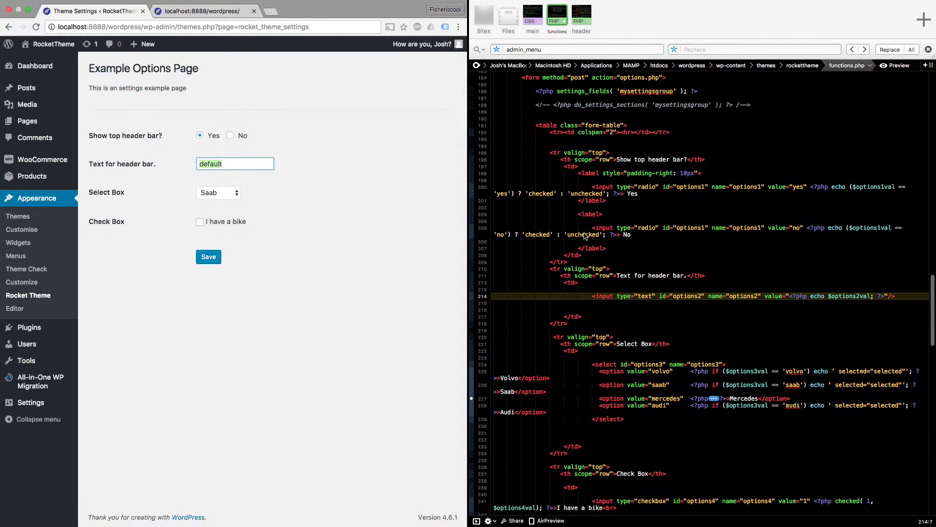
{"action": "scroll", "scroll_direction": "down", "scroll_amount": 3}
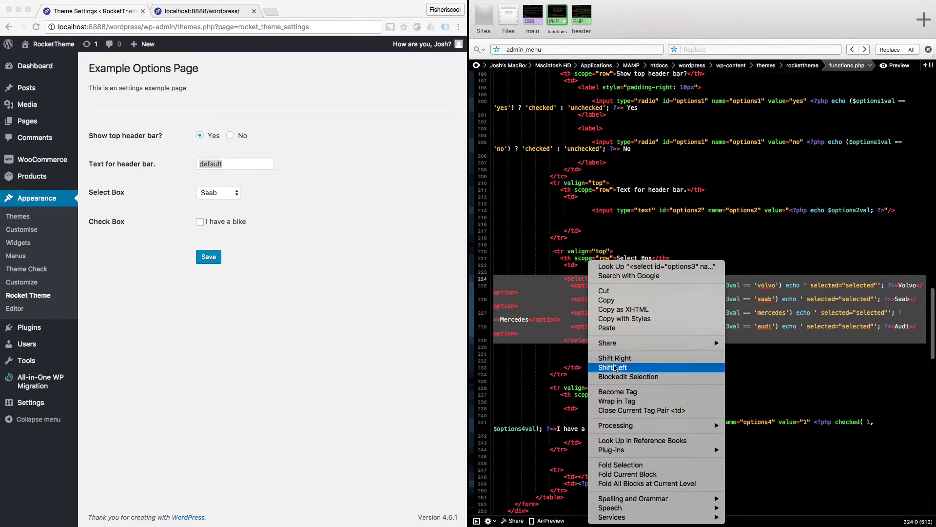
Step: Shift the options3 select block one indent level left in functions.php
{"action": "left_click", "coordinate": [613, 367]}
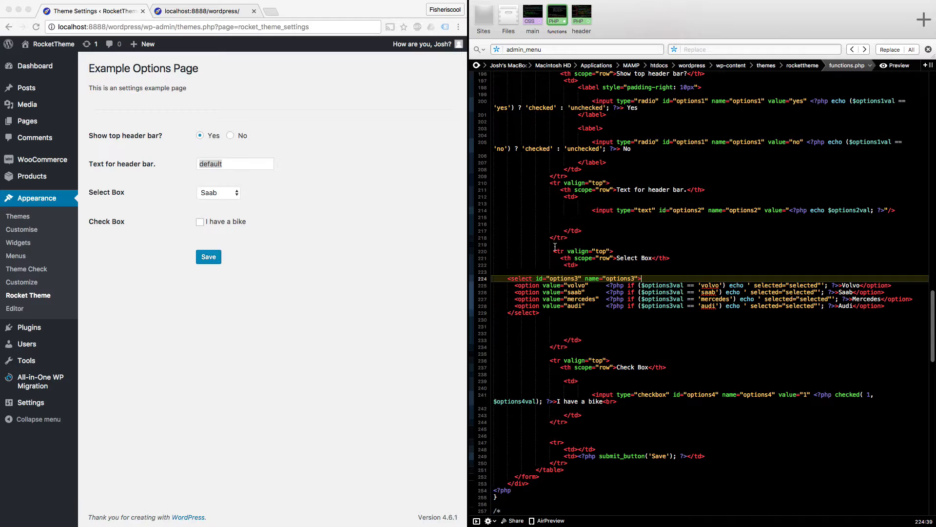
{"action": "double_click", "coordinate": [574, 278]}
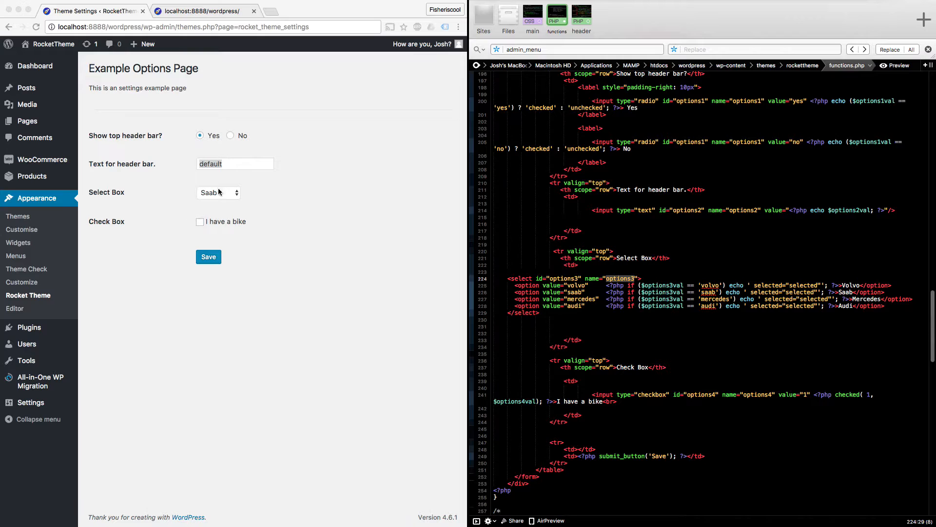
Step: Check the Select Box dropdown in Chrome, which still shows Saab chosen
{"action": "left_click", "coordinate": [217, 192]}
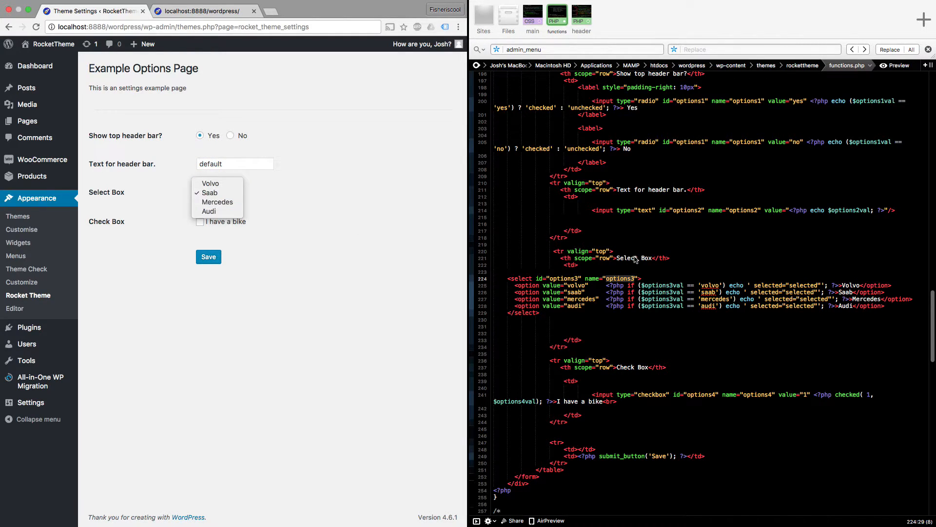
{"action": "left_click", "coordinate": [210, 193]}
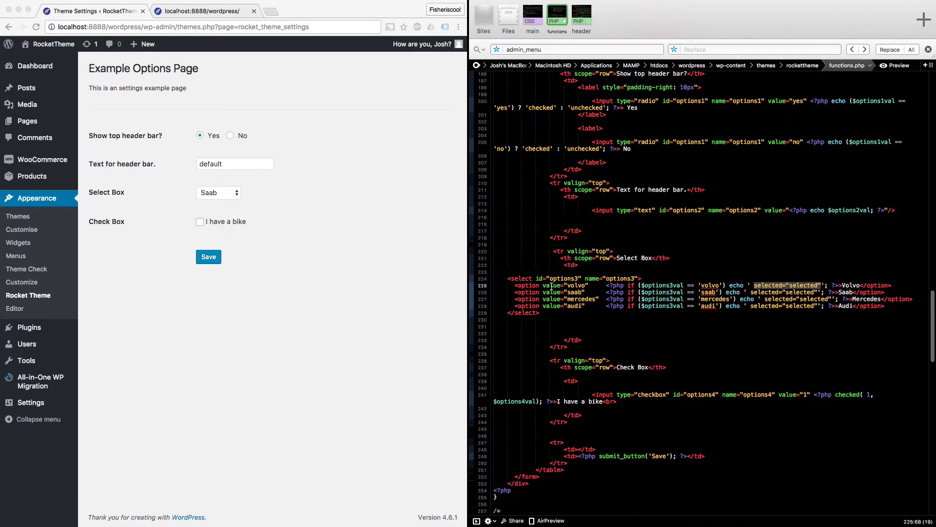
{"action": "left_click", "coordinate": [217, 192]}
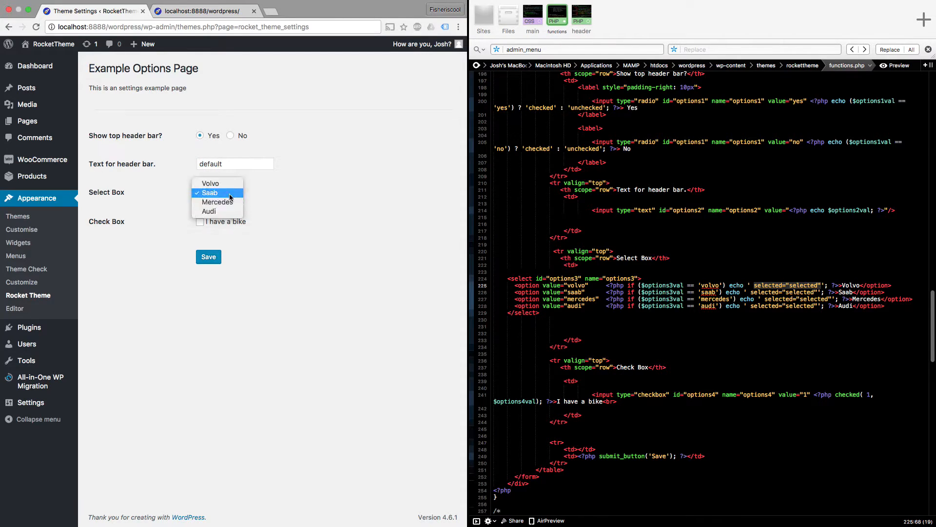
{"action": "right_click", "coordinate": [217, 192]}
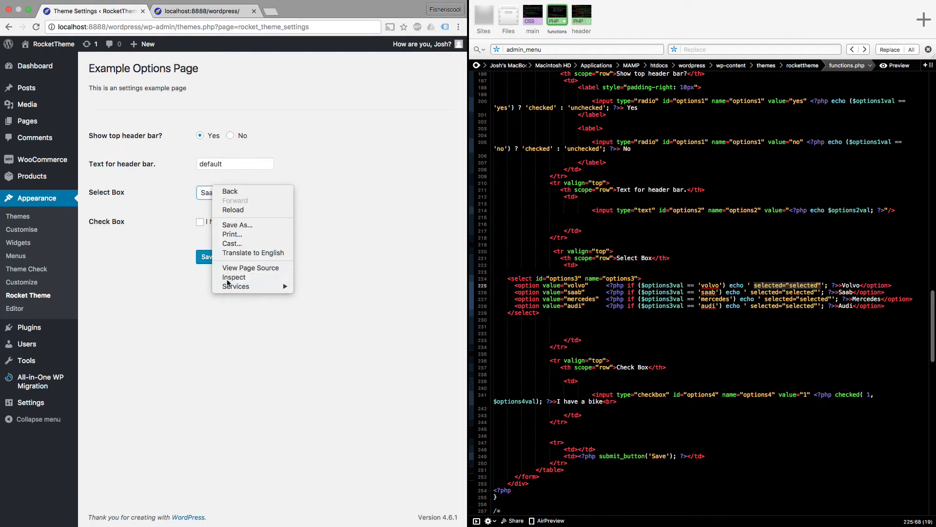
Step: Inspect select#options3 in DevTools, confirming Saab carries selected="selected", then shrink DevTools away
{"action": "left_click", "coordinate": [234, 277]}
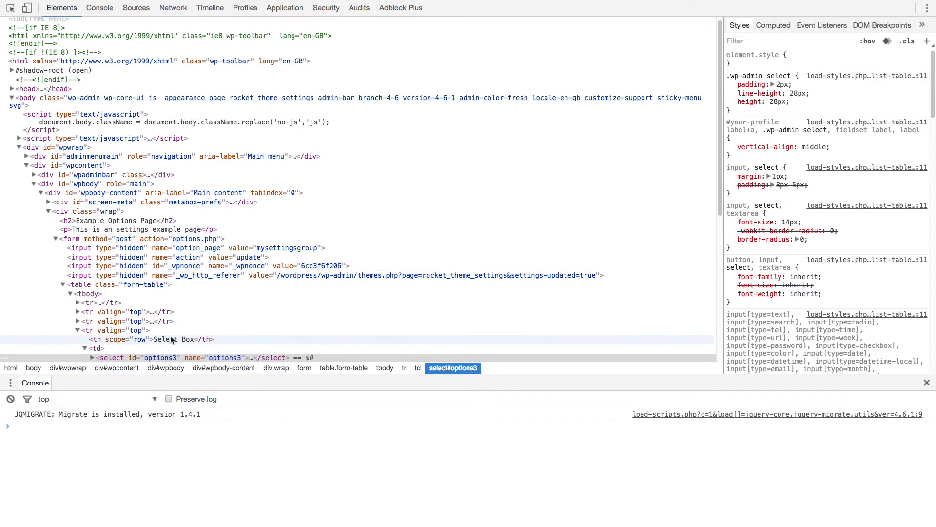
{"action": "left_click", "coordinate": [92, 357]}
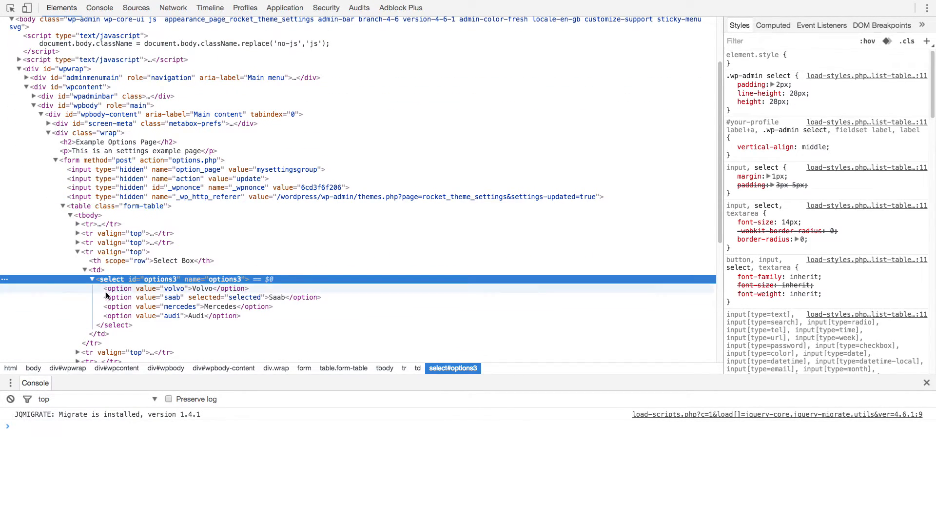
{"action": "left_click", "coordinate": [209, 297]}
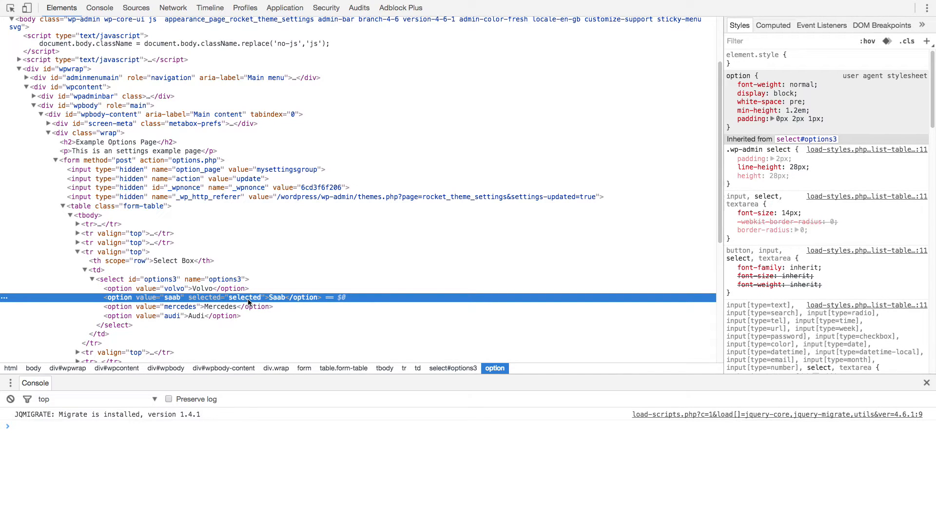
{"action": "mouse_move", "coordinate": [230, 322]}
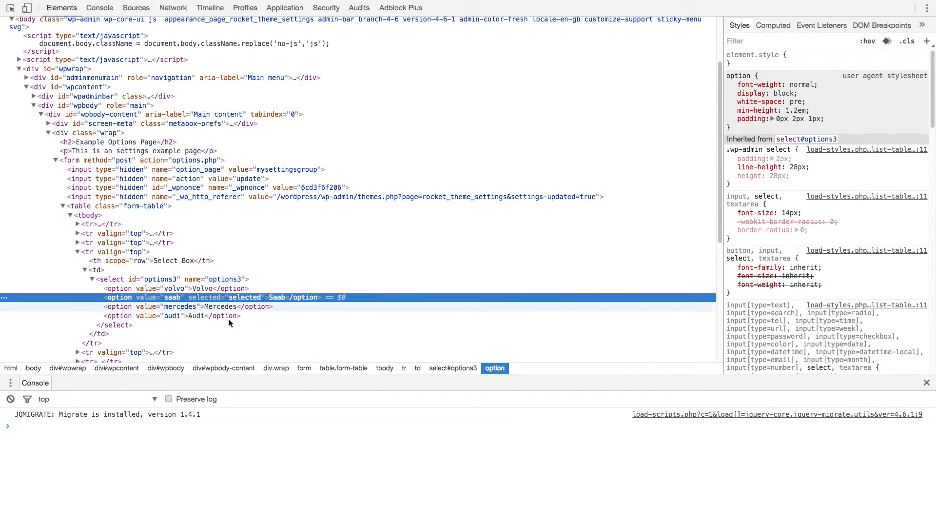
{"action": "left_click", "coordinate": [927, 7]}
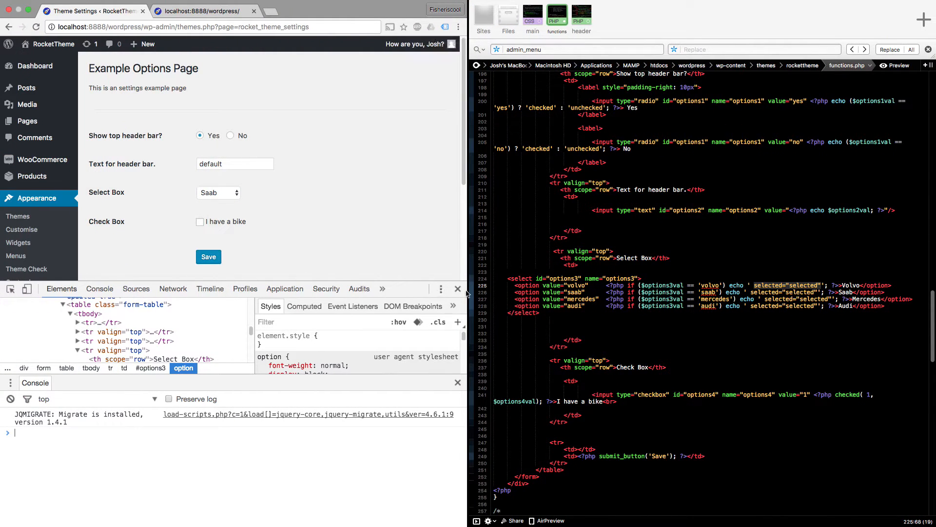
Step: Try the other car options and set the Select Box to Mercedes
{"action": "left_click", "coordinate": [458, 288]}
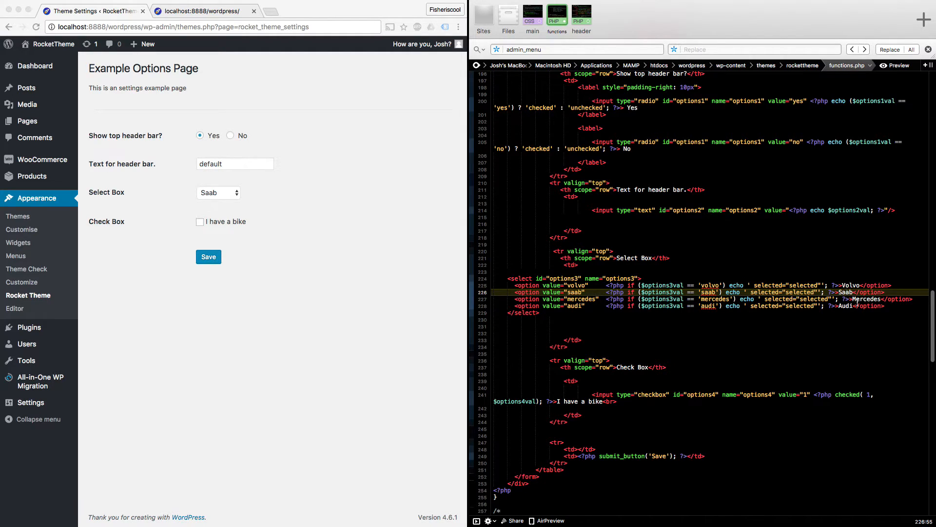
{"action": "left_click", "coordinate": [217, 192]}
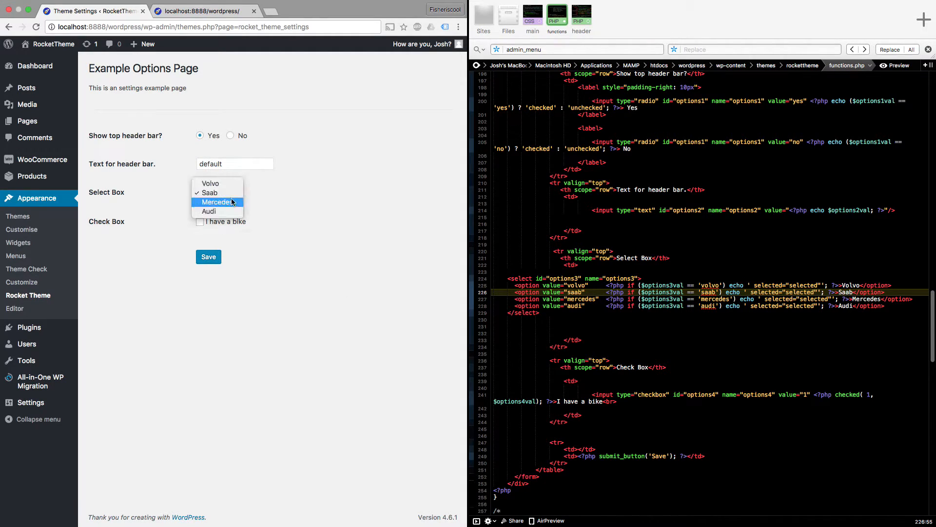
{"action": "left_click", "coordinate": [210, 212]}
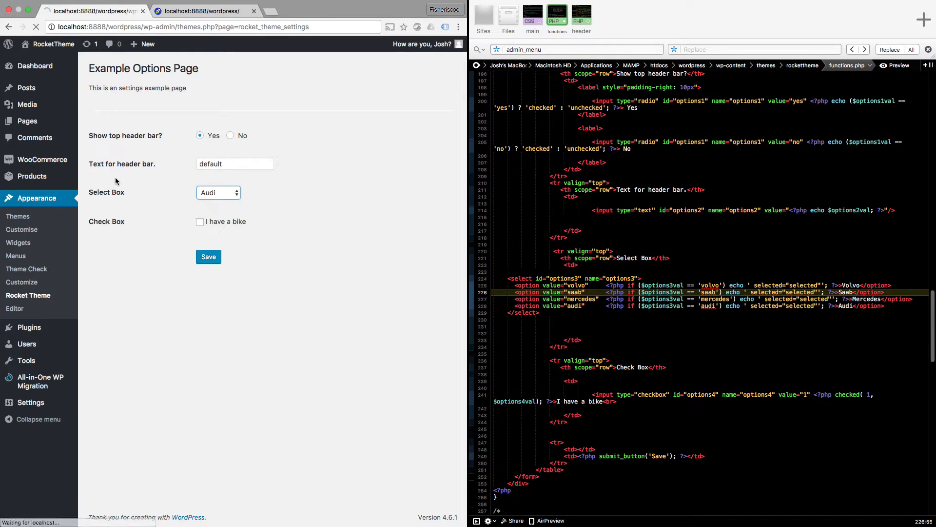
{"action": "left_click", "coordinate": [218, 192]}
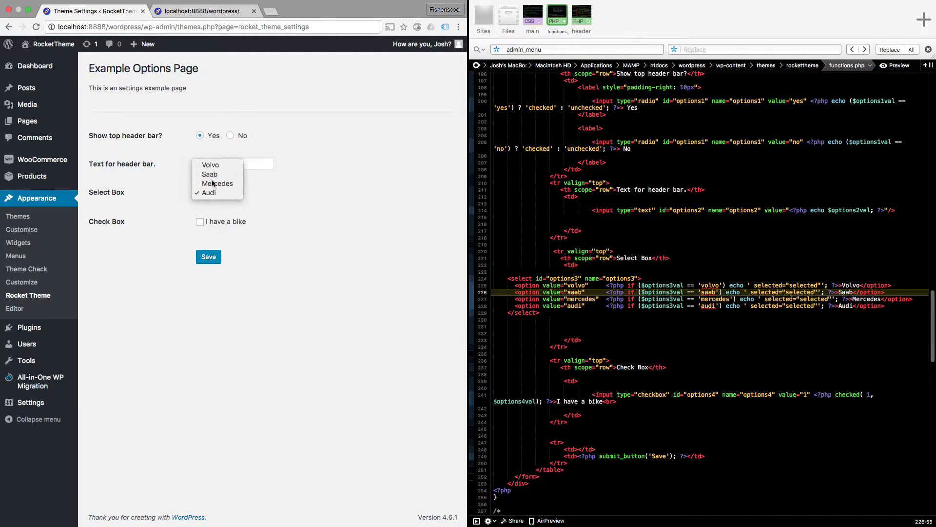
{"action": "left_click", "coordinate": [210, 174]}
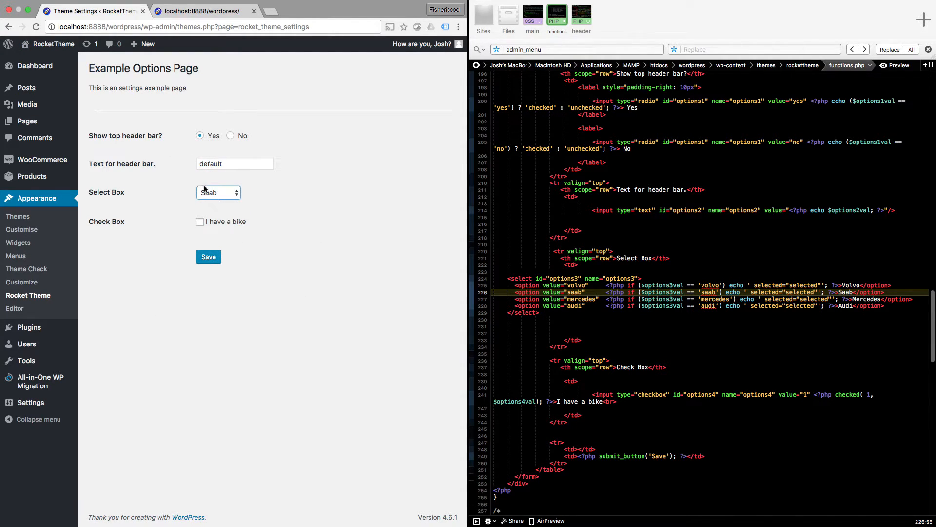
{"action": "left_click", "coordinate": [217, 192]}
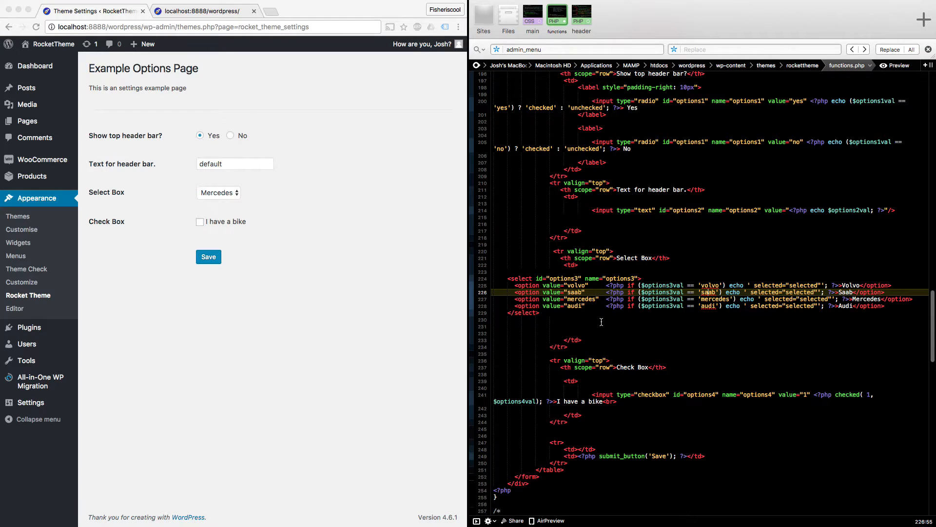
Step: Tick the 'I have a bike' checkbox and save the settings
{"action": "scroll", "scroll_direction": "down", "scroll_amount": 3}
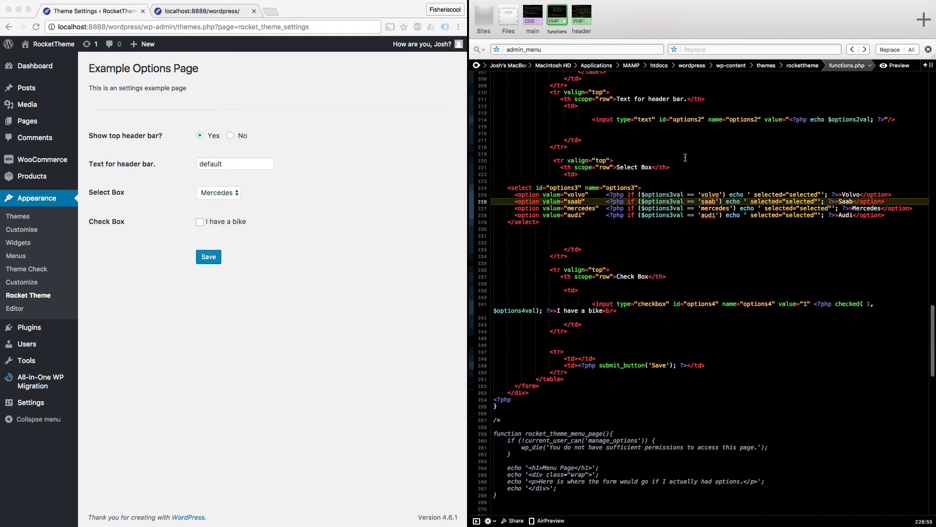
{"action": "mouse_move", "coordinate": [803, 312]}
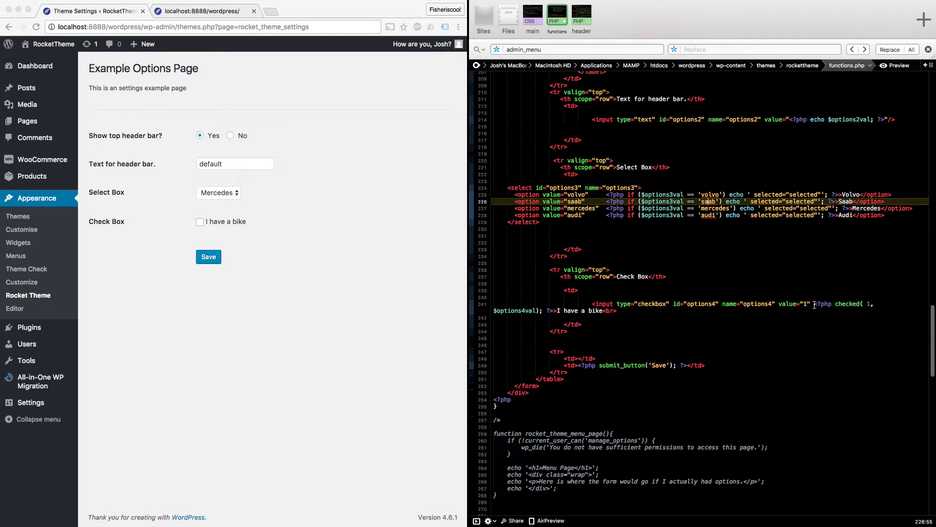
{"action": "mouse_move", "coordinate": [871, 323]}
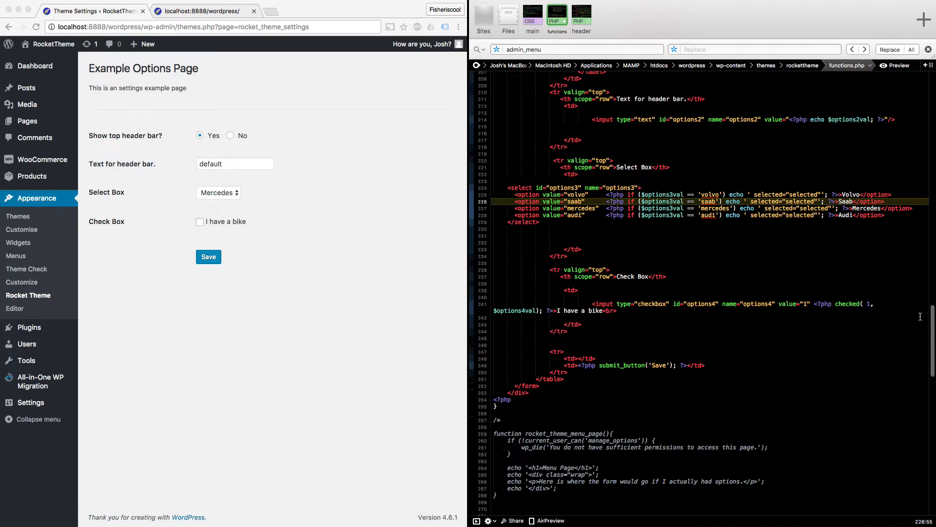
{"action": "mouse_move", "coordinate": [859, 371]}
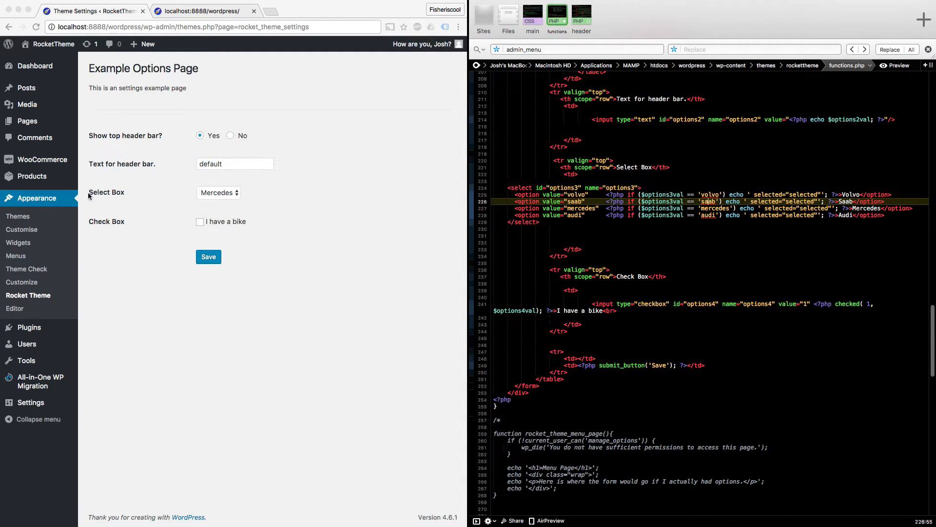
{"action": "left_click", "coordinate": [199, 221]}
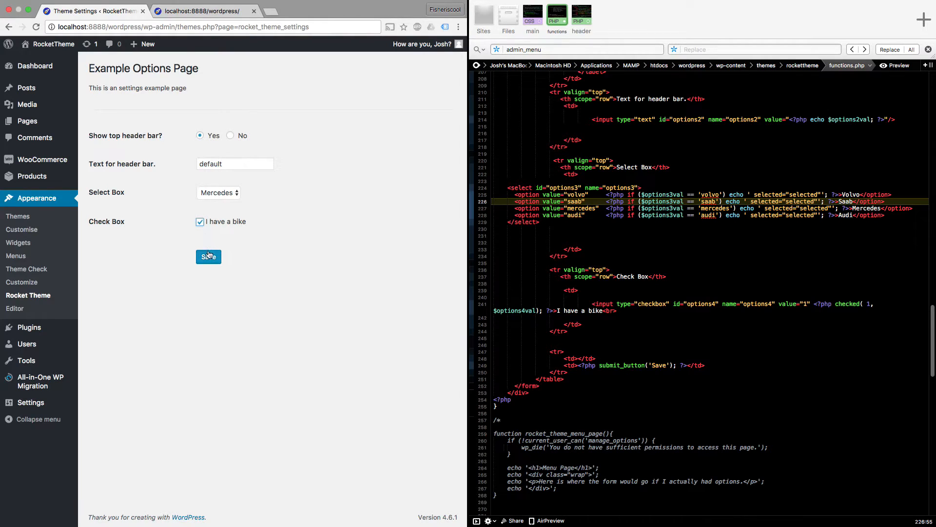
{"action": "left_click", "coordinate": [207, 256]}
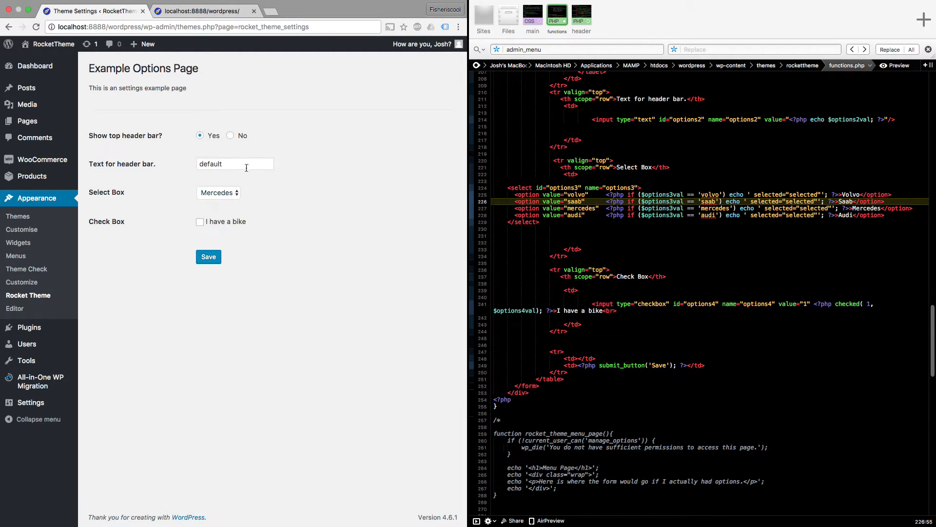
{"action": "mouse_move", "coordinate": [302, 267]}
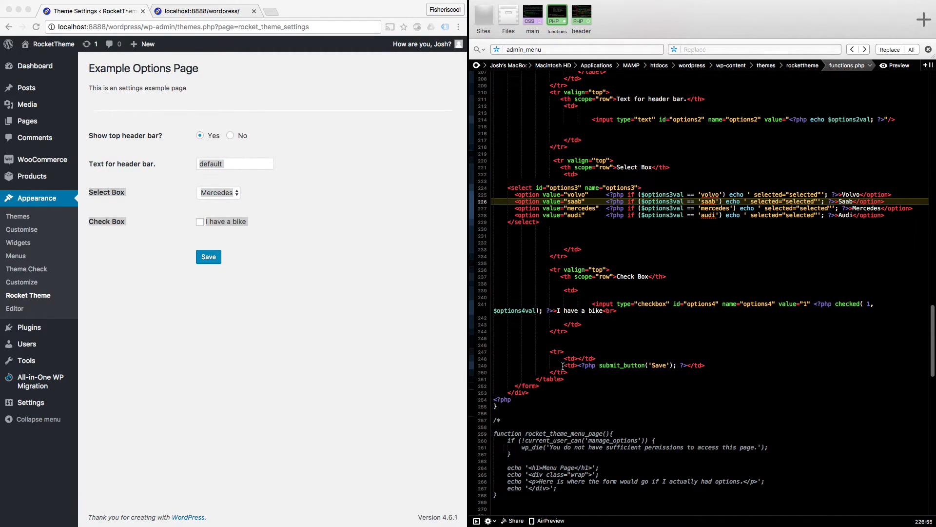
{"action": "double_click", "coordinate": [632, 365]}
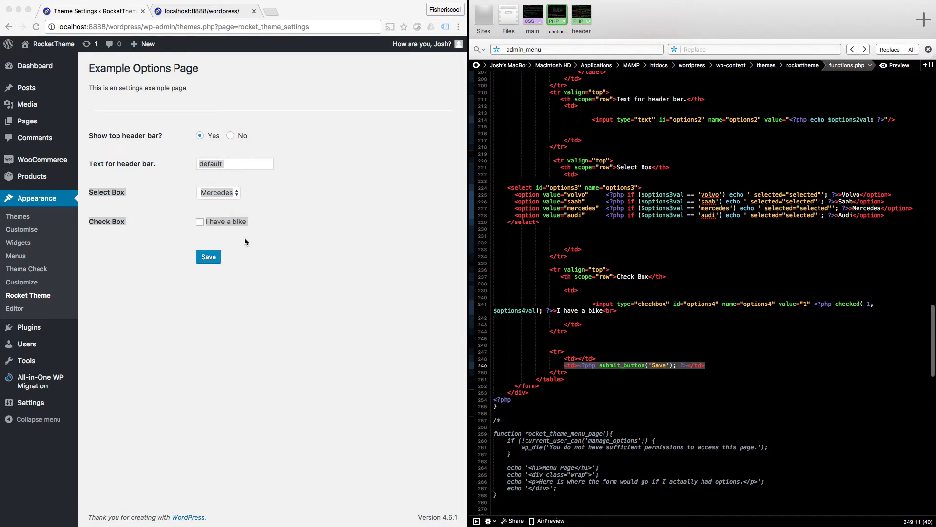
{"action": "mouse_move", "coordinate": [292, 275]}
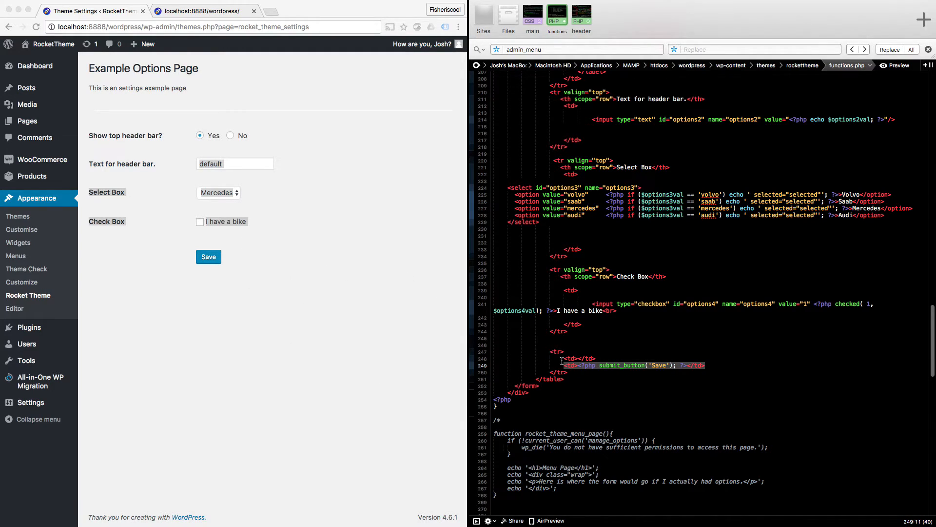
{"action": "scroll", "scroll_direction": "down", "scroll_amount": 3}
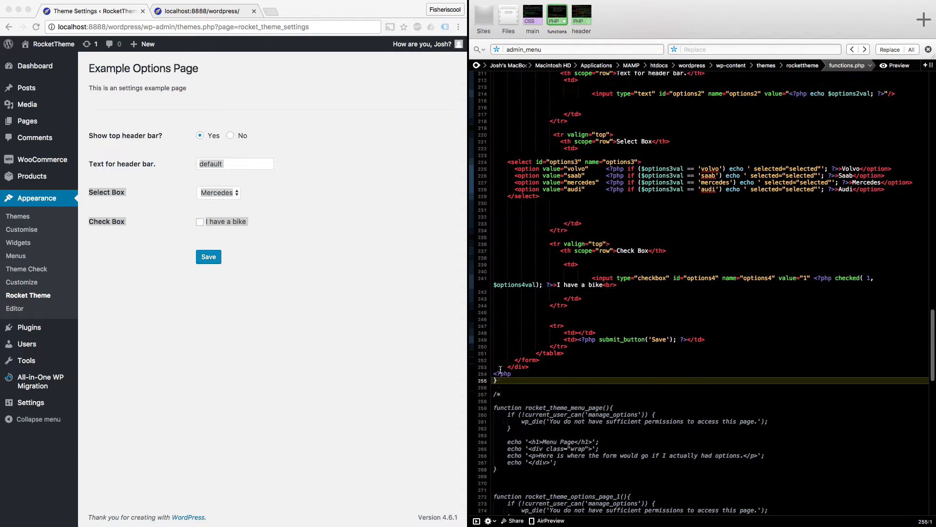
{"action": "scroll", "scroll_direction": "up", "scroll_amount": 3}
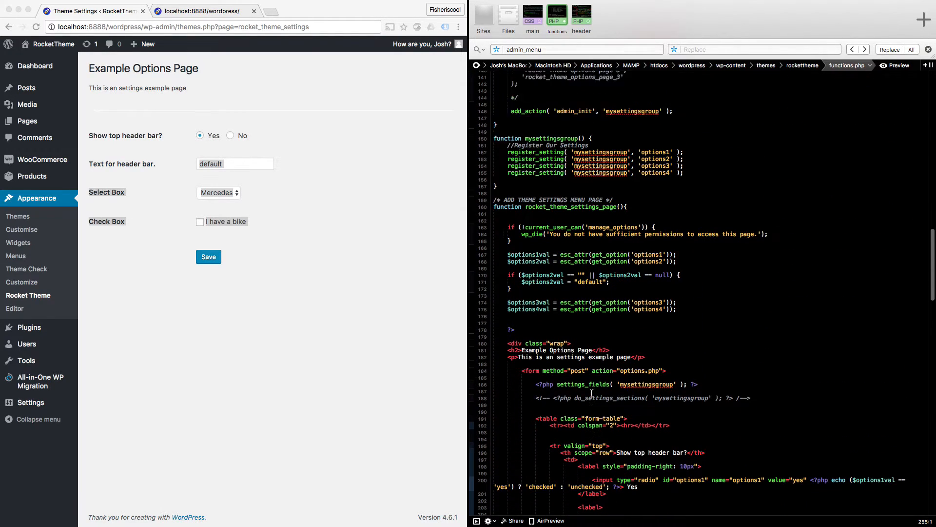
{"action": "scroll", "scroll_direction": "up", "scroll_amount": 3}
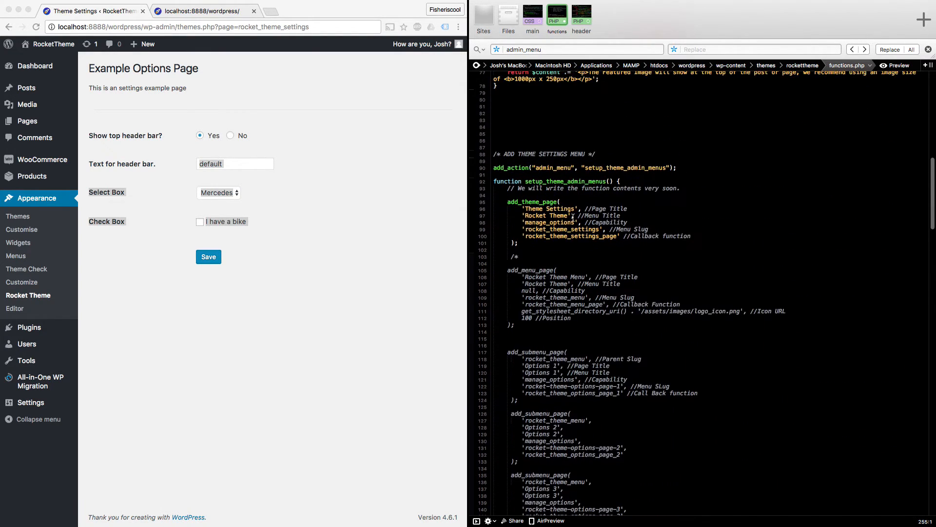
{"action": "scroll", "scroll_direction": "down", "scroll_amount": 3}
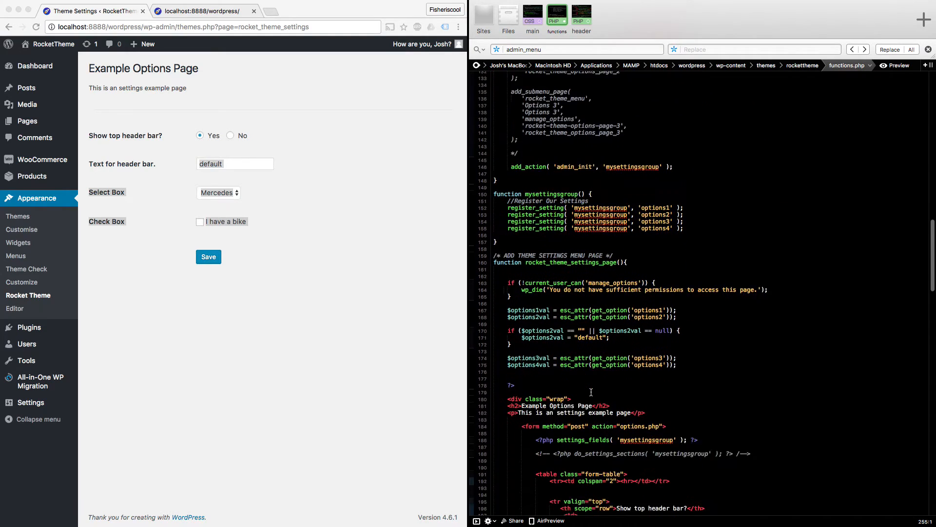
{"action": "scroll", "scroll_direction": "down", "scroll_amount": 3}
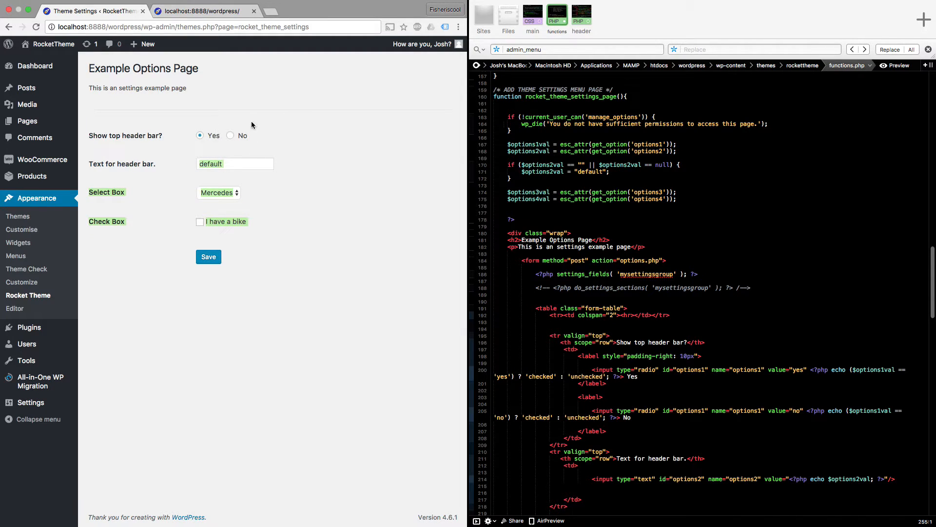
Step: View the RocketTheme site's front page in Chrome
{"action": "left_click", "coordinate": [52, 44]}
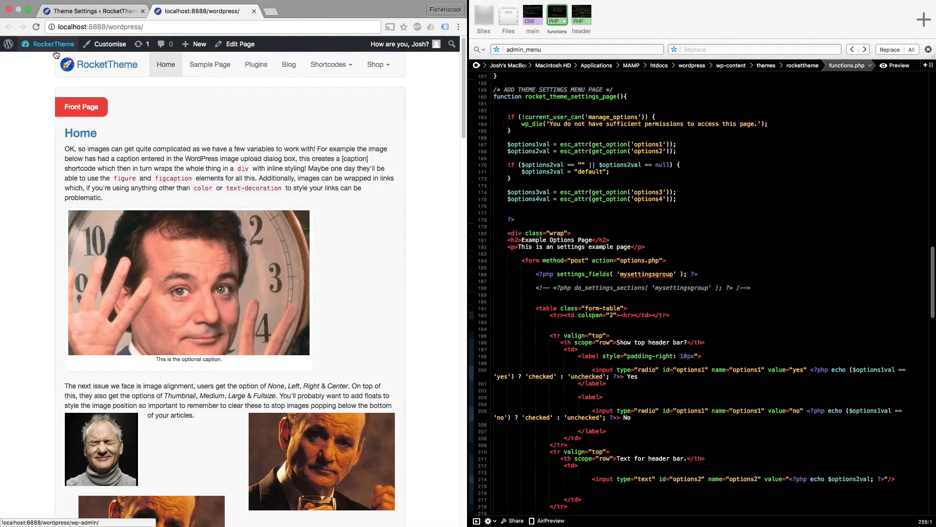
{"action": "mouse_move", "coordinate": [445, 71]}
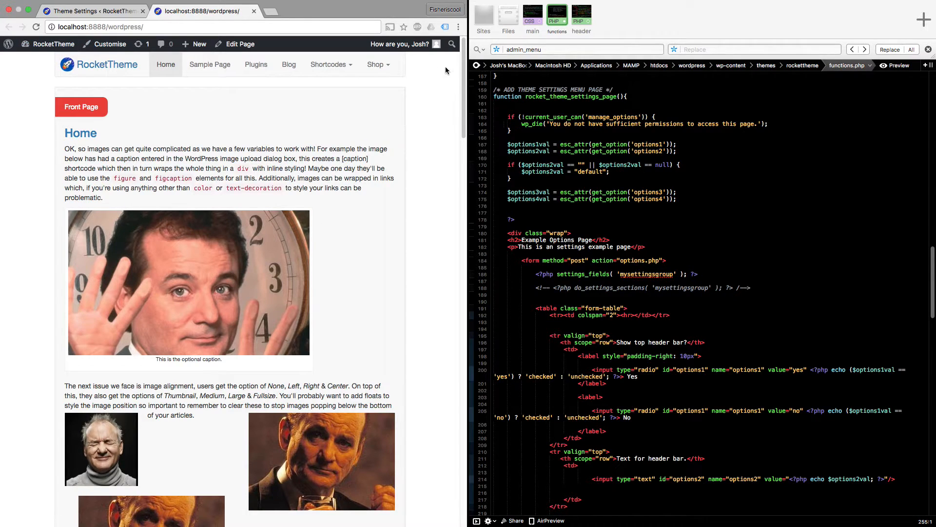
{"action": "mouse_move", "coordinate": [63, 65]}
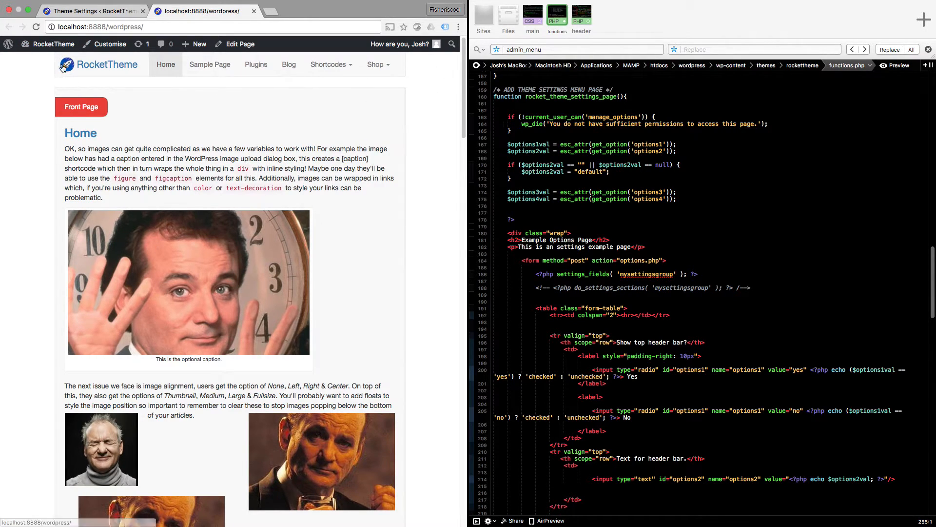
{"action": "mouse_move", "coordinate": [440, 95]}
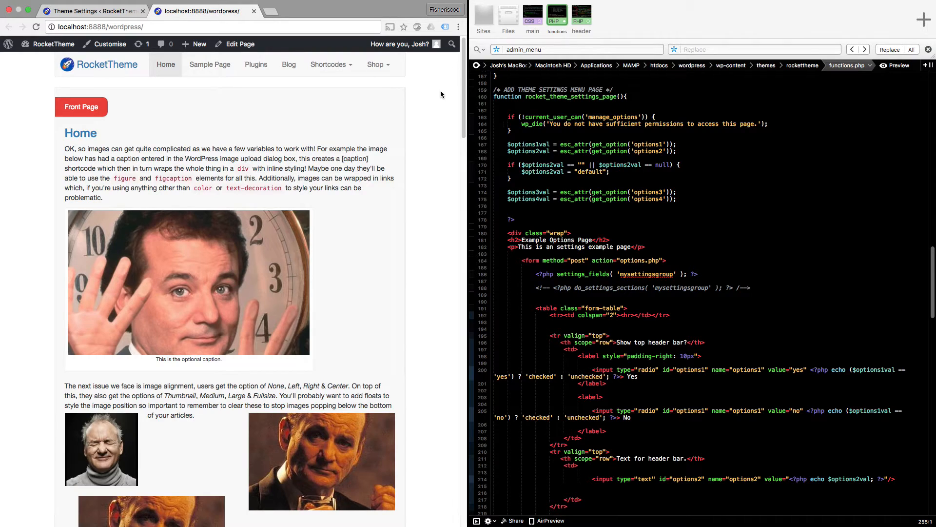
{"action": "mouse_move", "coordinate": [409, 282]}
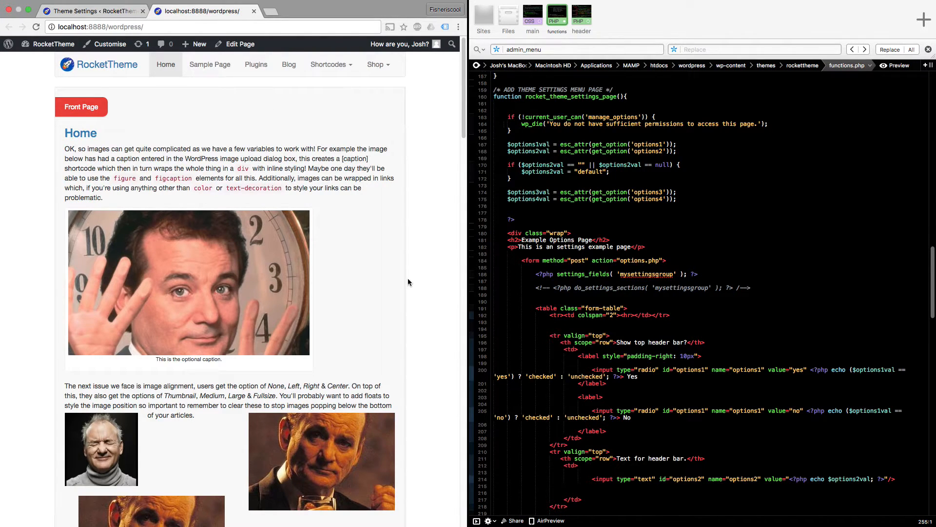
{"action": "mouse_move", "coordinate": [573, 81]}
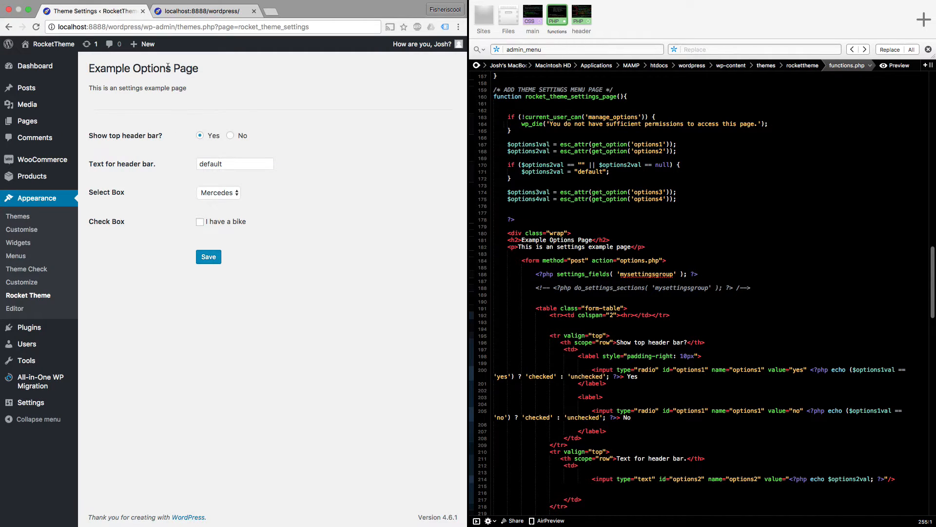
{"action": "mouse_move", "coordinate": [573, 32]}
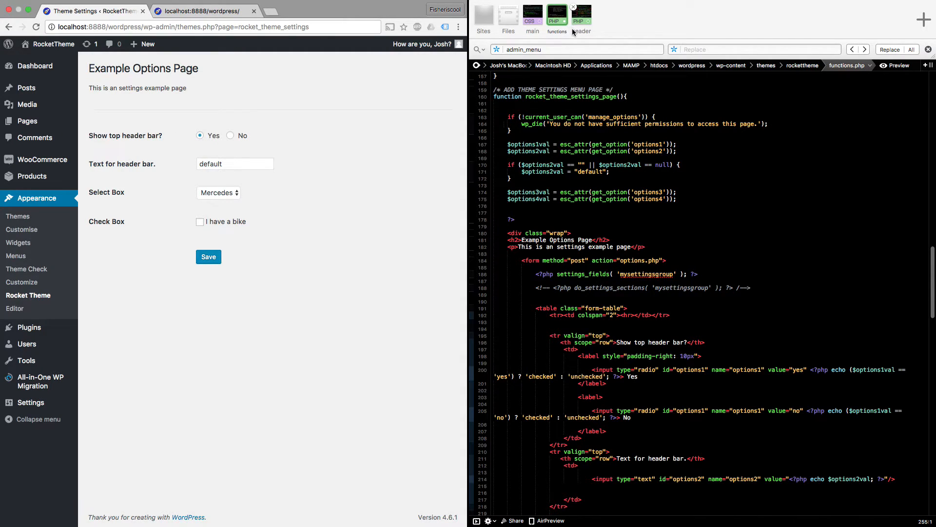
{"action": "mouse_move", "coordinate": [616, 23]}
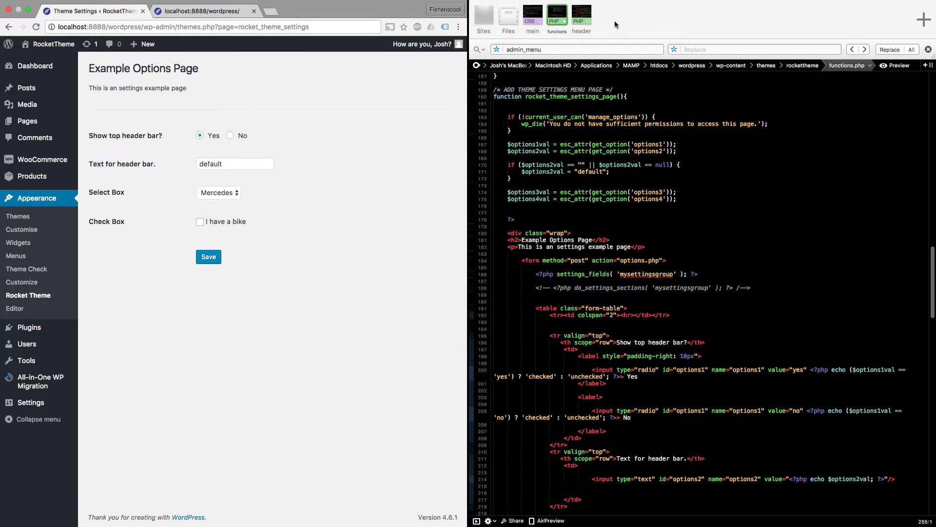
Step: Switch to header.php and walk through the get_option lines for options1/options2 and the $banner code
{"action": "left_click", "coordinate": [580, 14]}
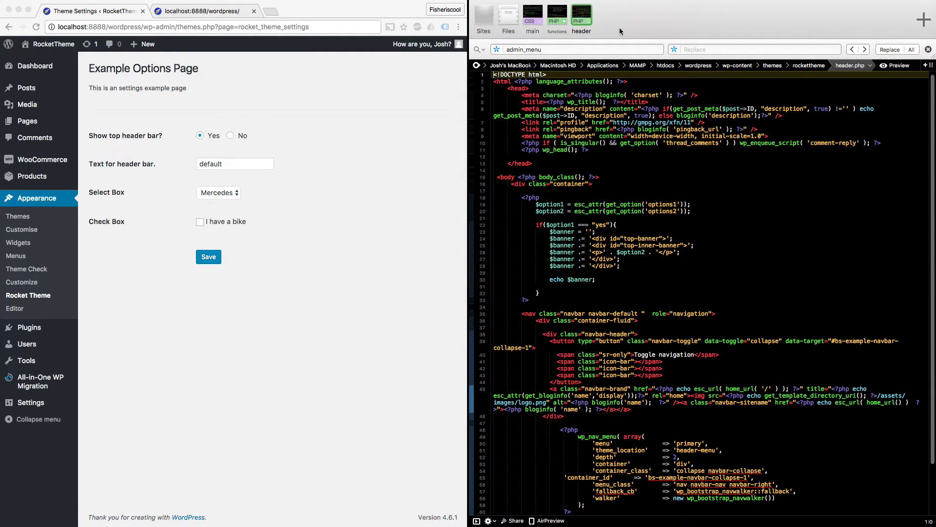
{"action": "scroll", "scroll_direction": "up", "scroll_amount": 3}
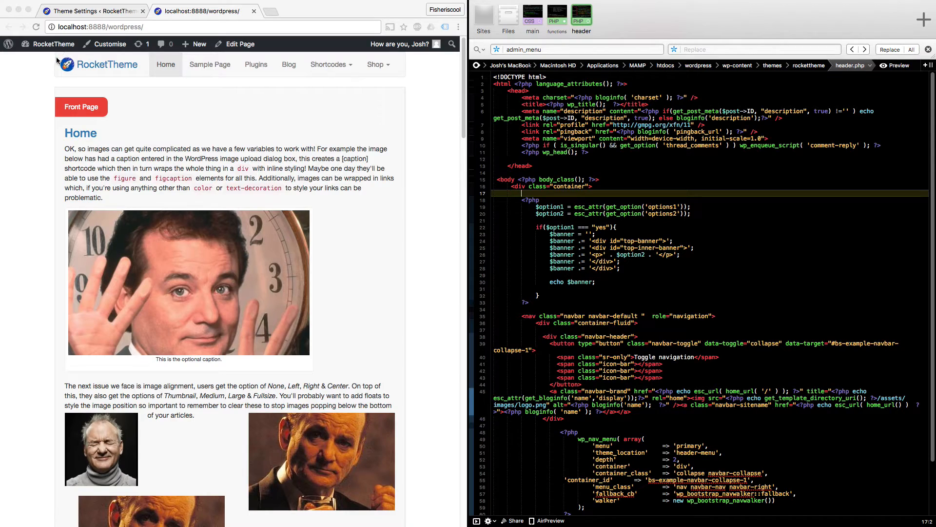
{"action": "mouse_move", "coordinate": [66, 256]}
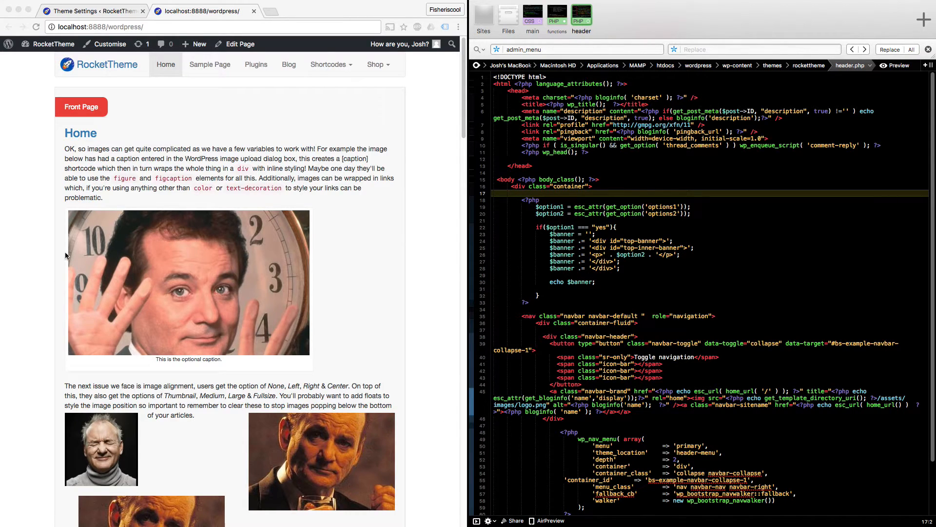
{"action": "left_click", "coordinate": [552, 206]}
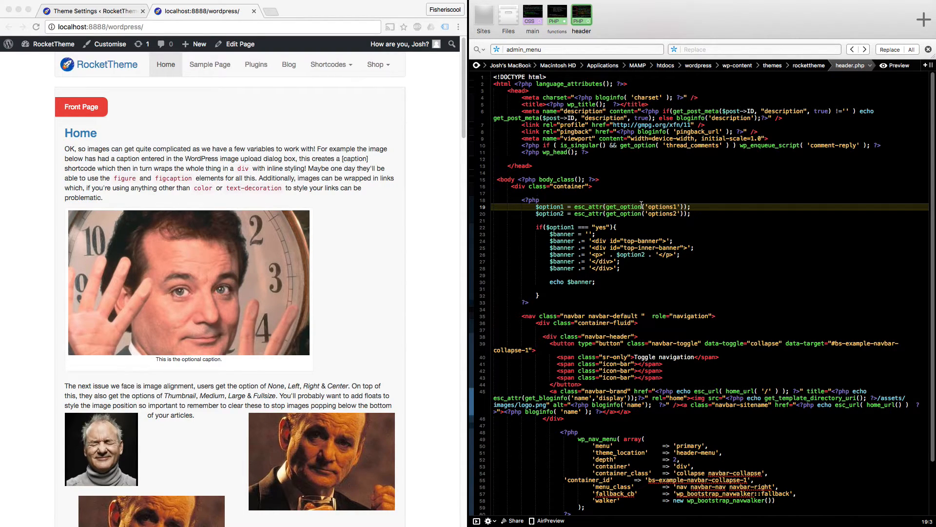
{"action": "mouse_move", "coordinate": [342, 117]}
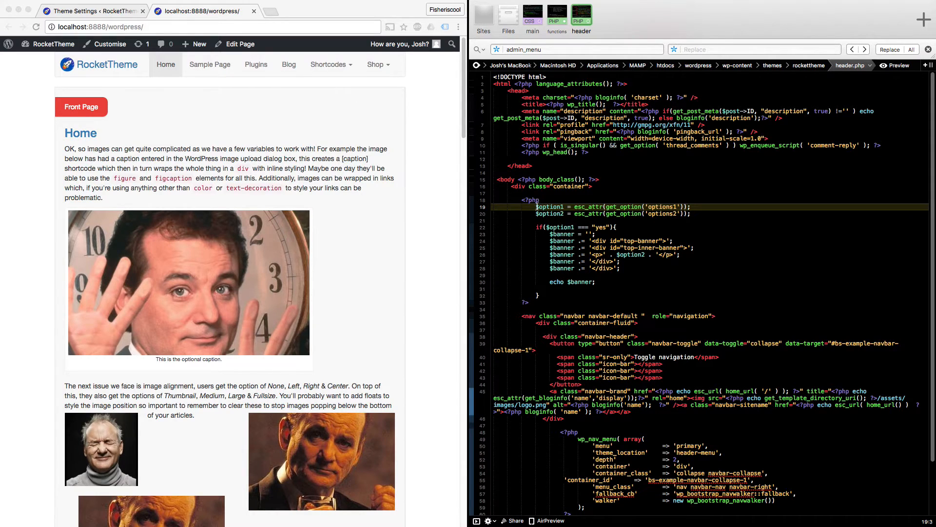
{"action": "left_click", "coordinate": [693, 214]}
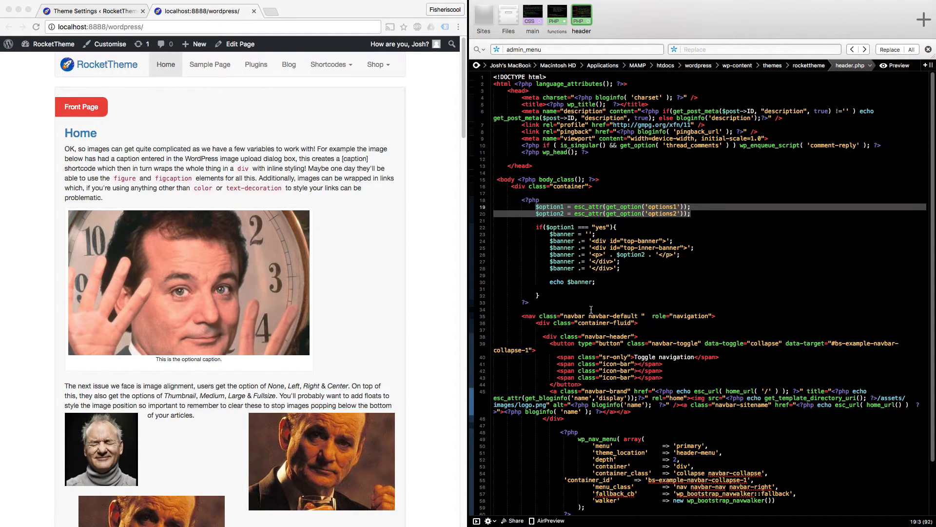
{"action": "left_click", "coordinate": [525, 199]}
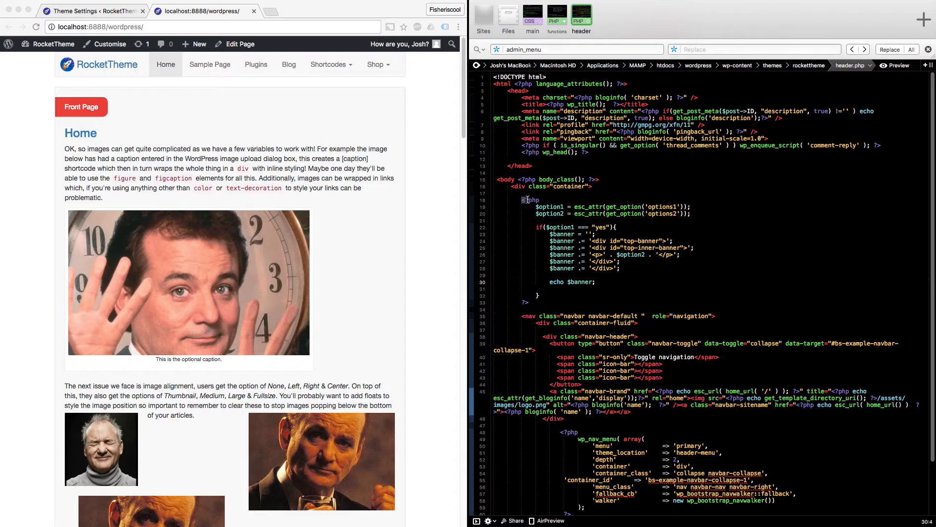
{"action": "double_click", "coordinate": [527, 199]}
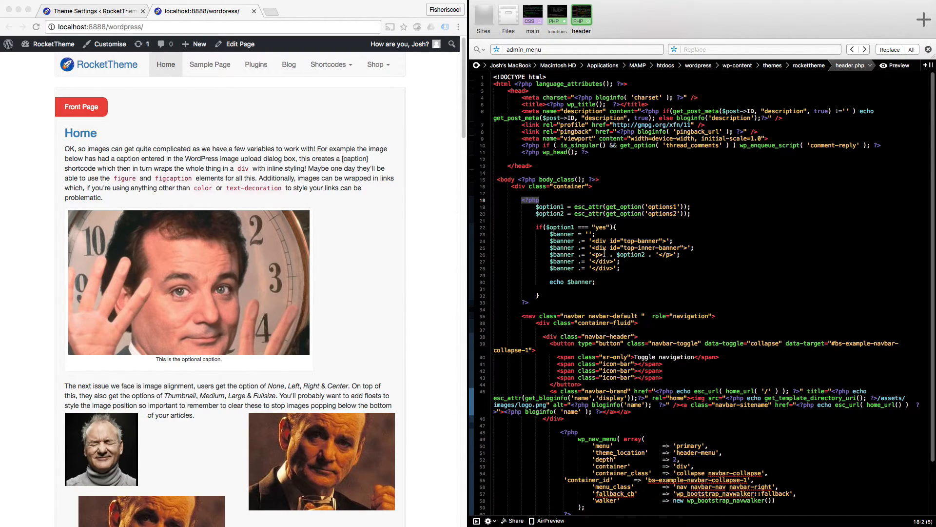
{"action": "mouse_move", "coordinate": [617, 269]}
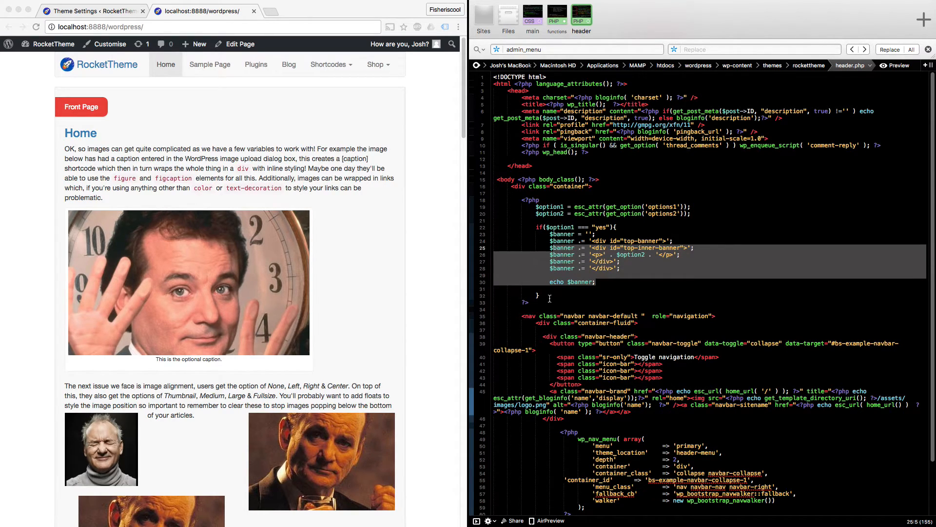
{"action": "mouse_move", "coordinate": [526, 318]}
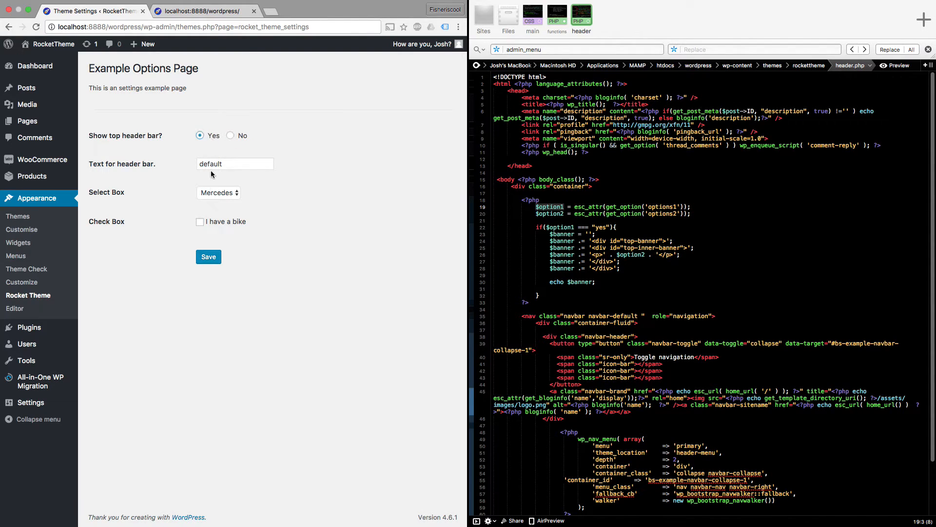
Step: Reload the front page to see the green 'default' banner, then focus the header bar text field
{"action": "left_click", "coordinate": [208, 256]}
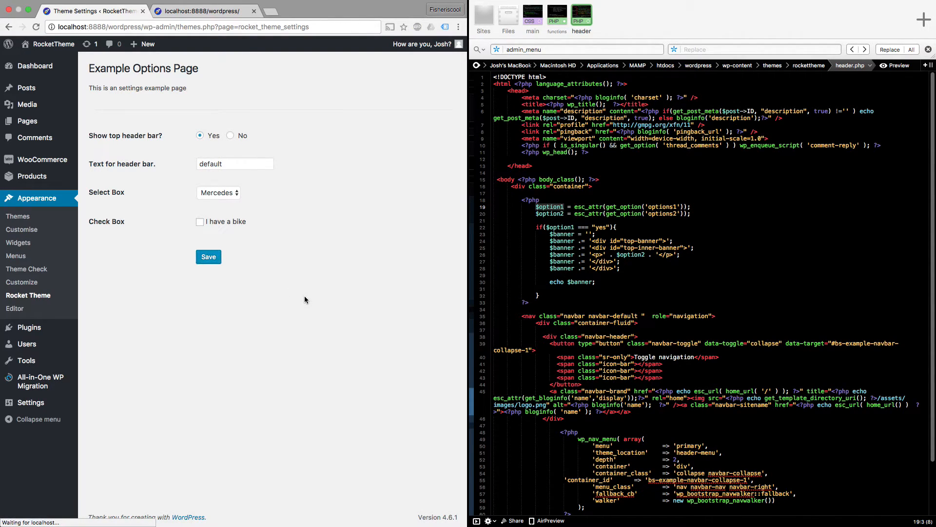
{"action": "left_click", "coordinate": [201, 11]}
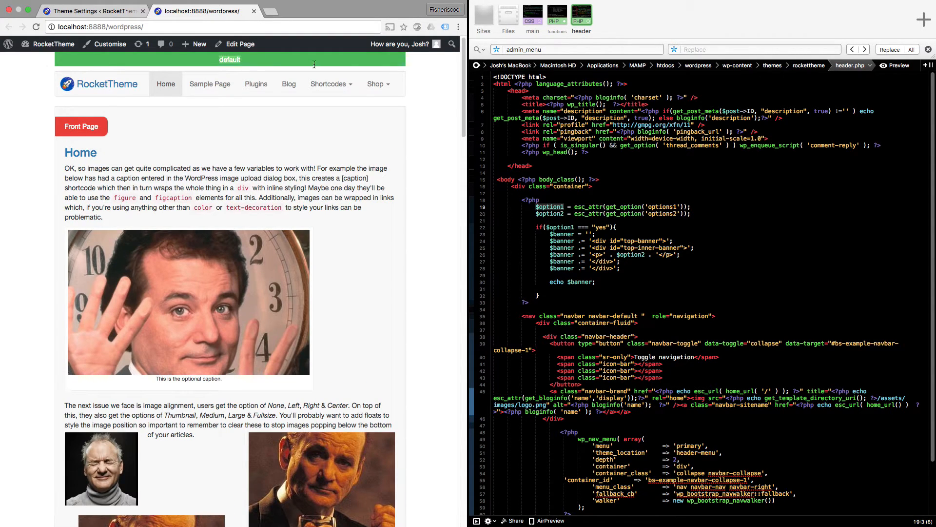
{"action": "mouse_move", "coordinate": [68, 65]}
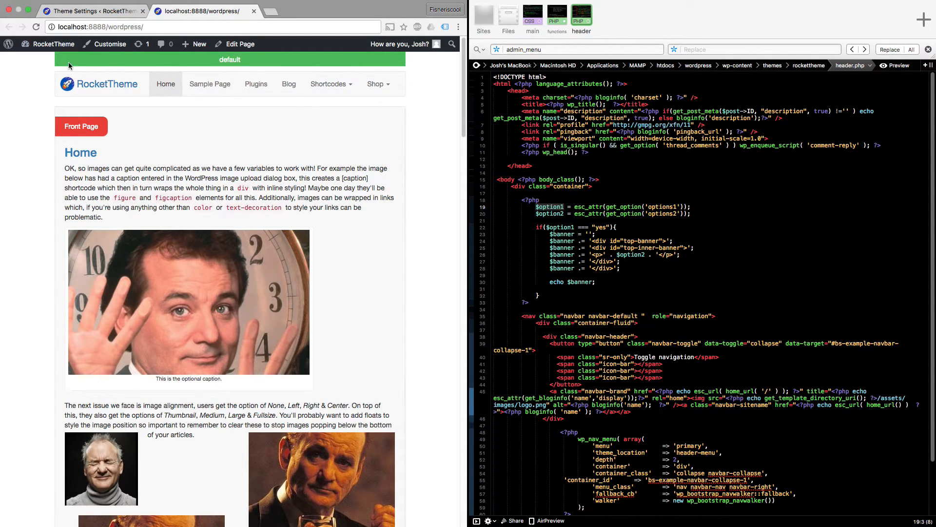
{"action": "mouse_move", "coordinate": [329, 64]}
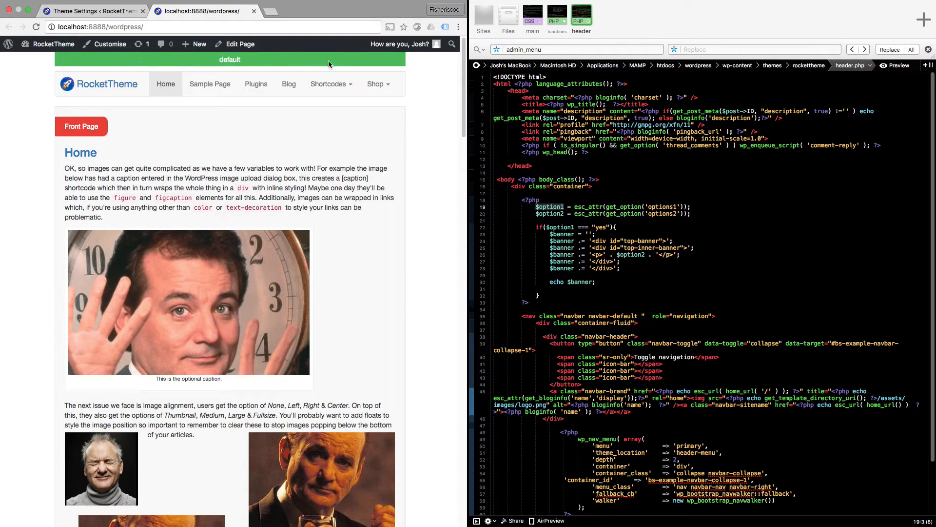
{"action": "mouse_move", "coordinate": [327, 84]}
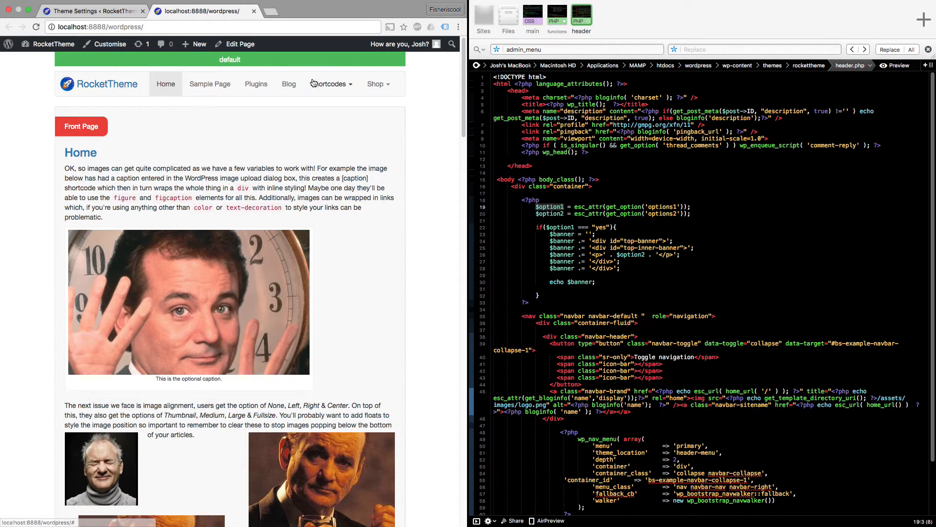
{"action": "mouse_move", "coordinate": [605, 290]}
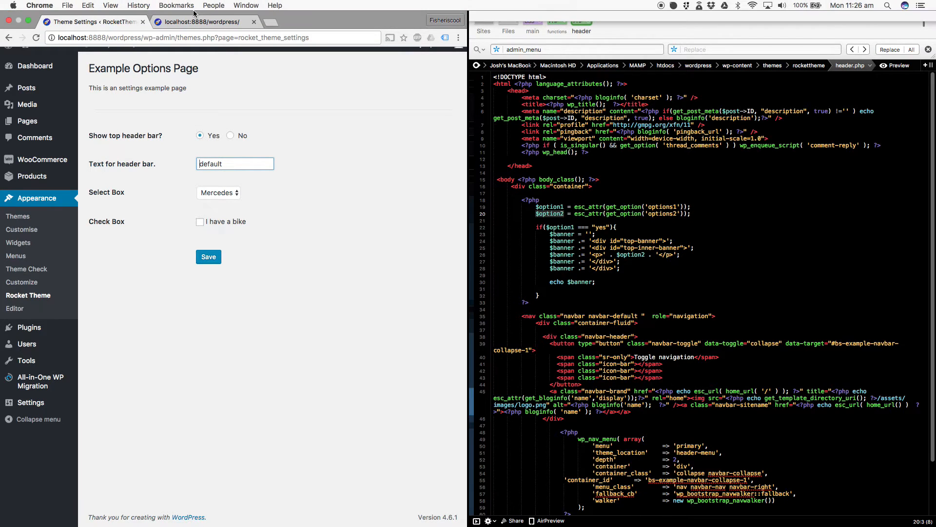
{"action": "left_click", "coordinate": [203, 22]}
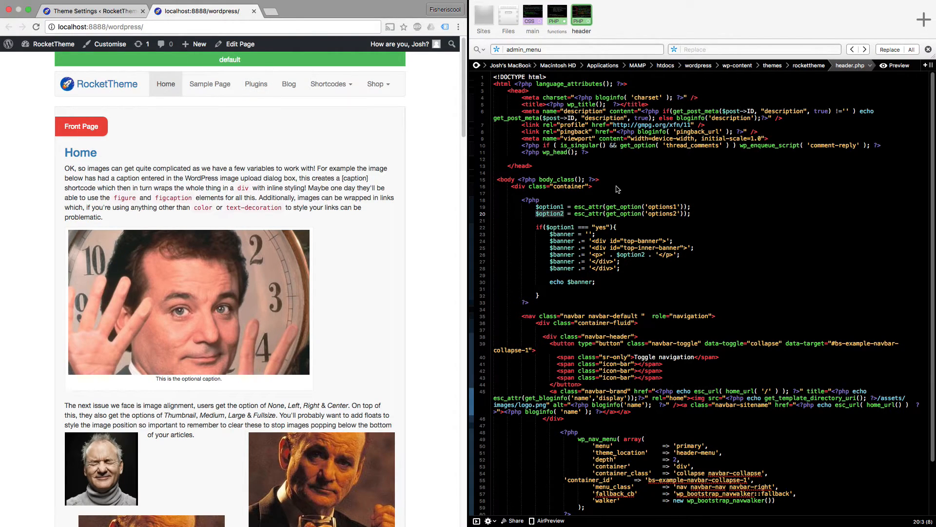
{"action": "double_click", "coordinate": [550, 214]}
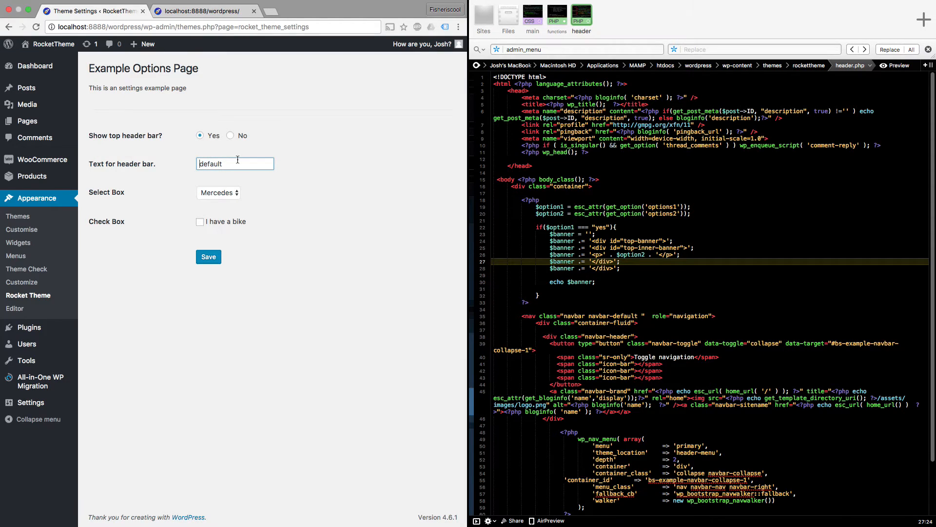
Step: Enter 'This is my top header' as the header bar text, save, and check the front page
{"action": "type", "text": "This is my top header"}
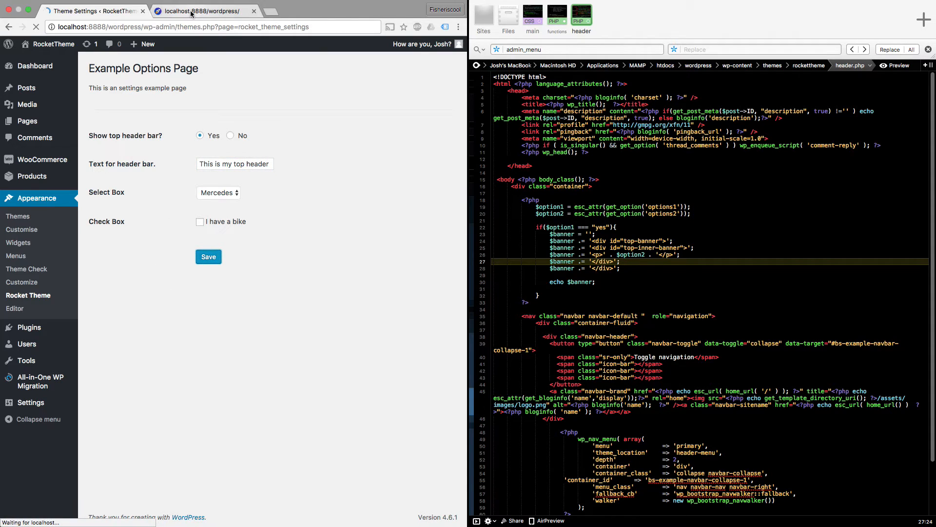
{"action": "left_click", "coordinate": [202, 11]}
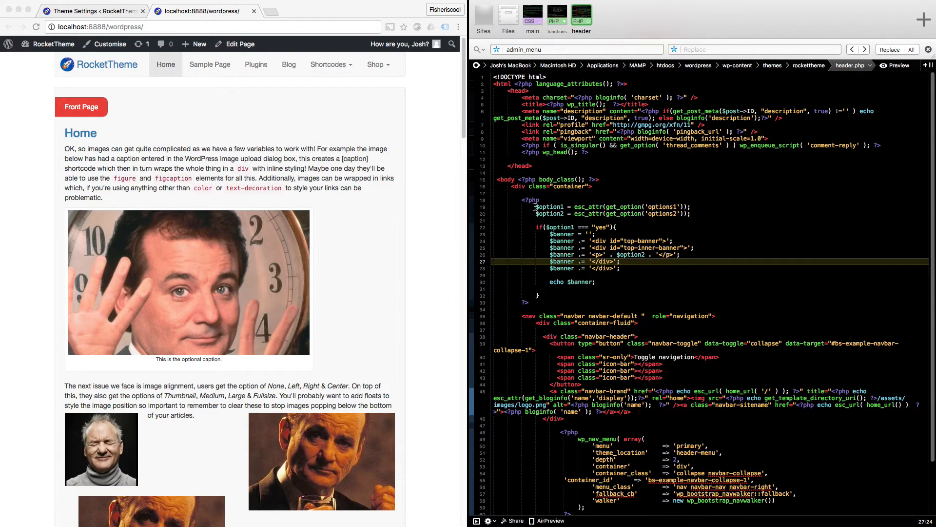
Step: Add $option3 and $option4 lines fetching options3 and options4, then return to functions.php
{"action": "left_click", "coordinate": [697, 214]}
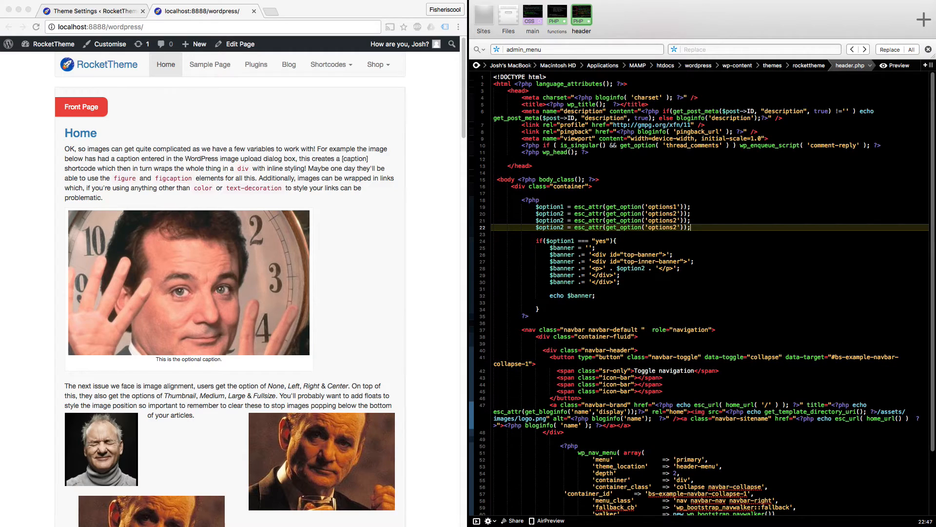
{"action": "left_click", "coordinate": [558, 220]}
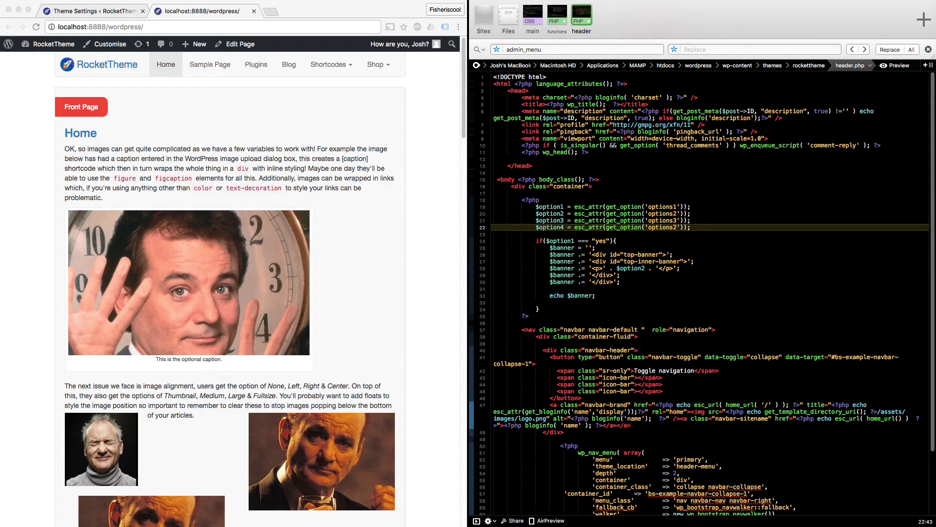
{"action": "scroll", "scroll_direction": "down", "scroll_amount": 3}
{"action": "type", "text": "4"}
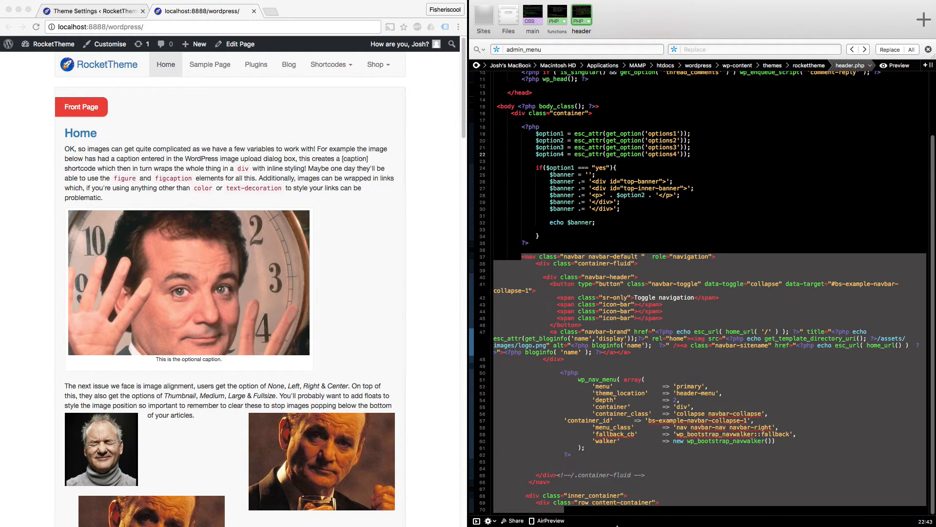
{"action": "scroll", "scroll_direction": "up", "scroll_amount": 3}
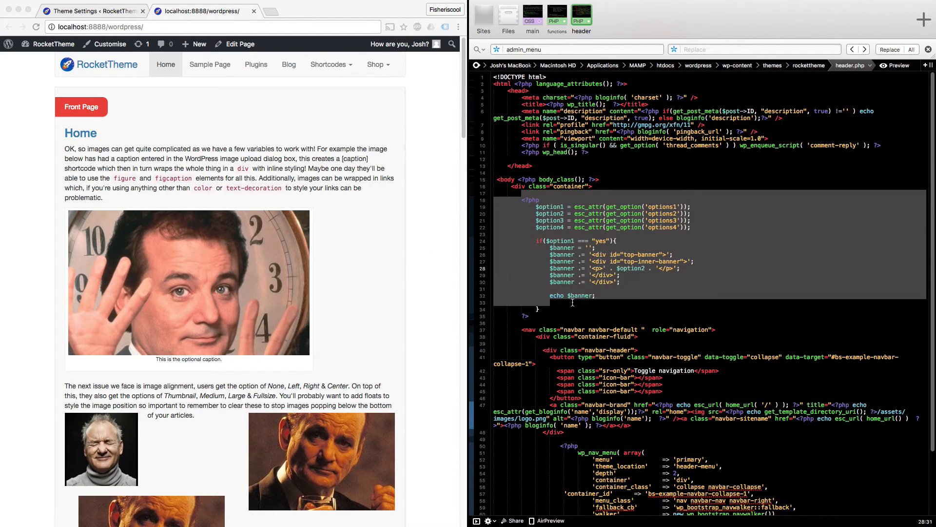
{"action": "left_click", "coordinate": [517, 193]}
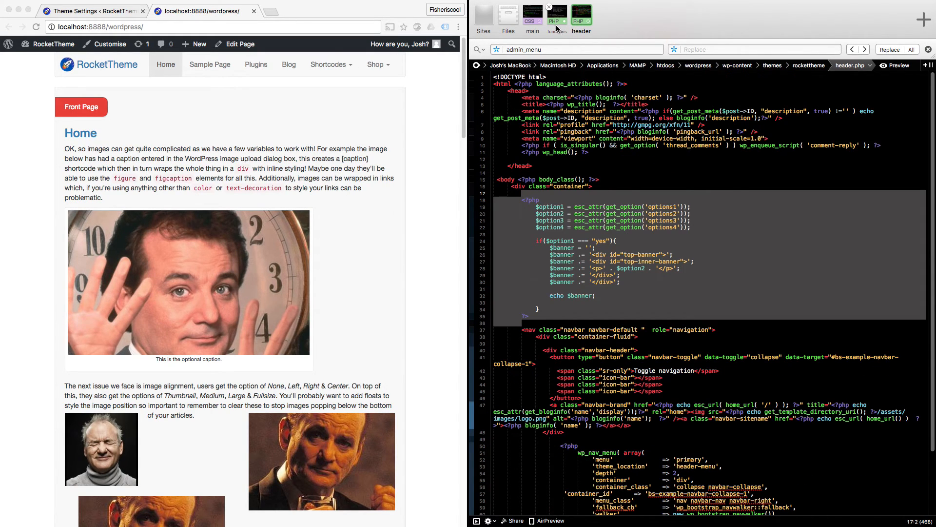
{"action": "left_click", "coordinate": [556, 14]}
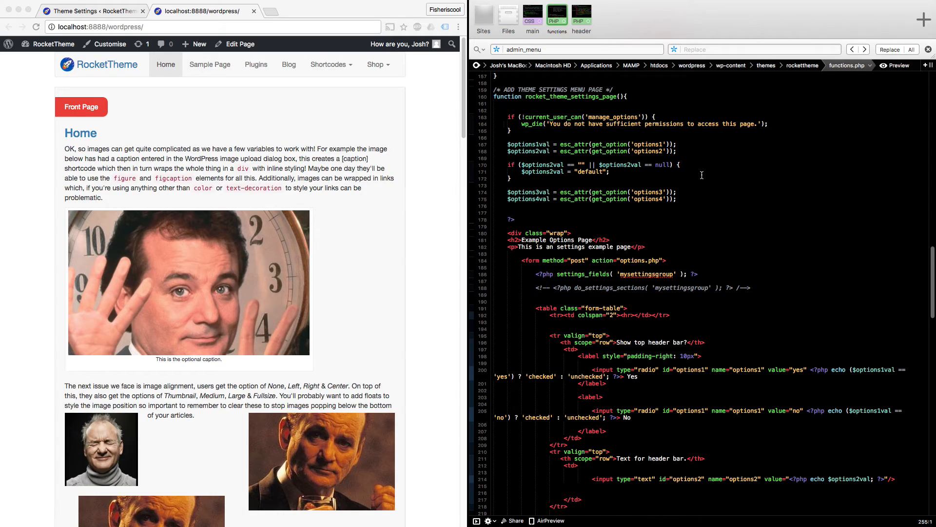